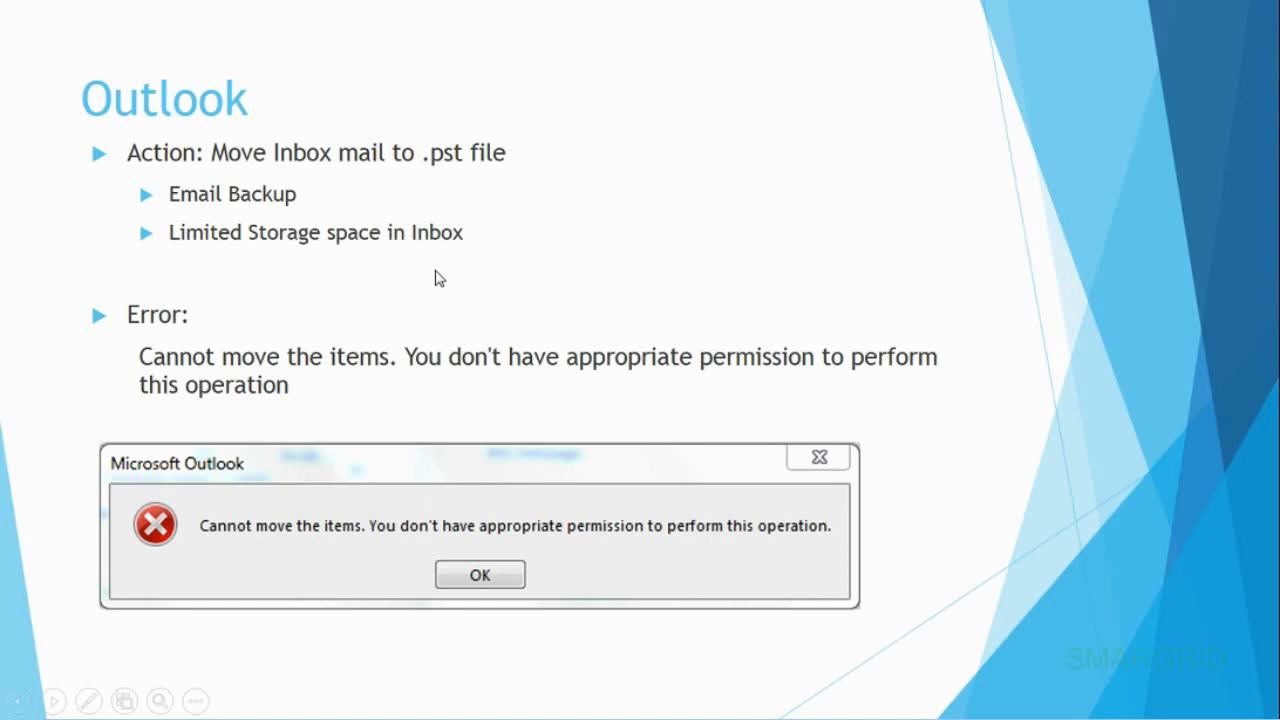
mouse_move(602, 248)
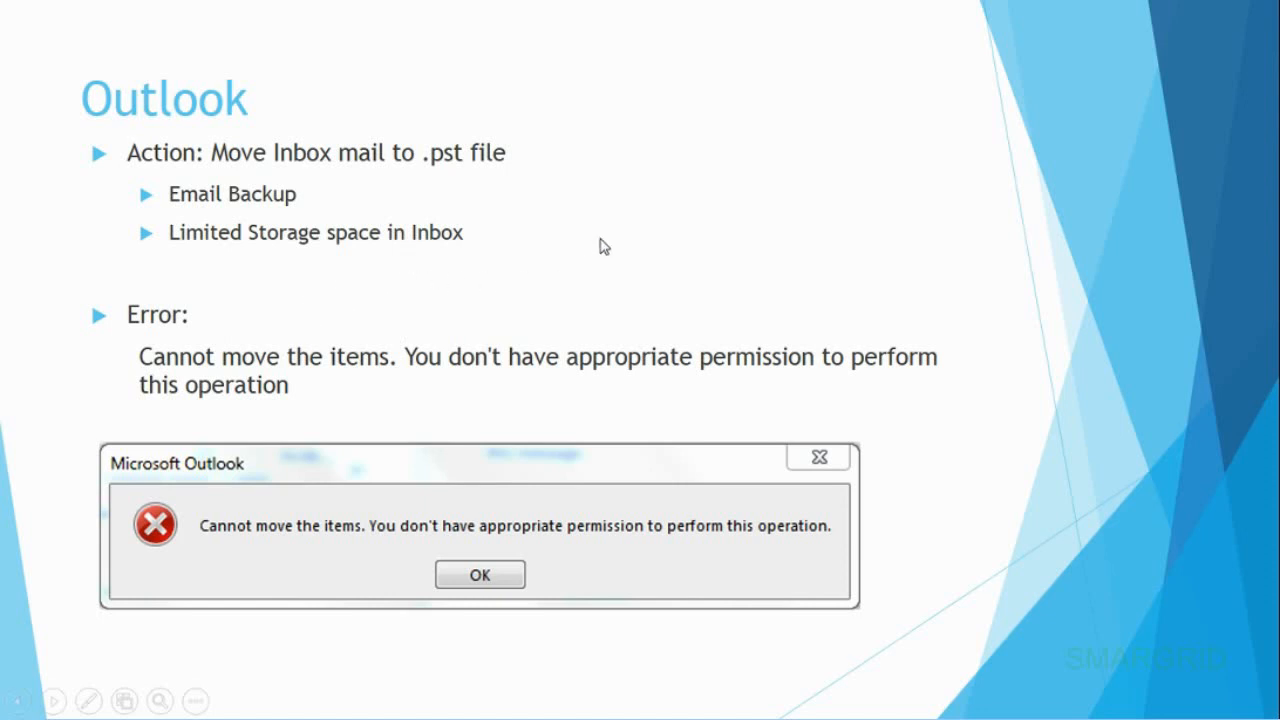
mouse_move(400, 210)
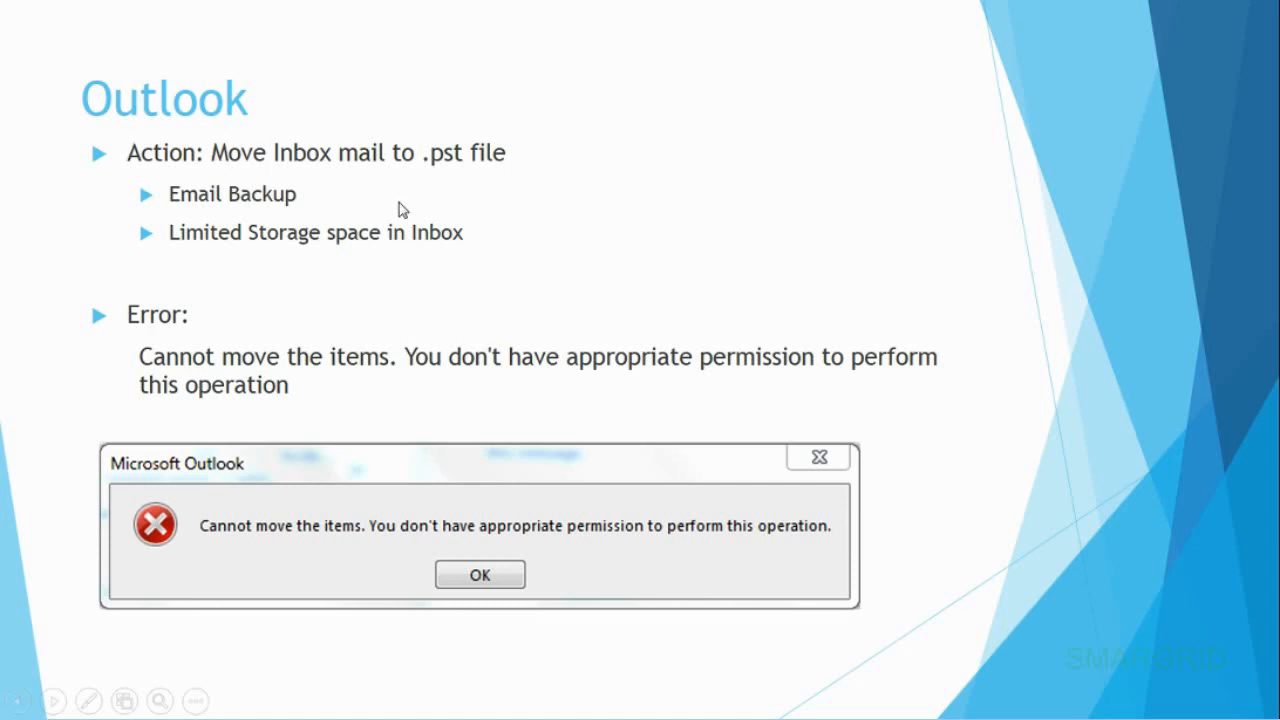
mouse_move(332, 196)
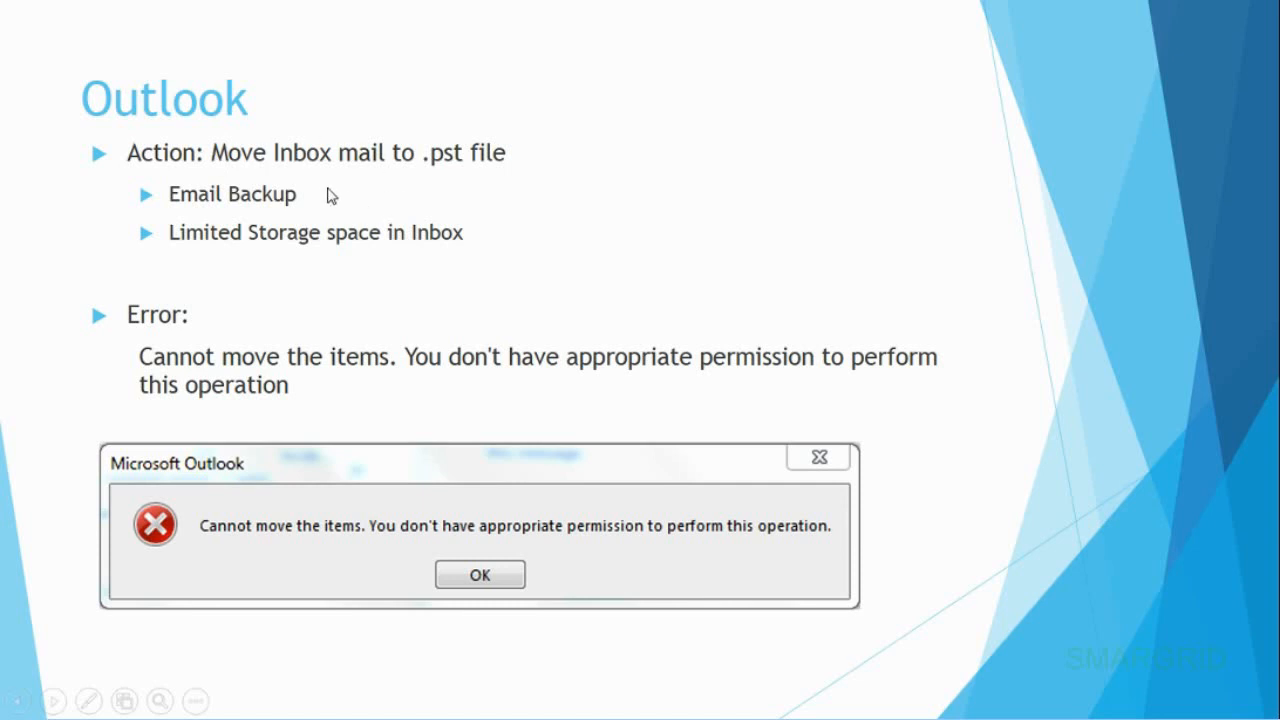
mouse_move(300, 190)
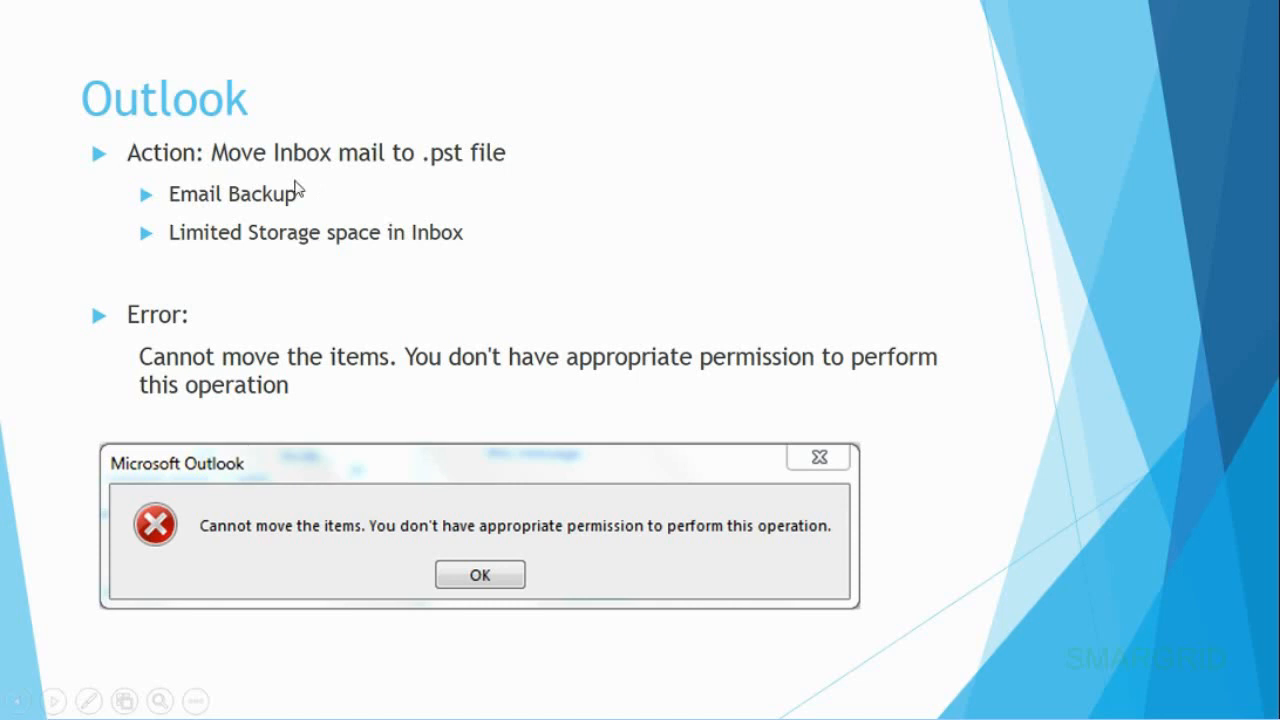
mouse_move(364, 188)
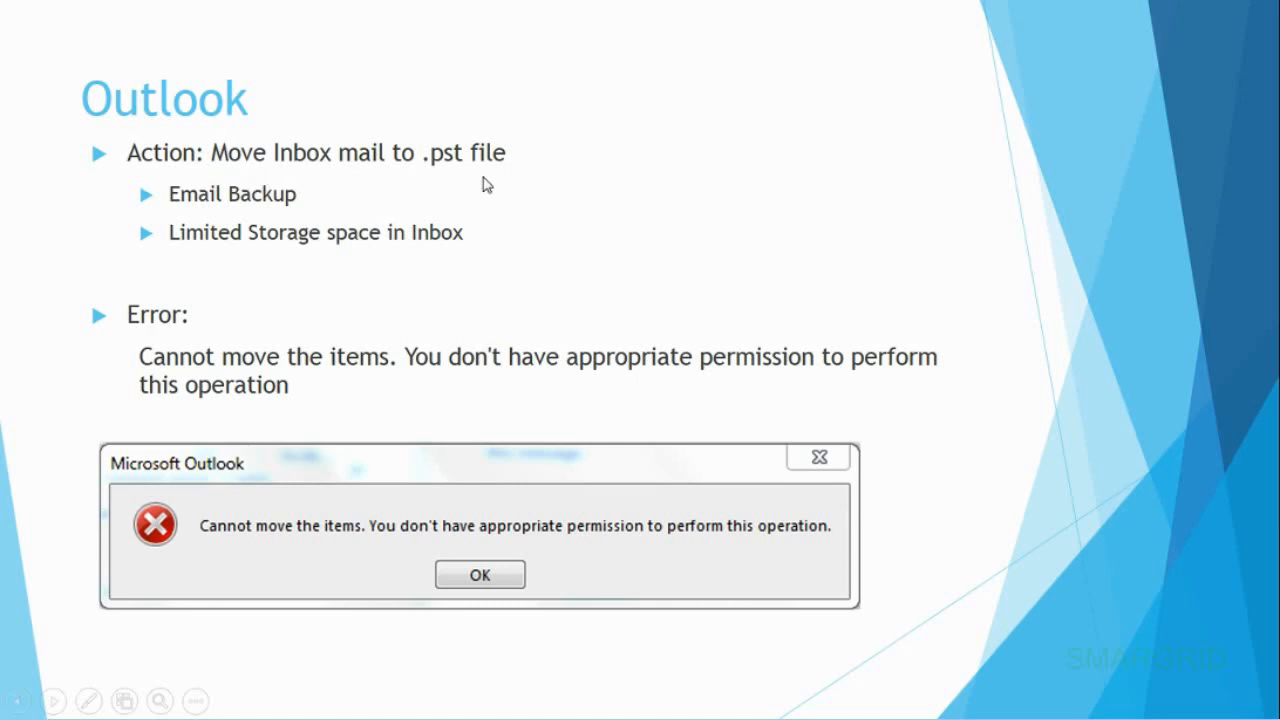
mouse_move(200, 216)
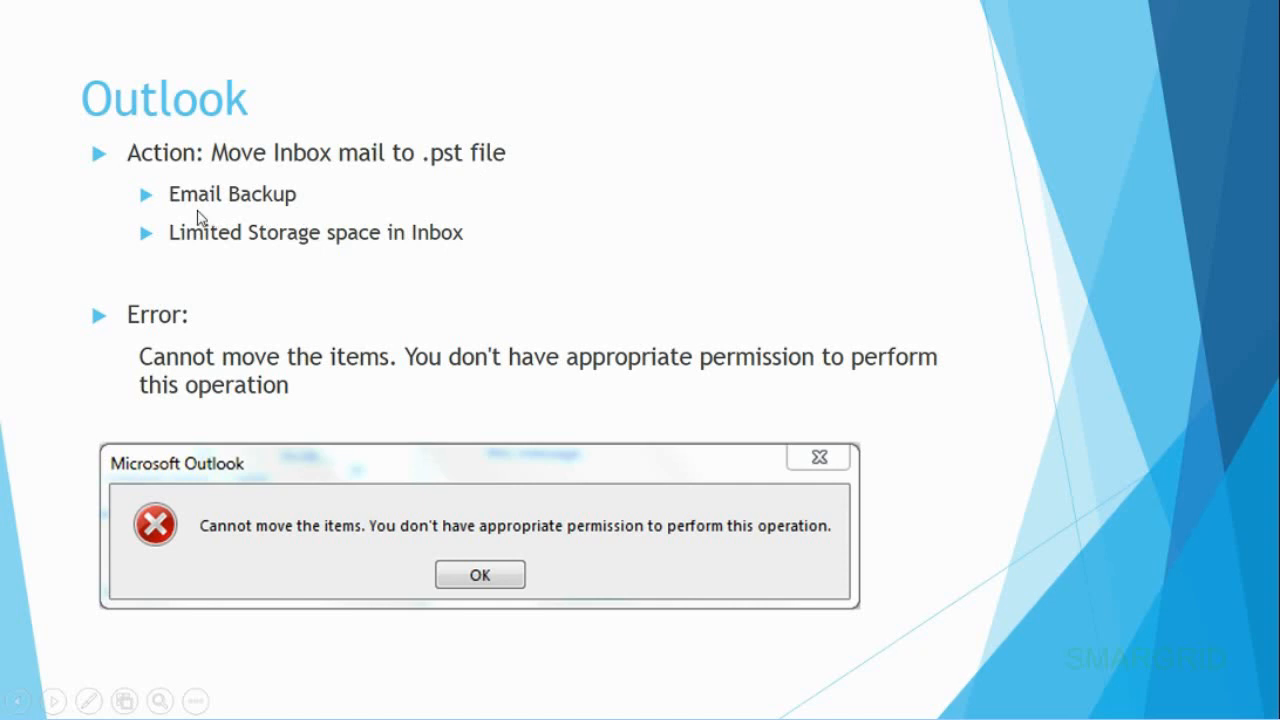
mouse_move(238, 266)
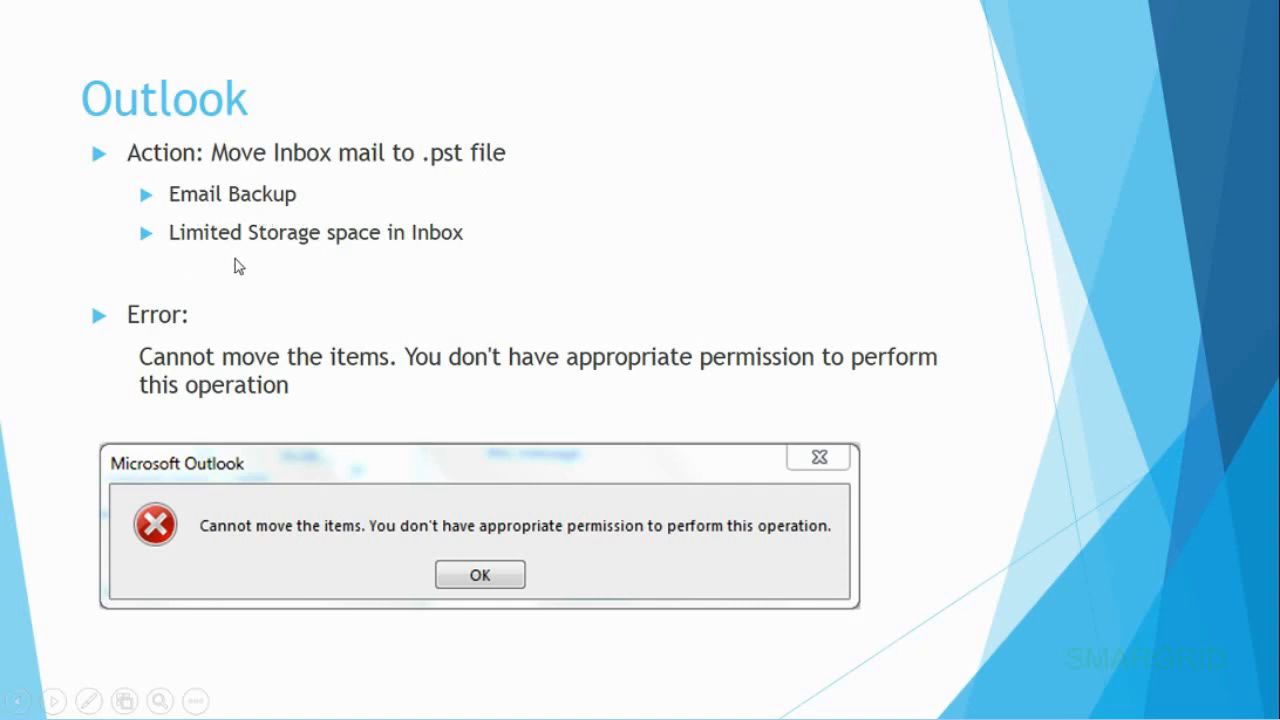
mouse_move(472, 256)
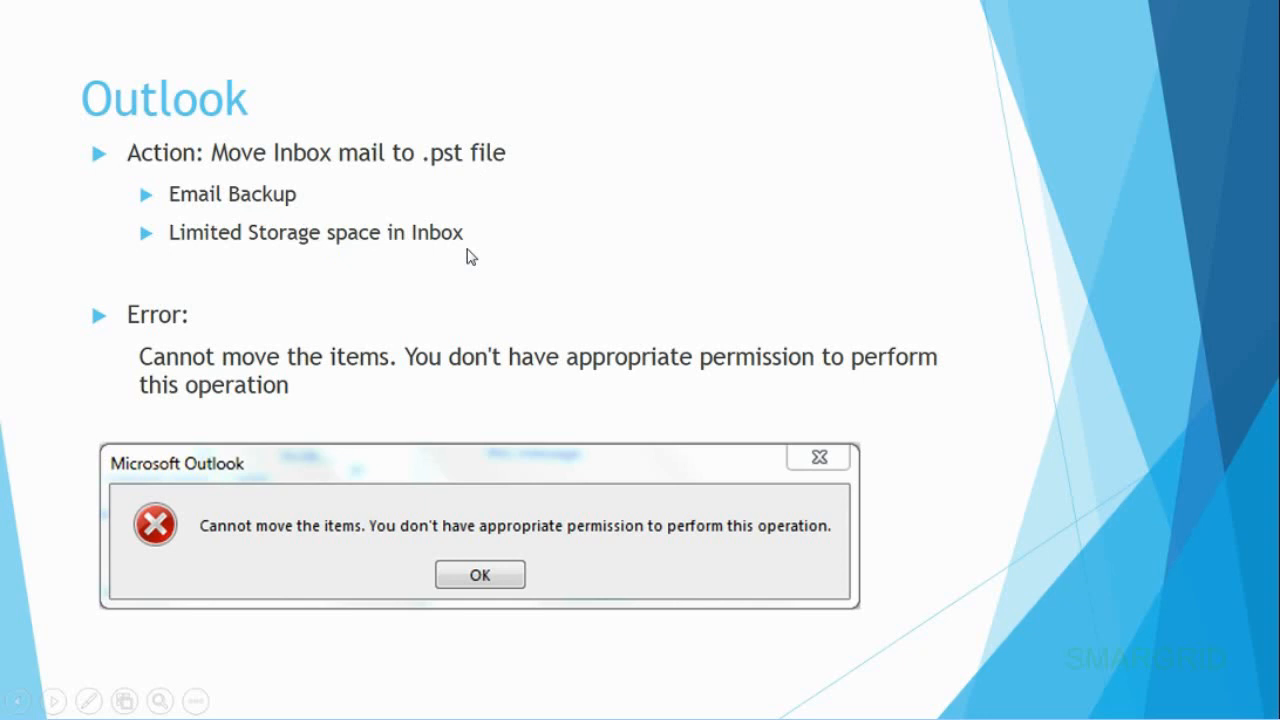
mouse_move(140, 344)
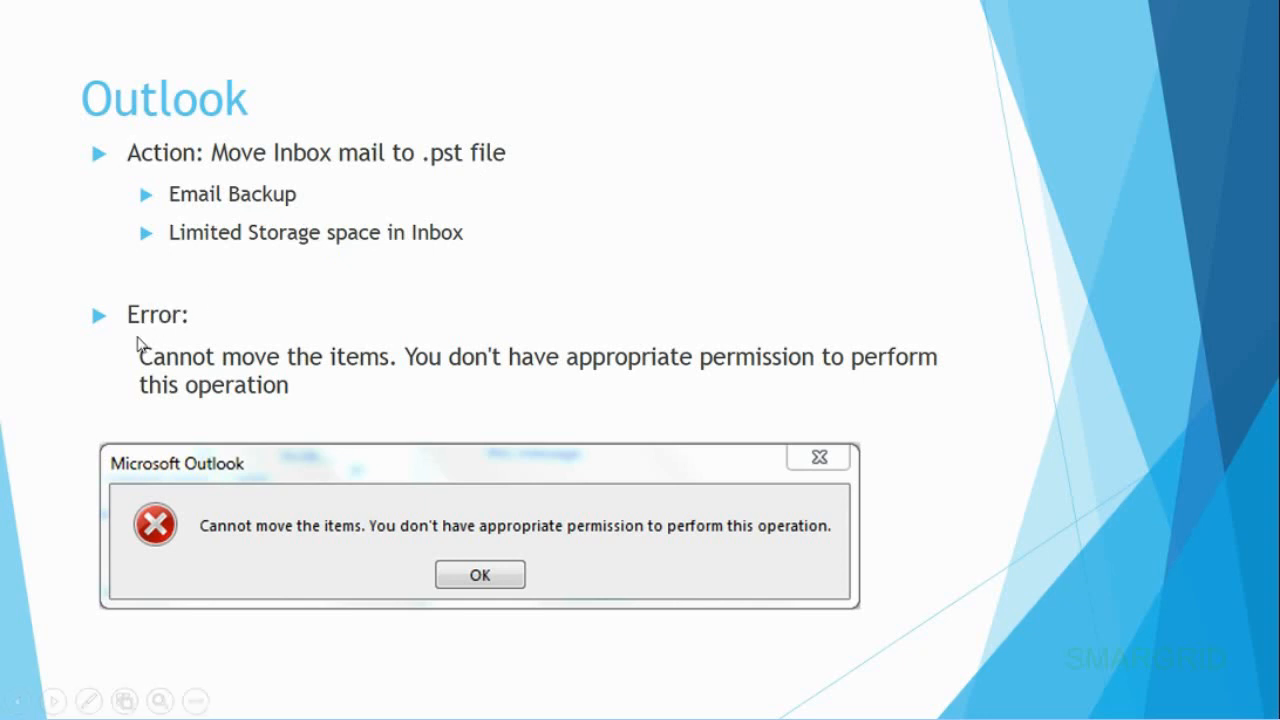
mouse_move(198, 338)
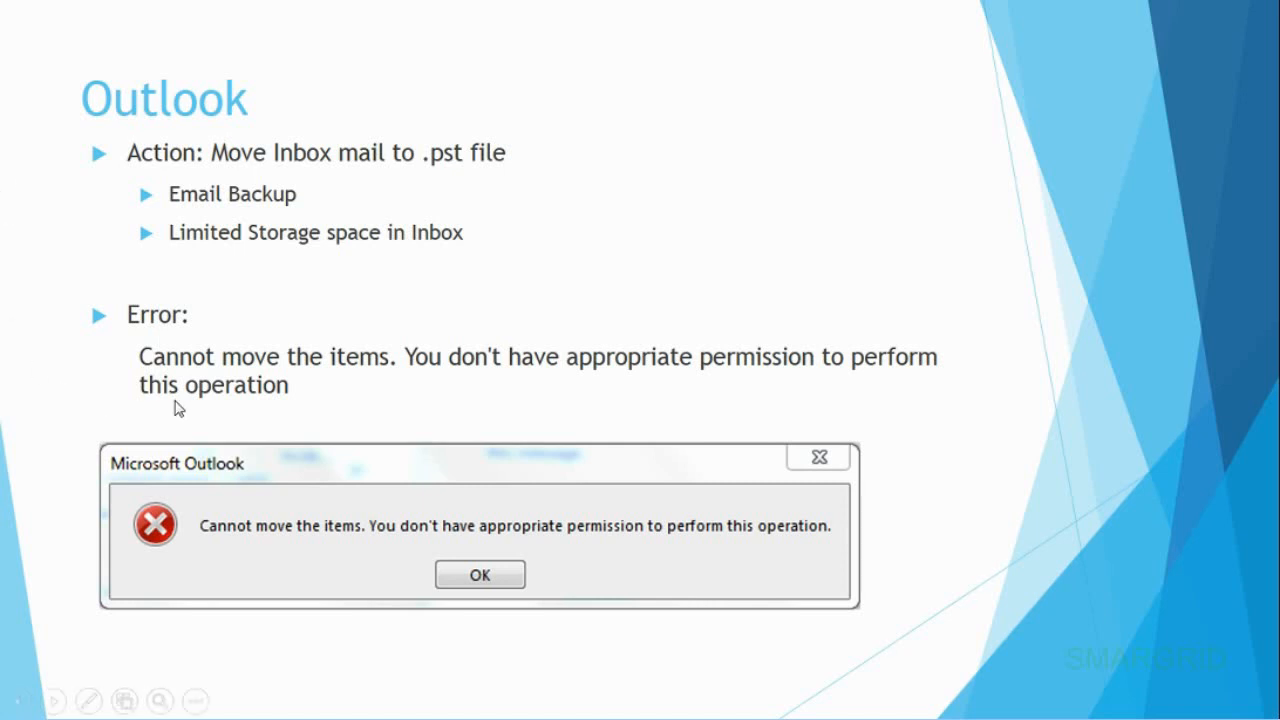
mouse_move(350, 376)
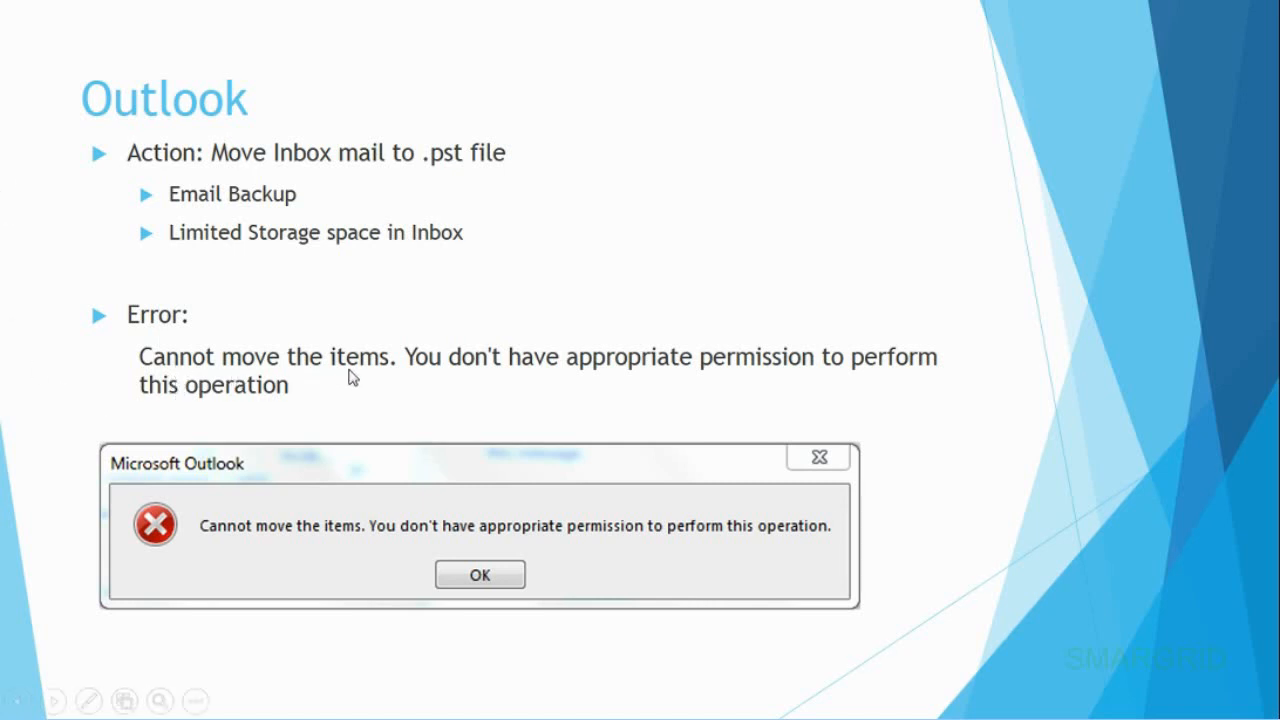
mouse_move(532, 380)
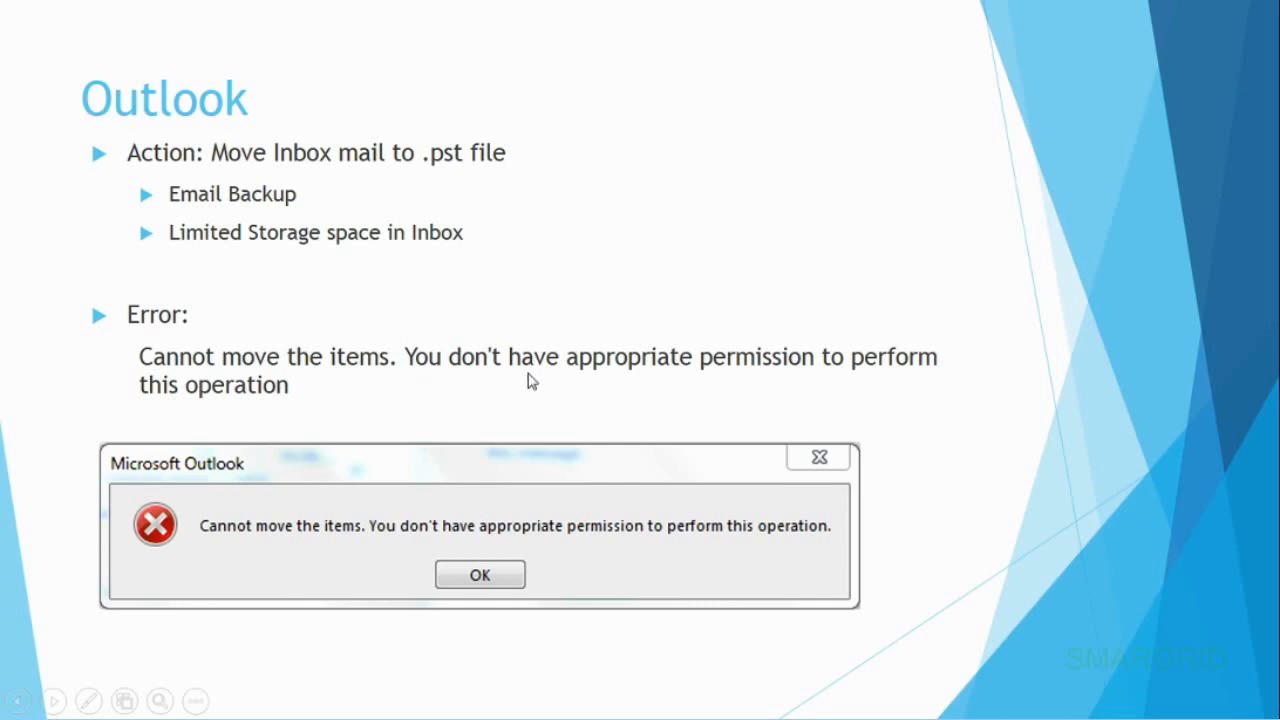
mouse_move(844, 384)
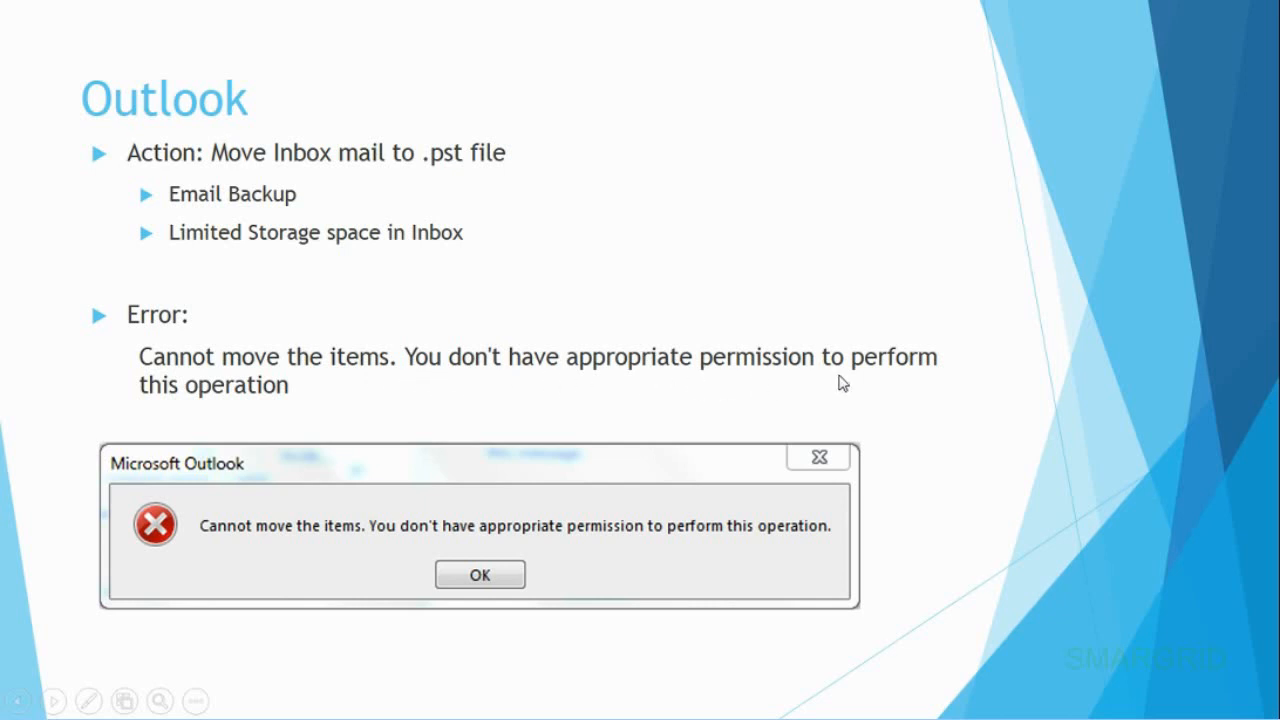
mouse_move(272, 408)
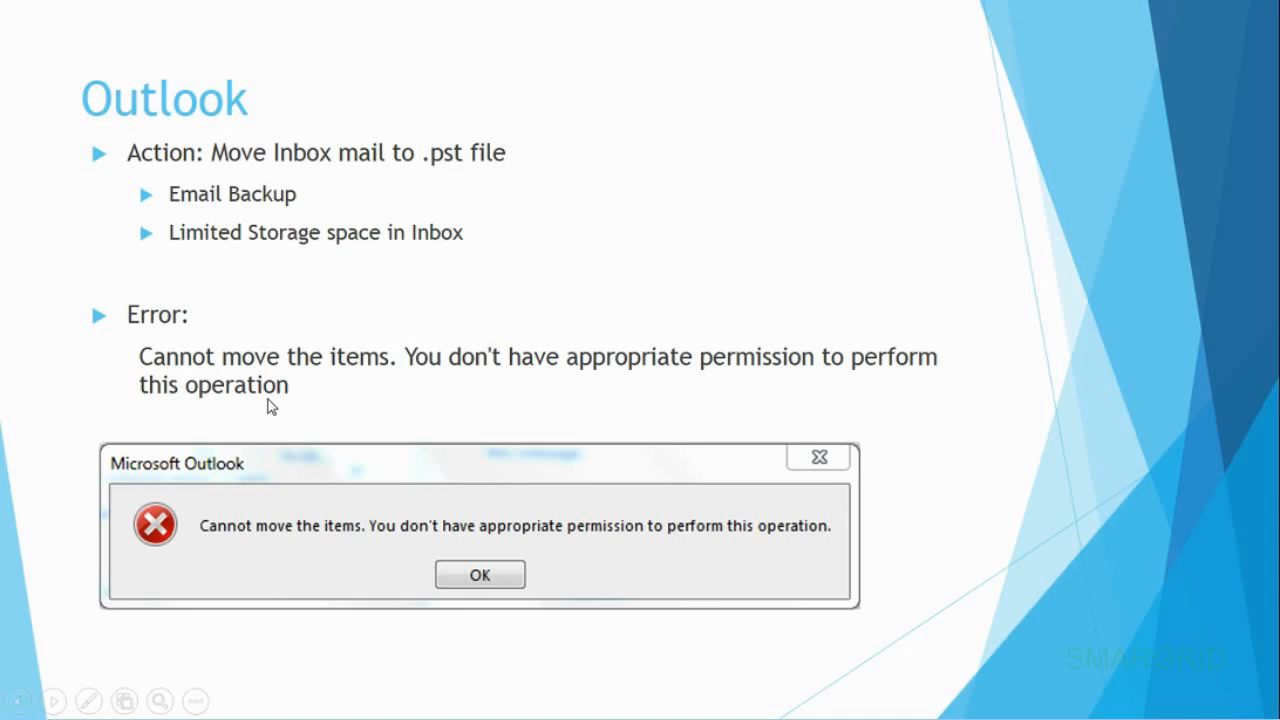
mouse_move(720, 612)
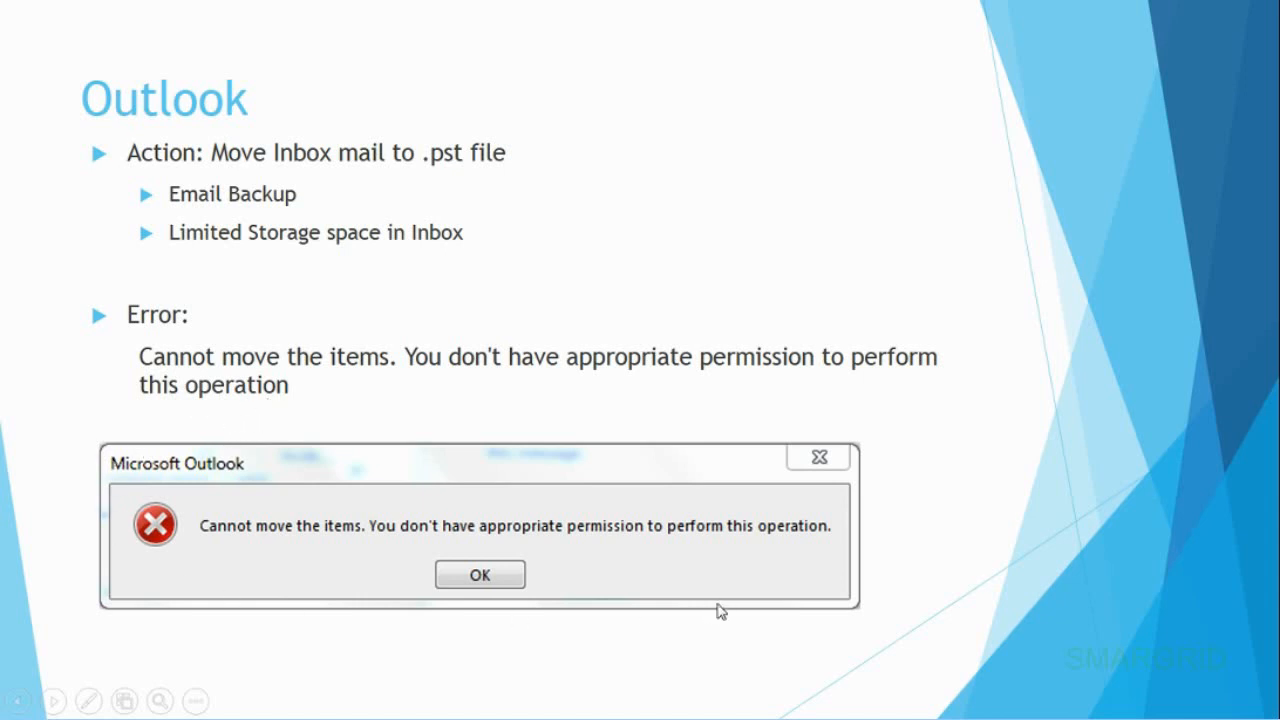
mouse_move(748, 578)
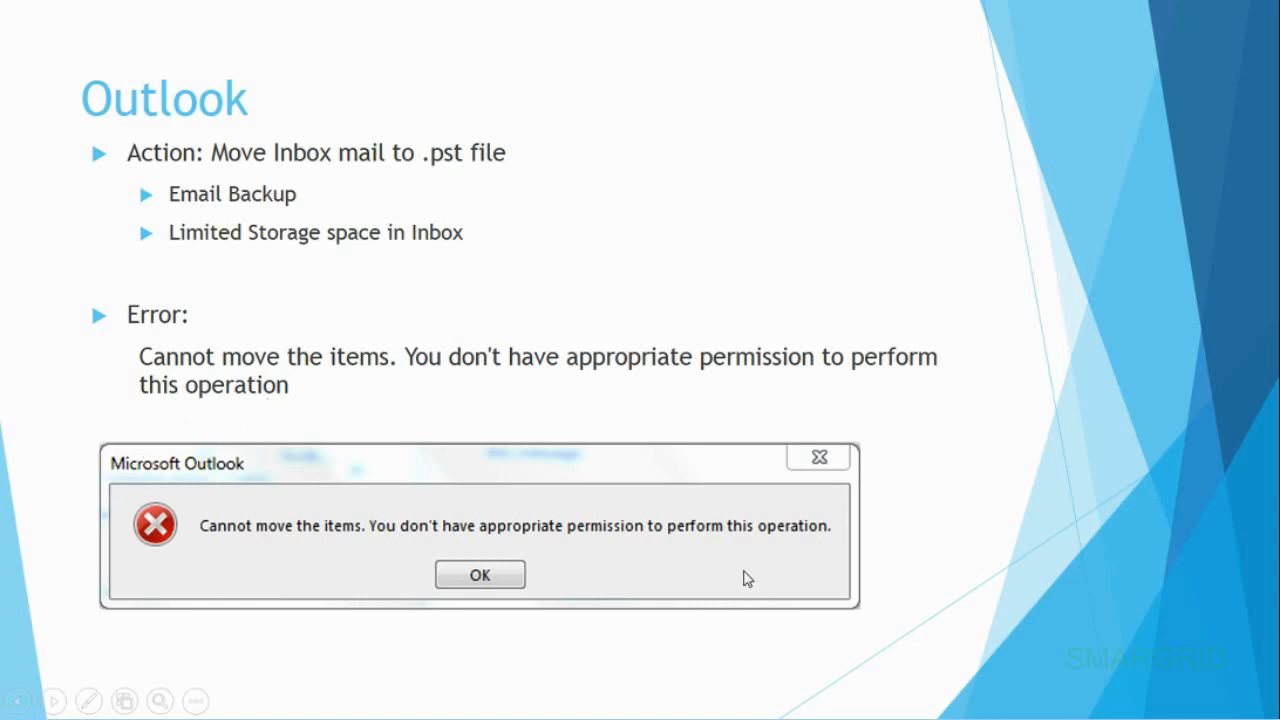
mouse_move(620, 456)
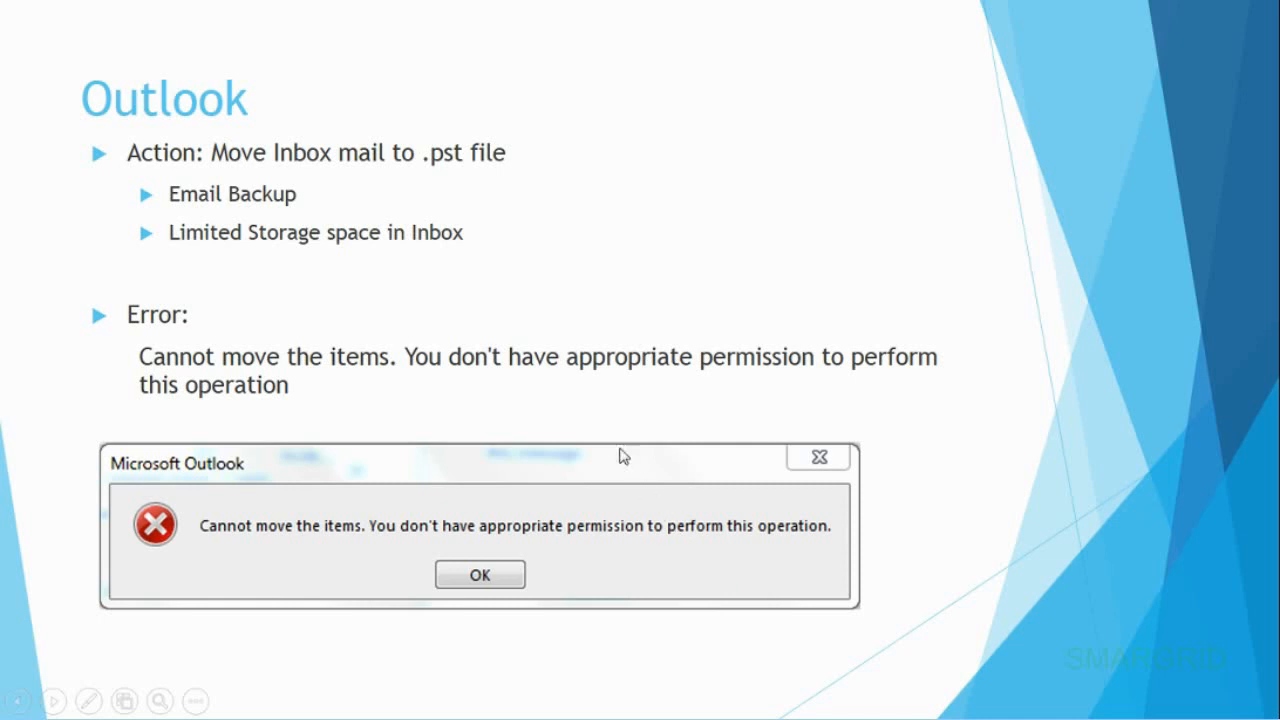
mouse_move(596, 414)
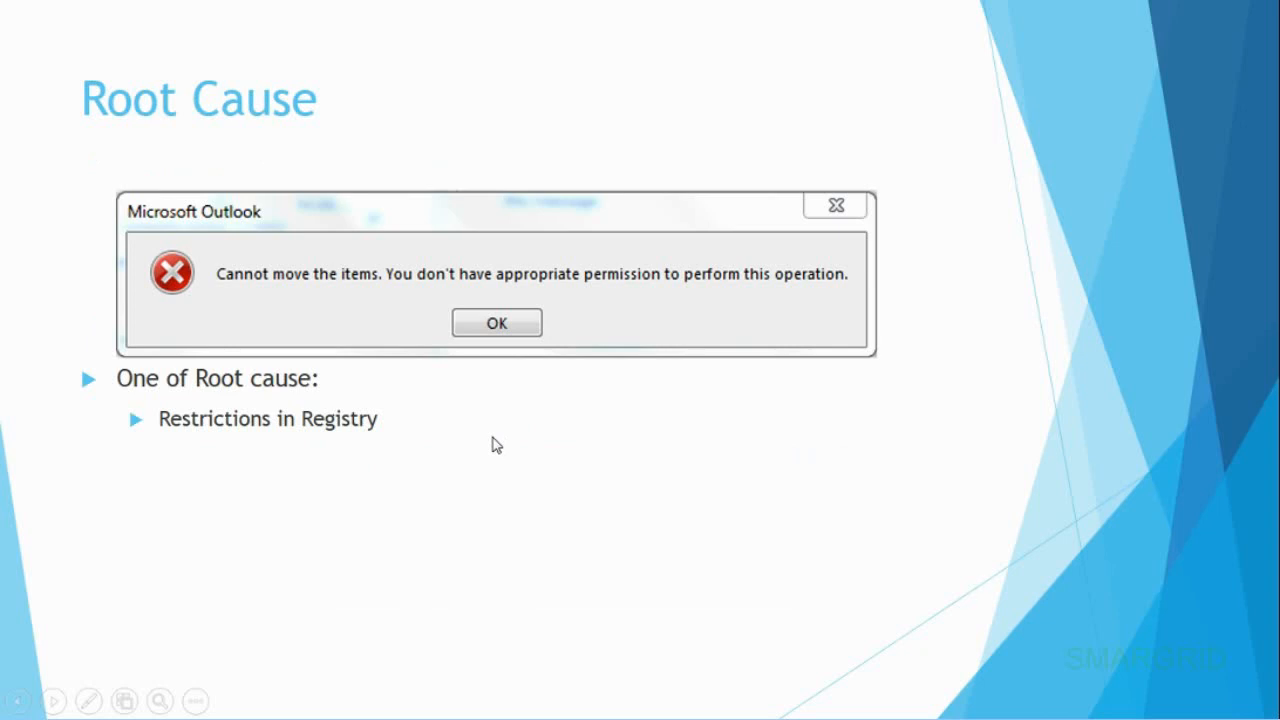
mouse_move(320, 448)
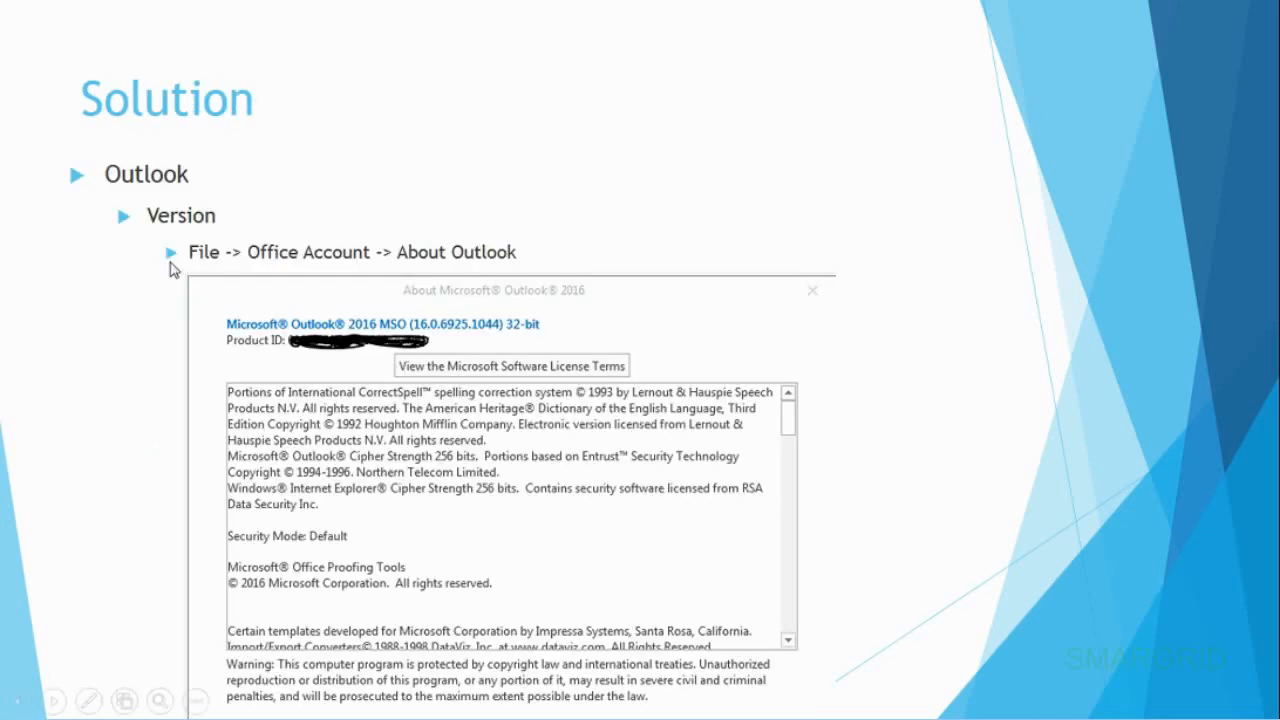
mouse_move(184, 192)
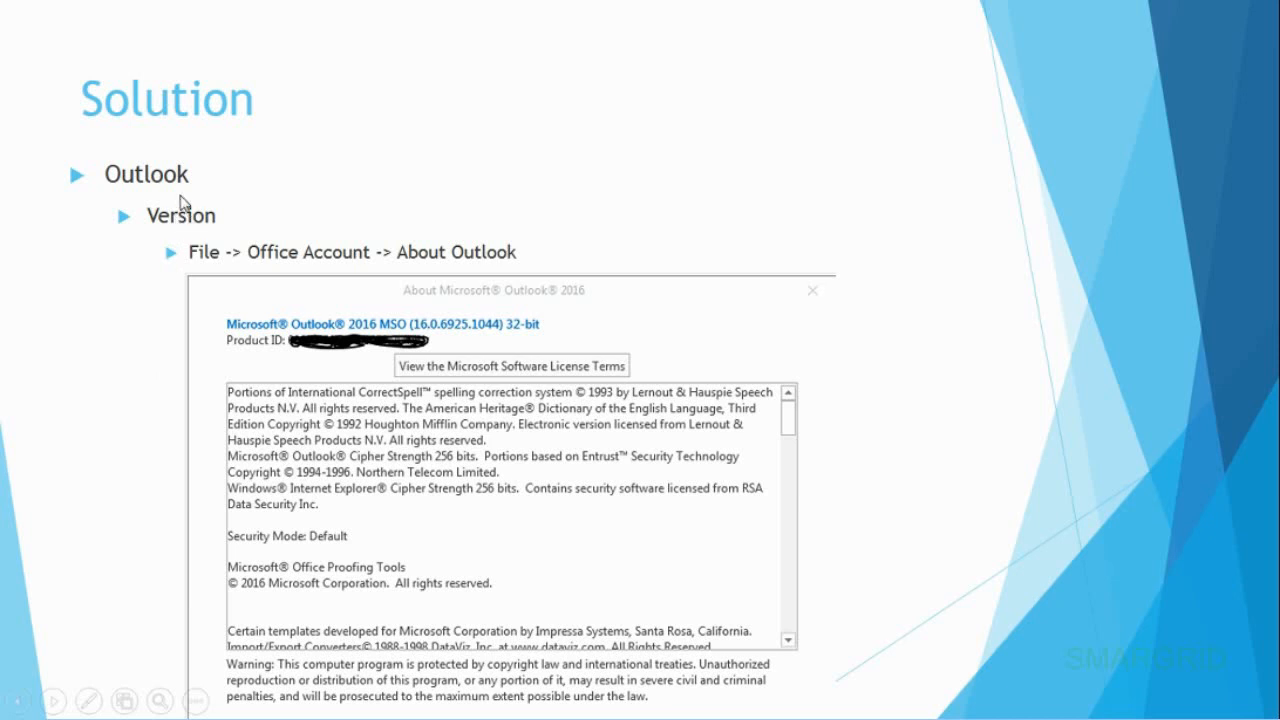
mouse_move(158, 272)
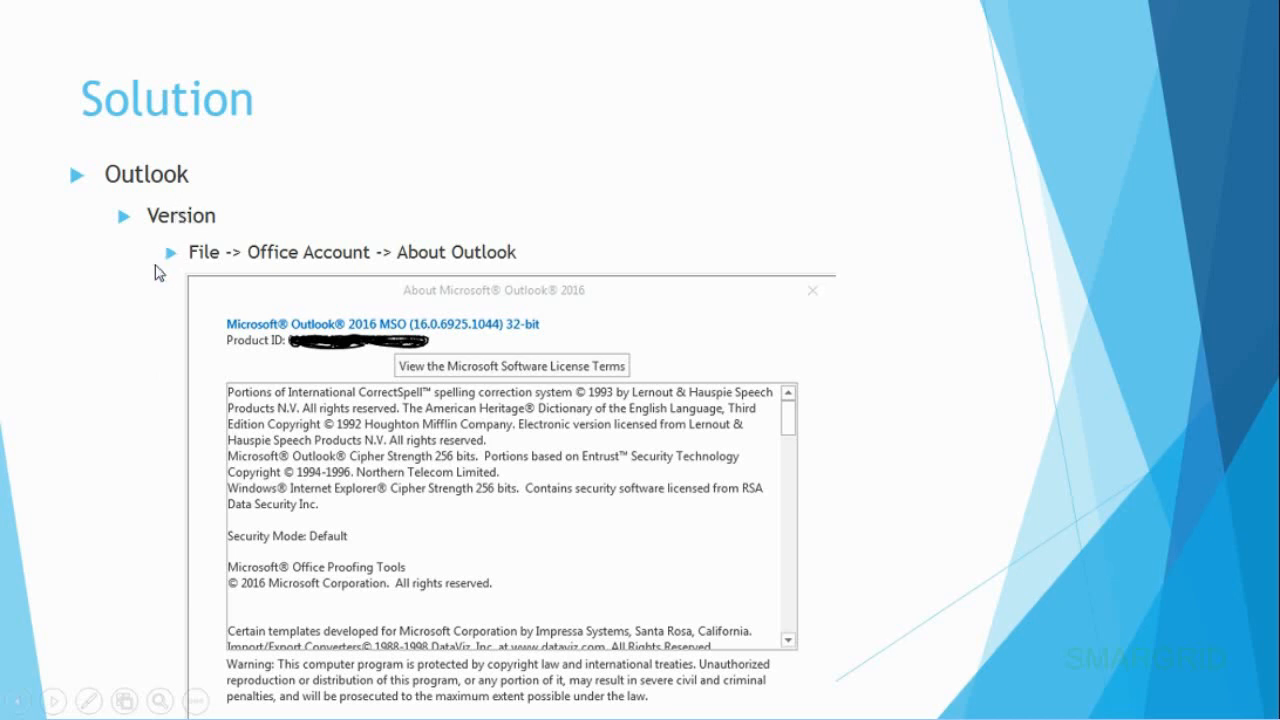
mouse_move(216, 272)
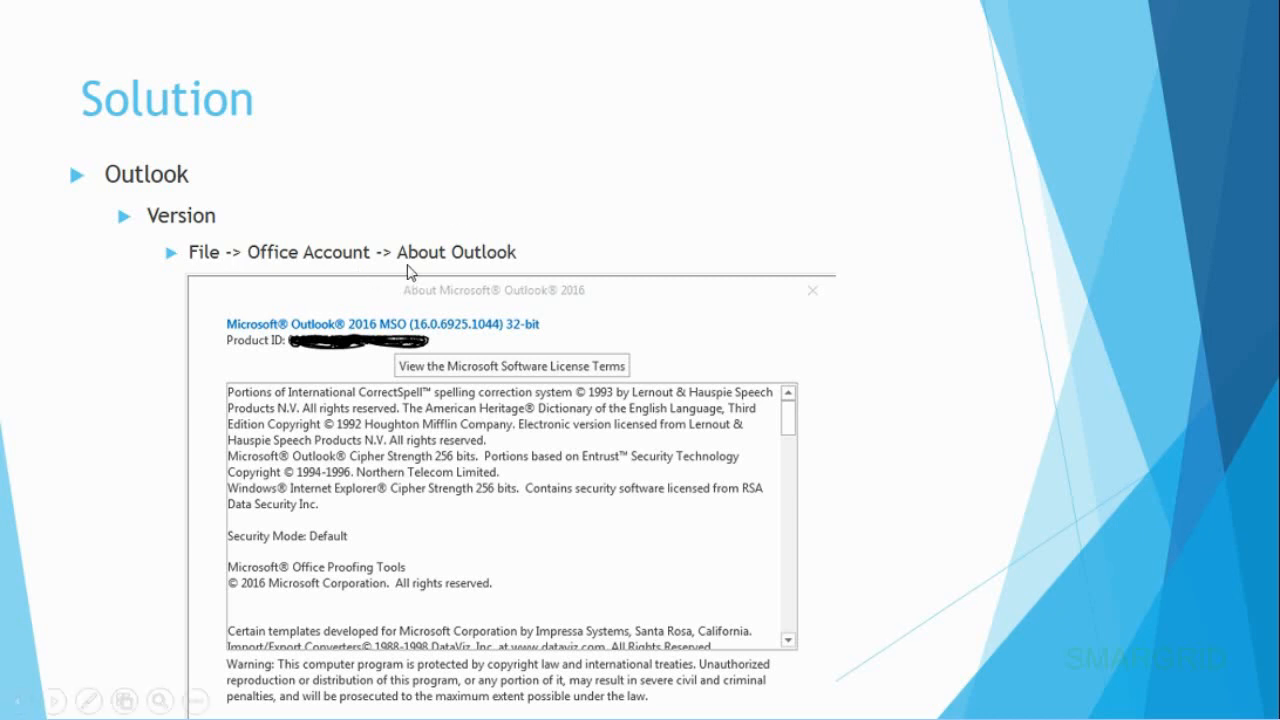
mouse_move(478, 272)
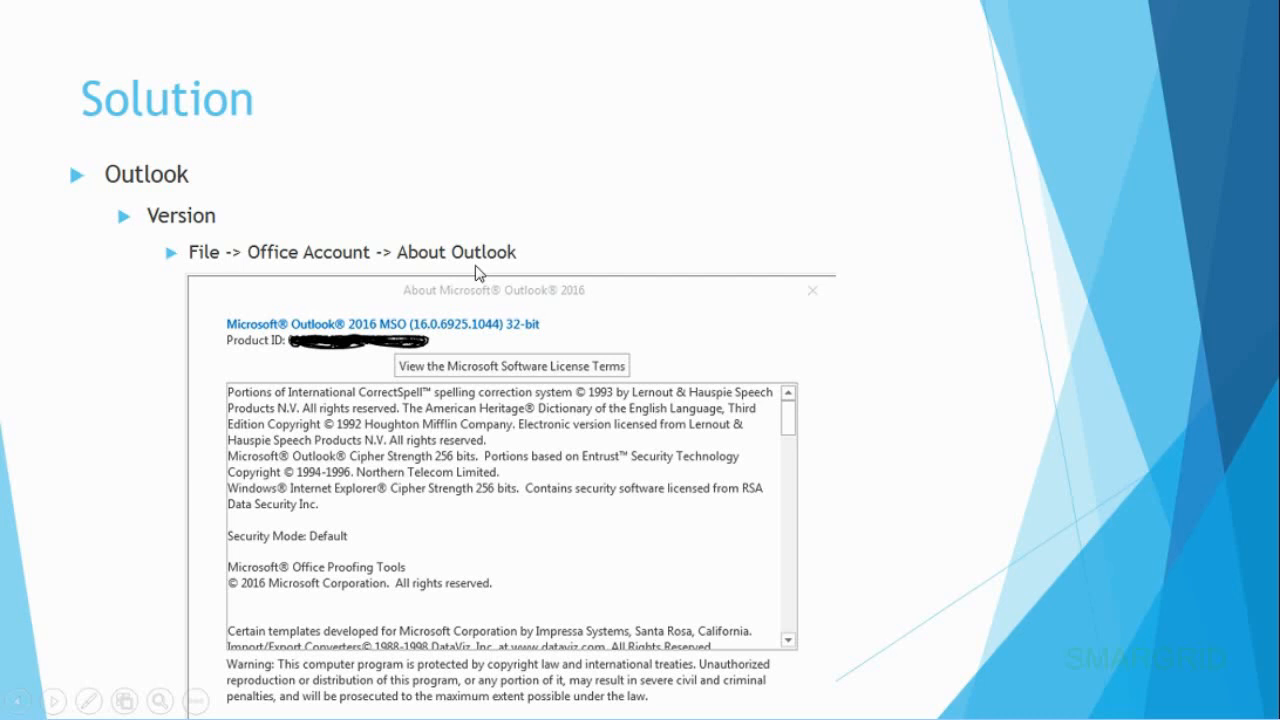
mouse_move(494, 304)
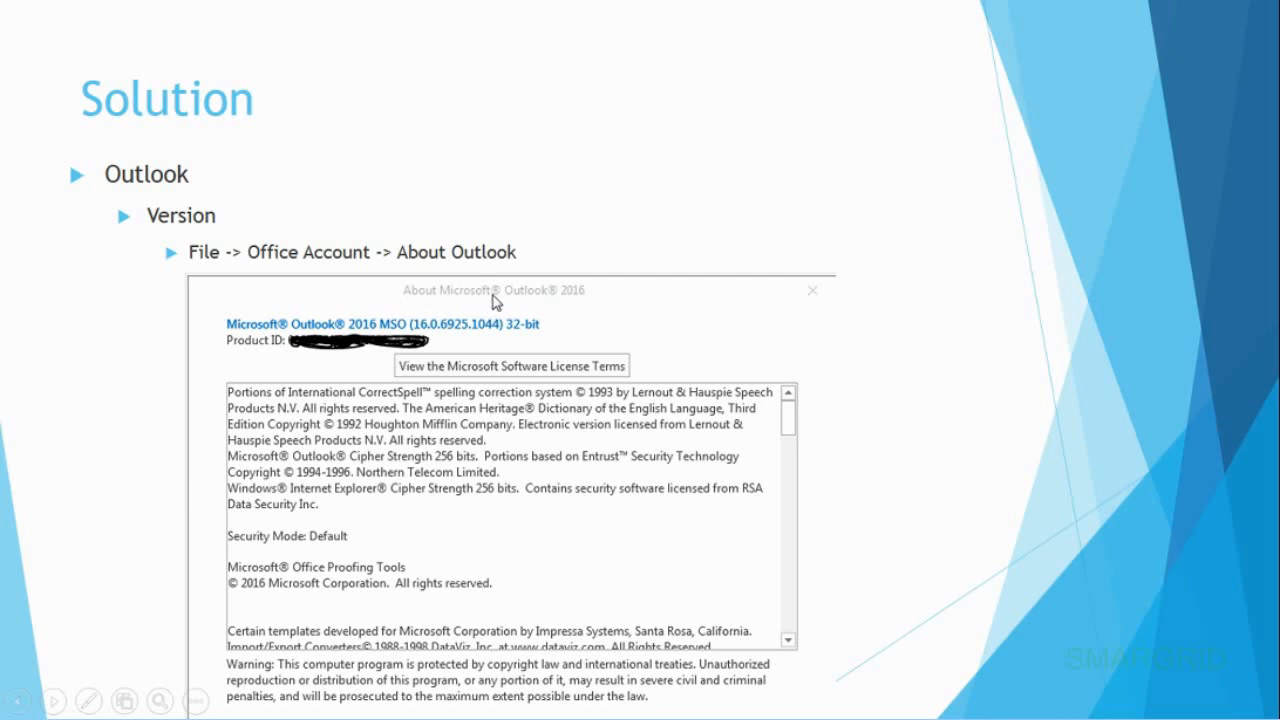
mouse_move(260, 336)
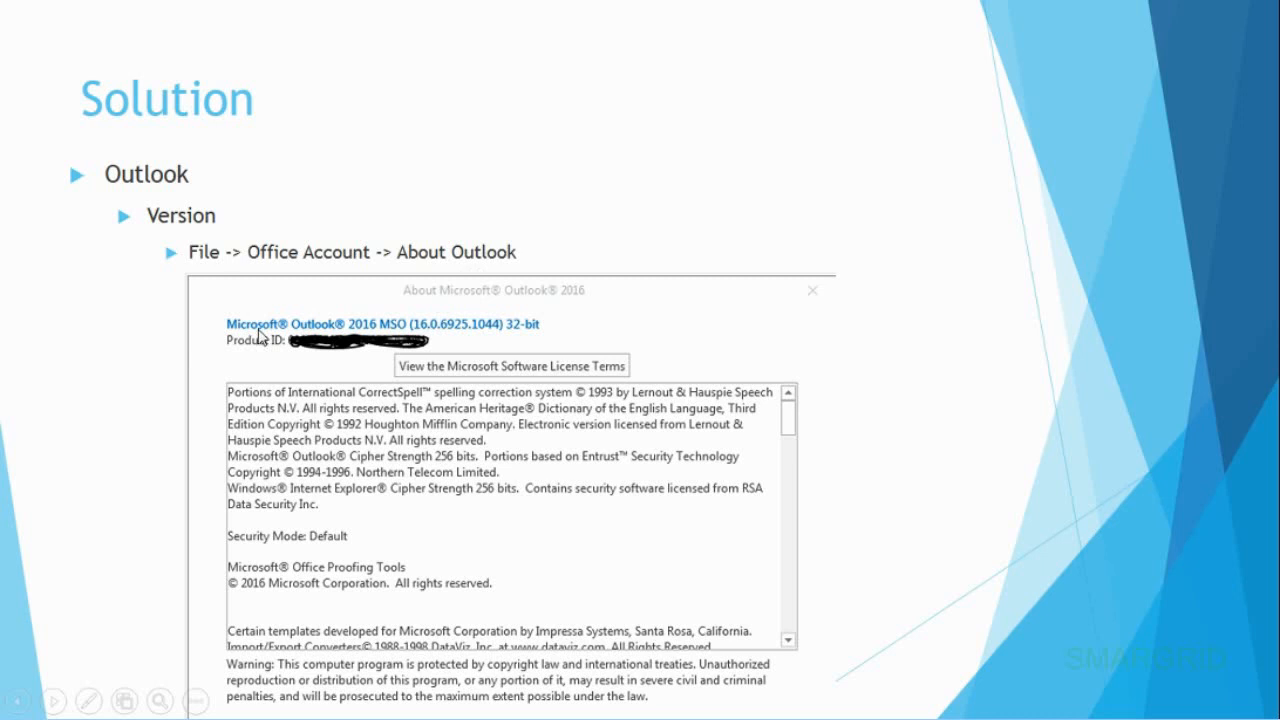
mouse_move(542, 306)
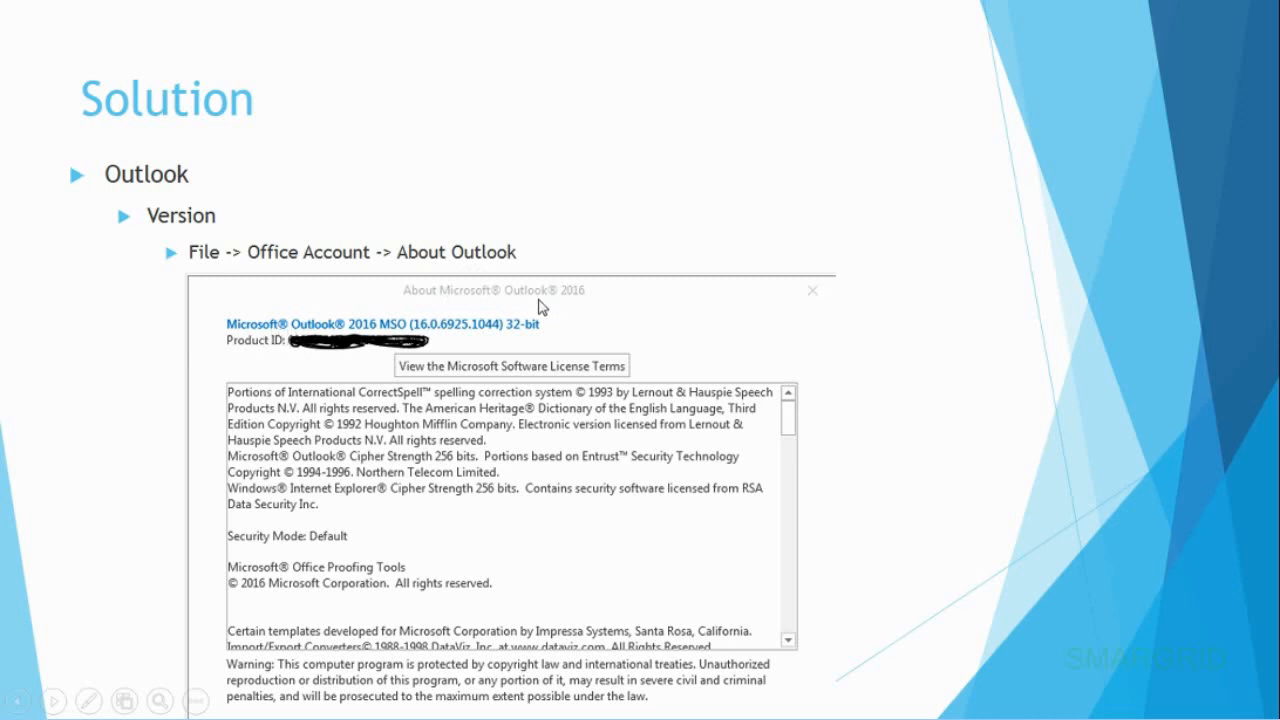
mouse_move(472, 340)
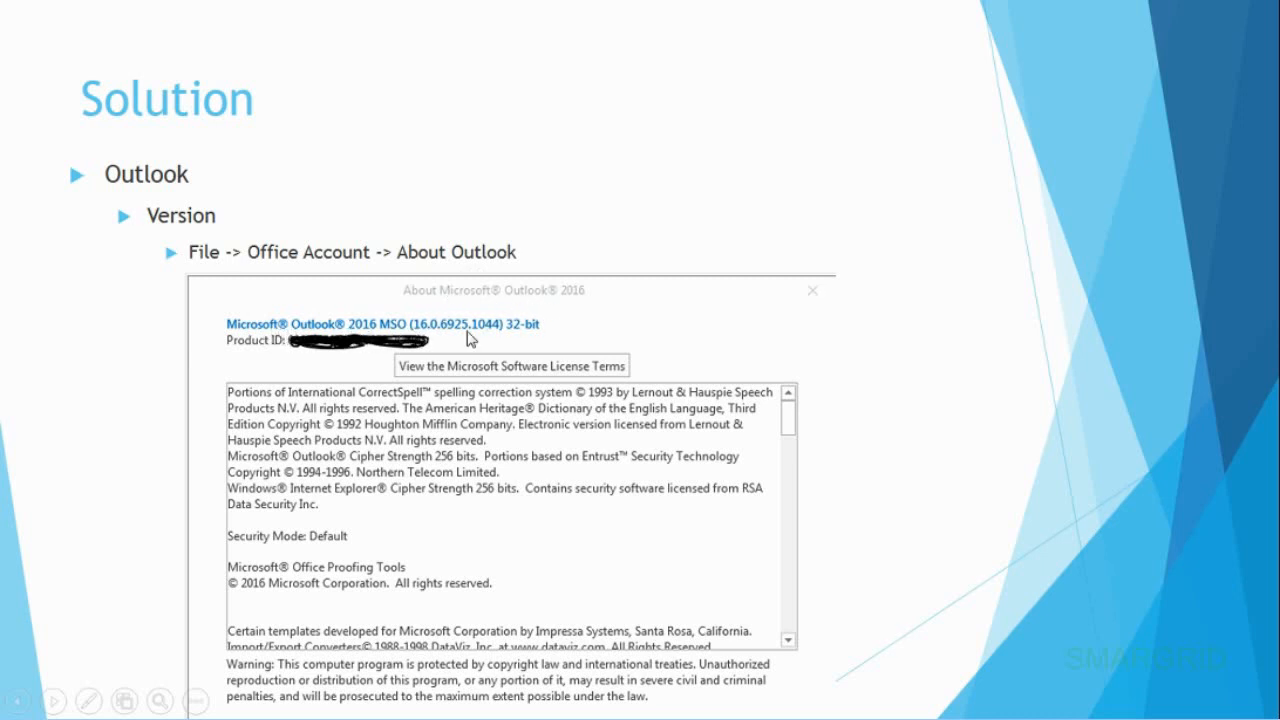
mouse_move(408, 342)
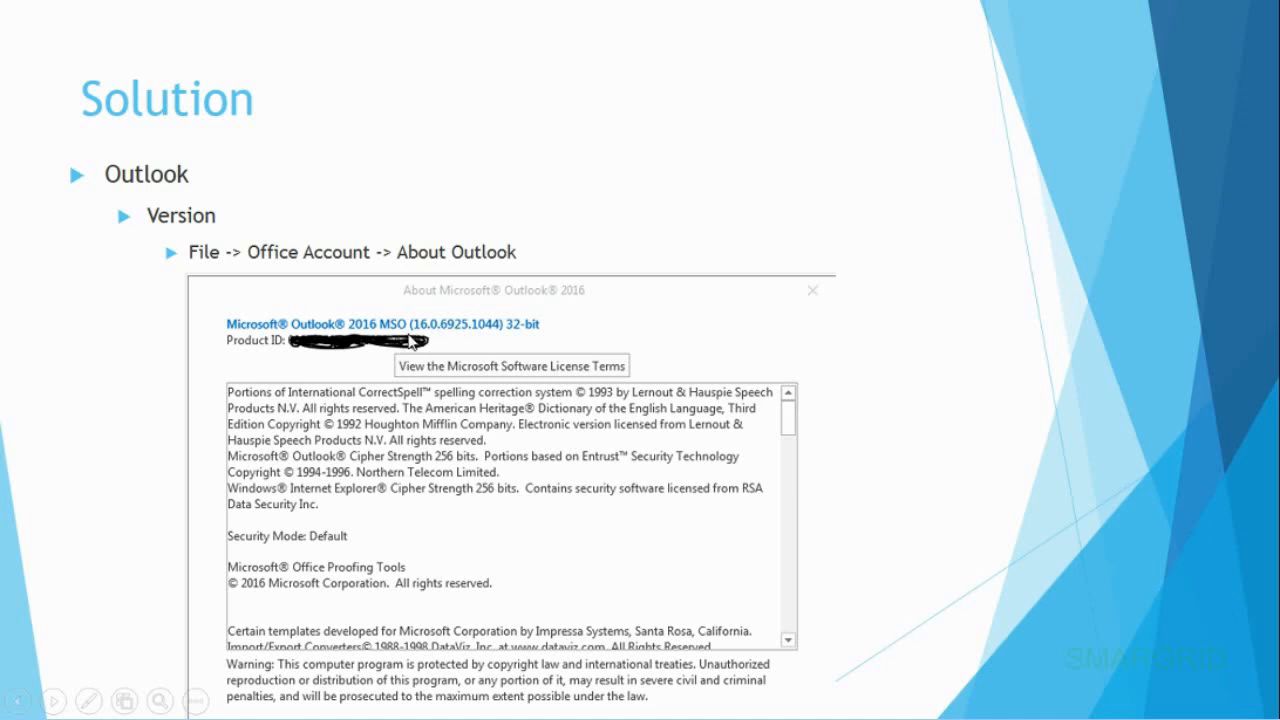
mouse_move(418, 340)
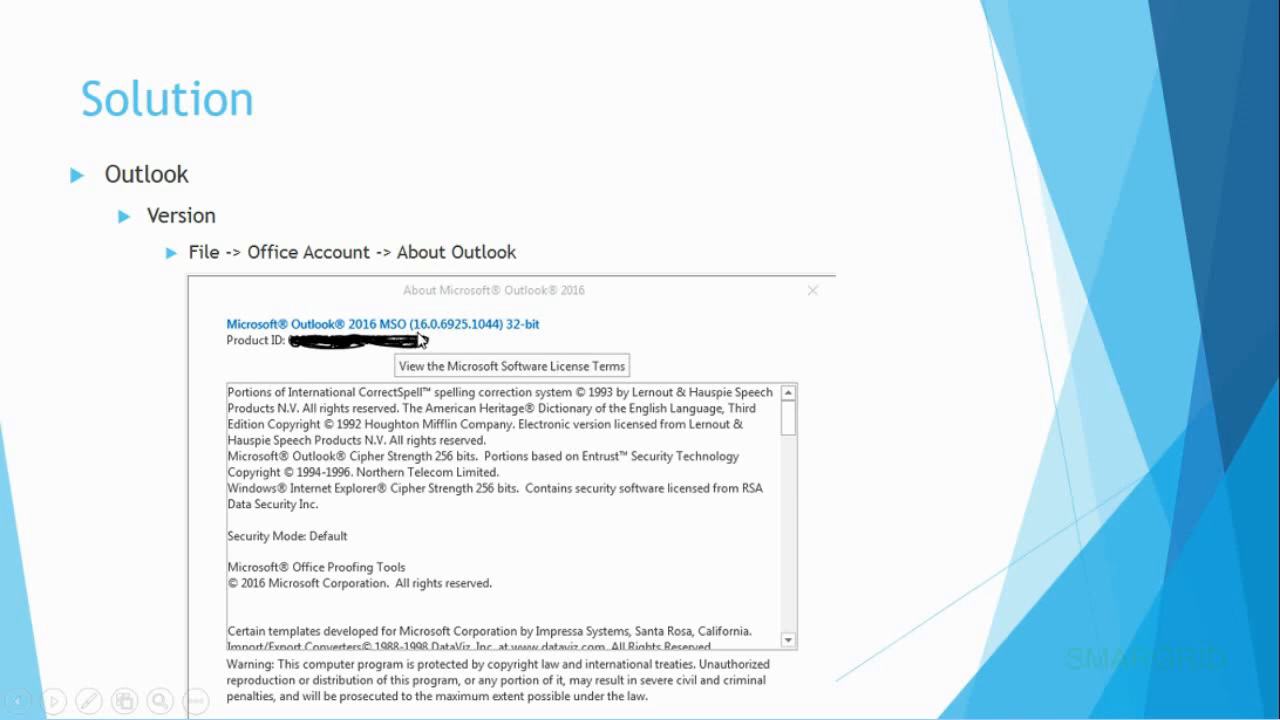
mouse_move(490, 336)
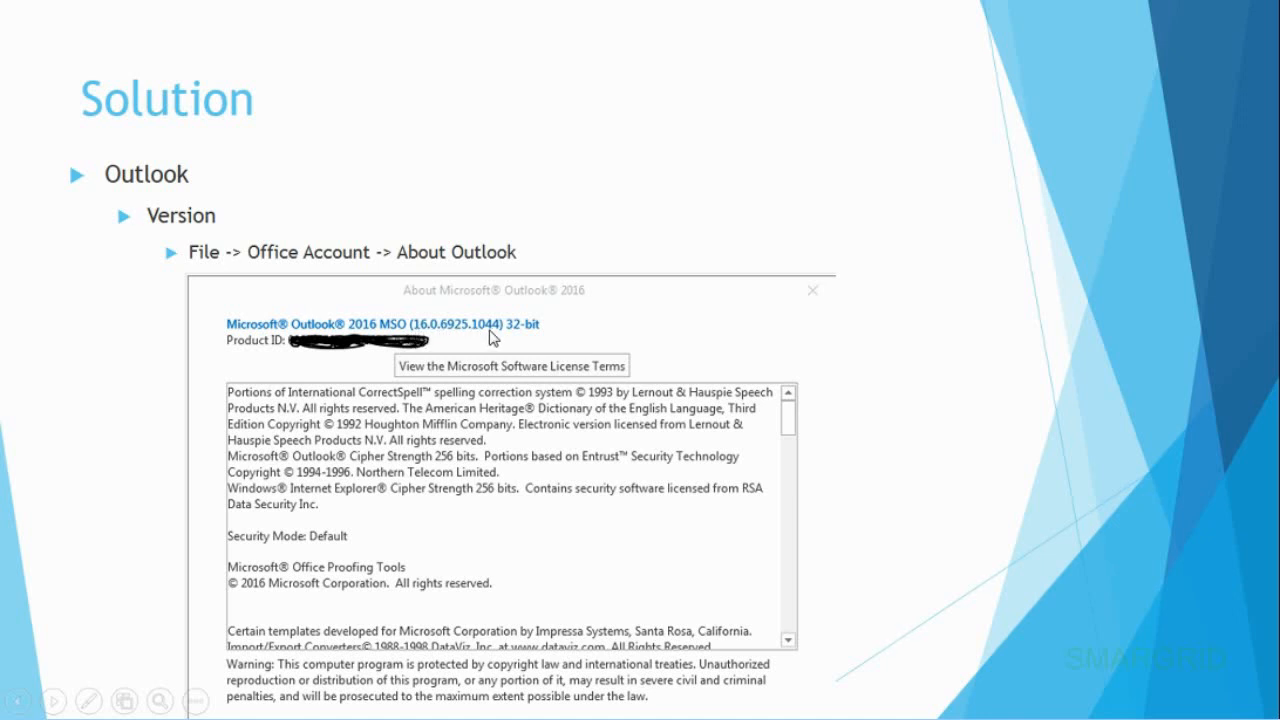
mouse_move(422, 342)
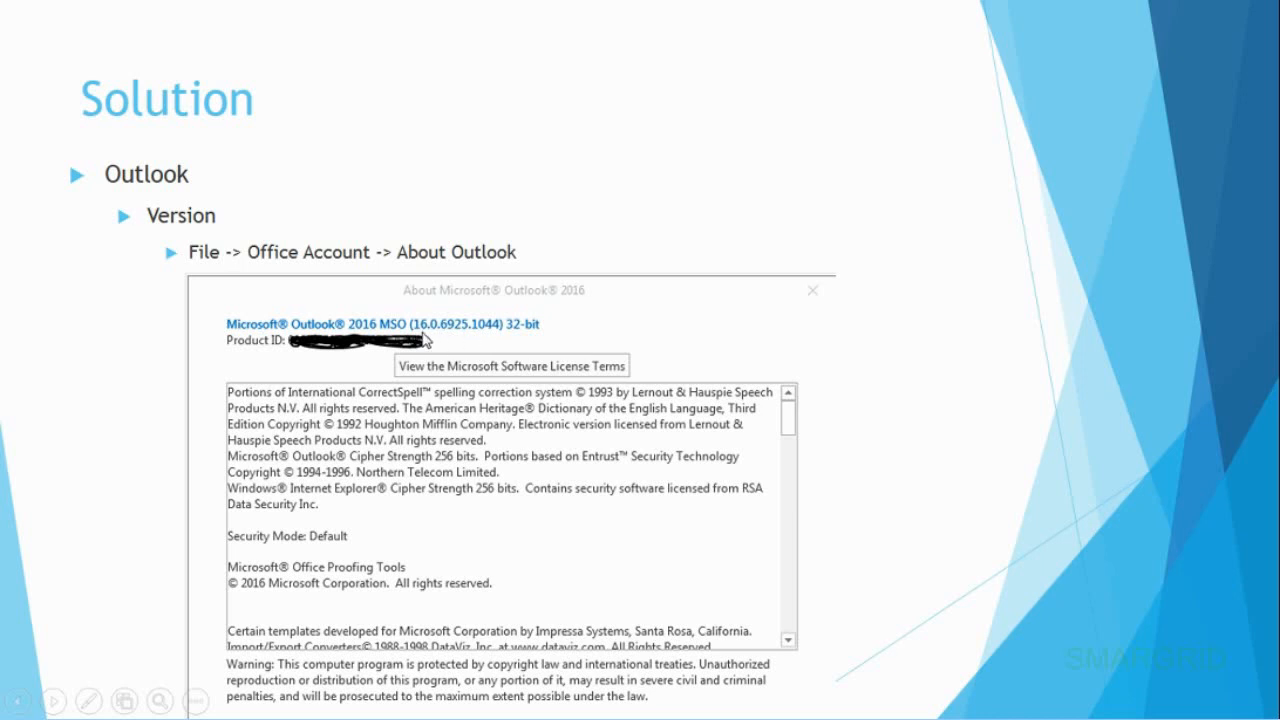
mouse_move(424, 342)
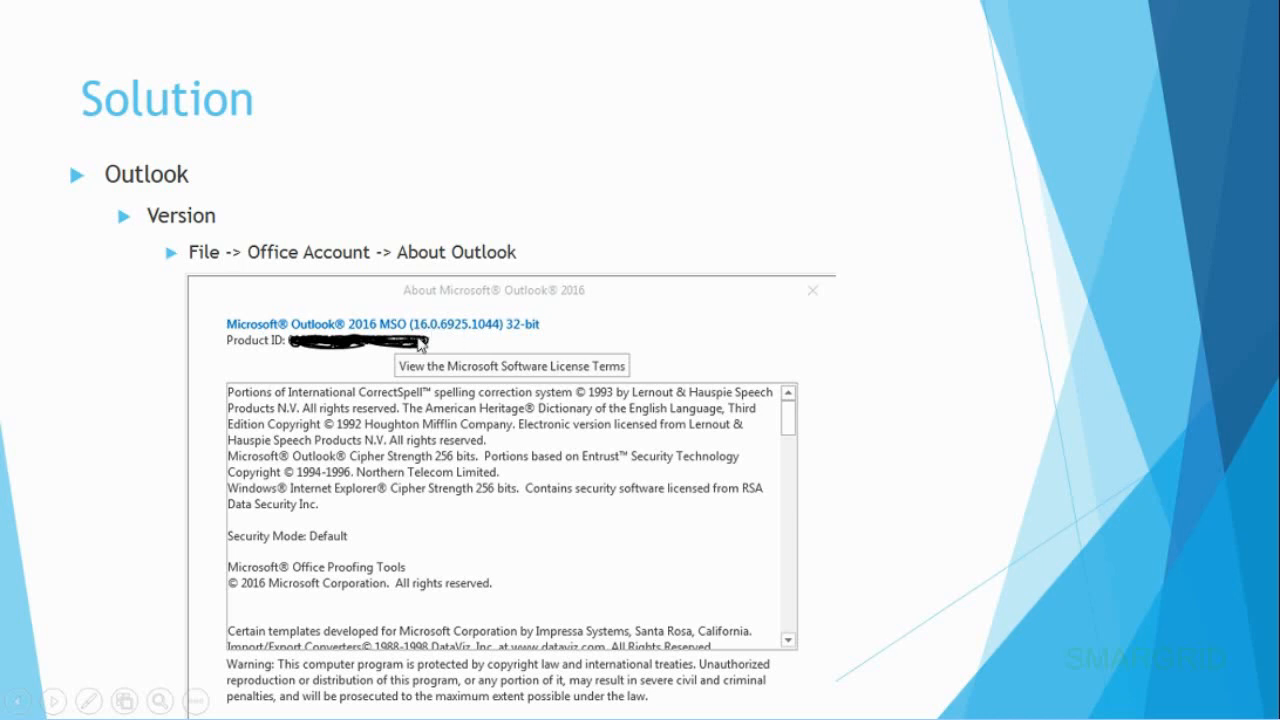
mouse_move(436, 340)
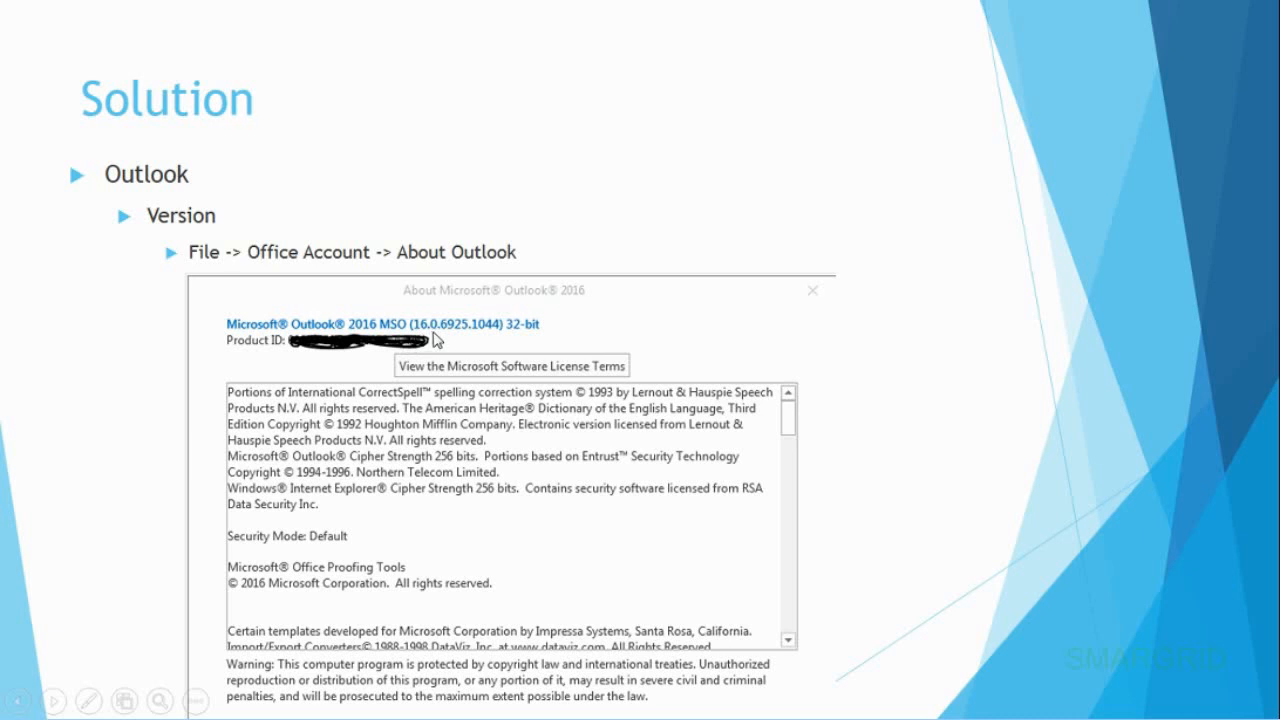
mouse_move(436, 338)
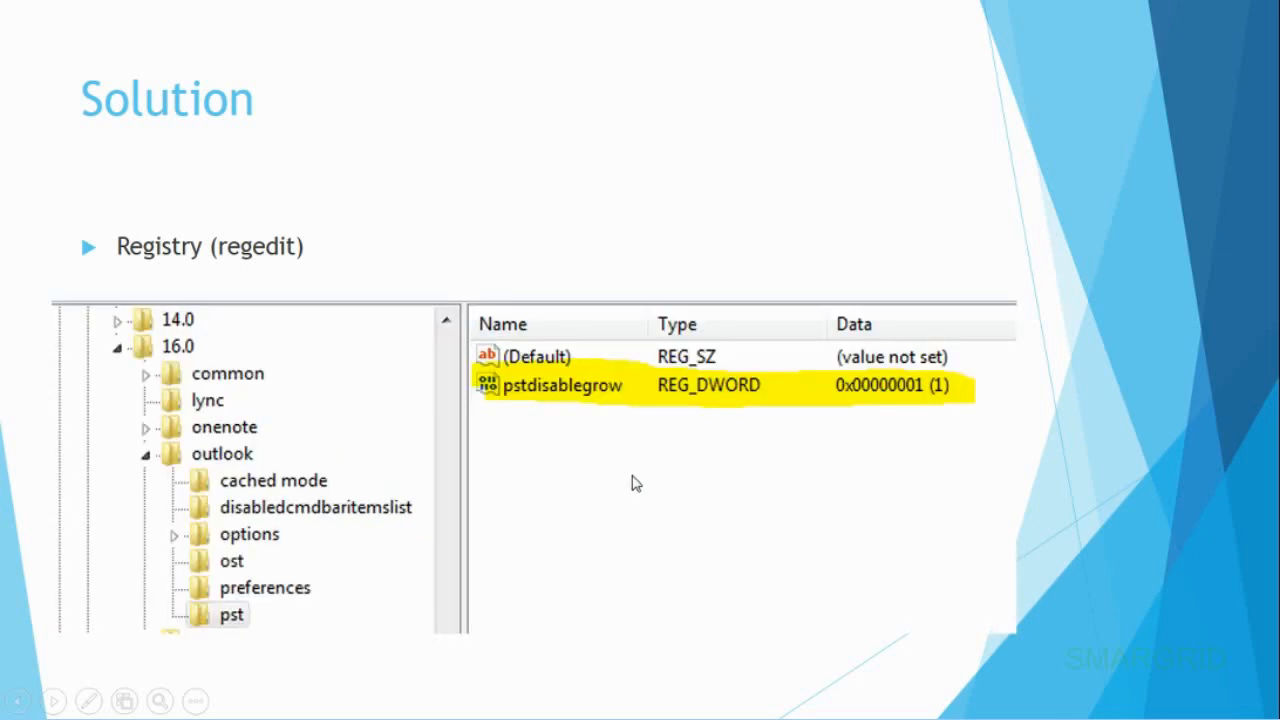
mouse_move(740, 402)
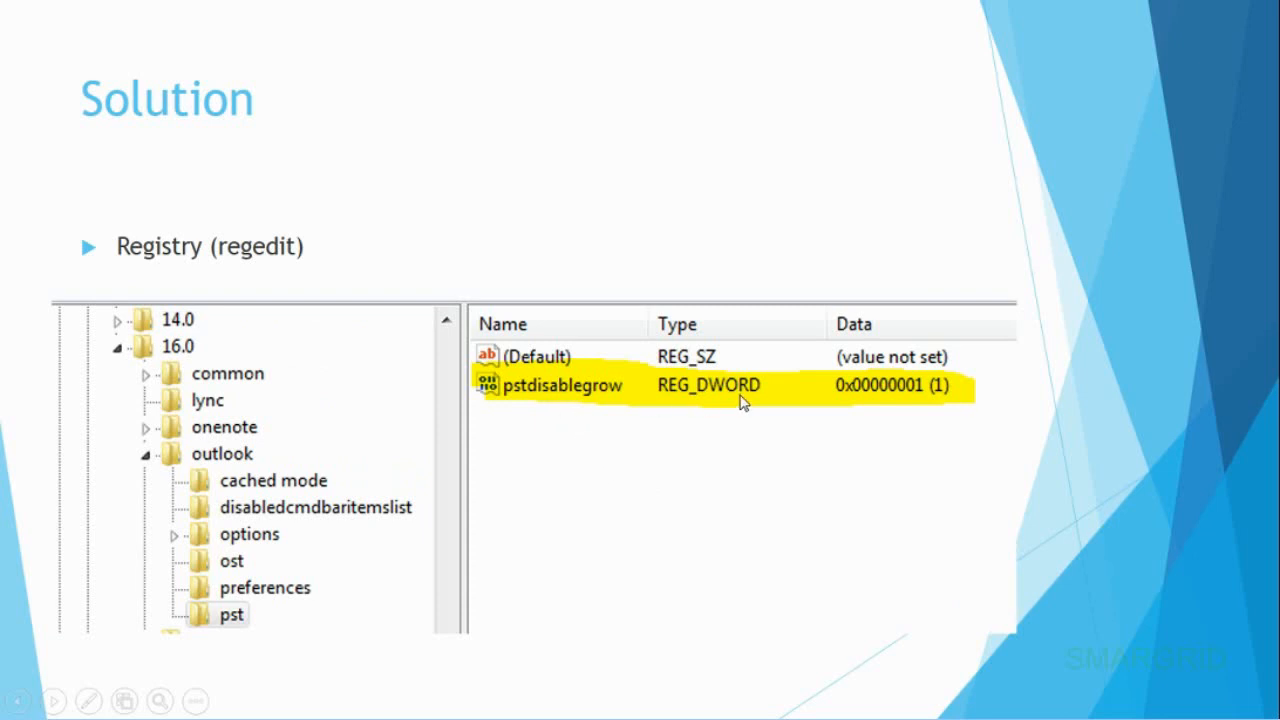
mouse_move(540, 404)
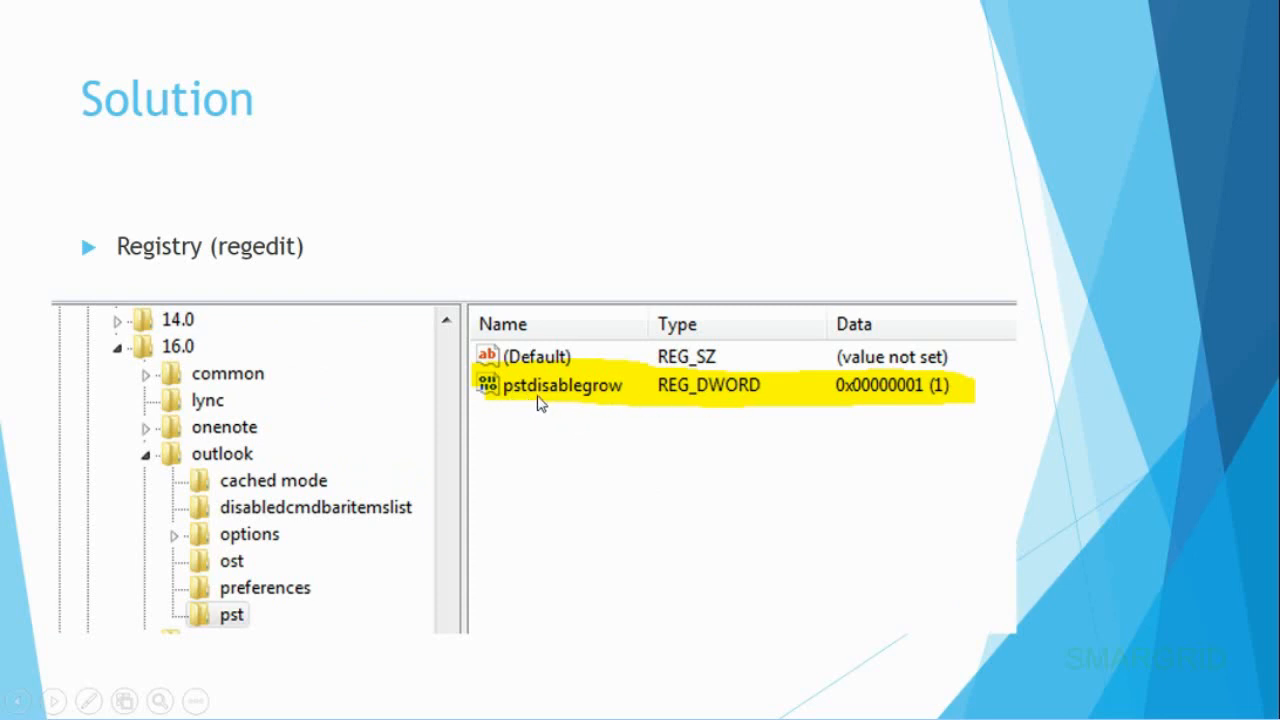
mouse_move(748, 408)
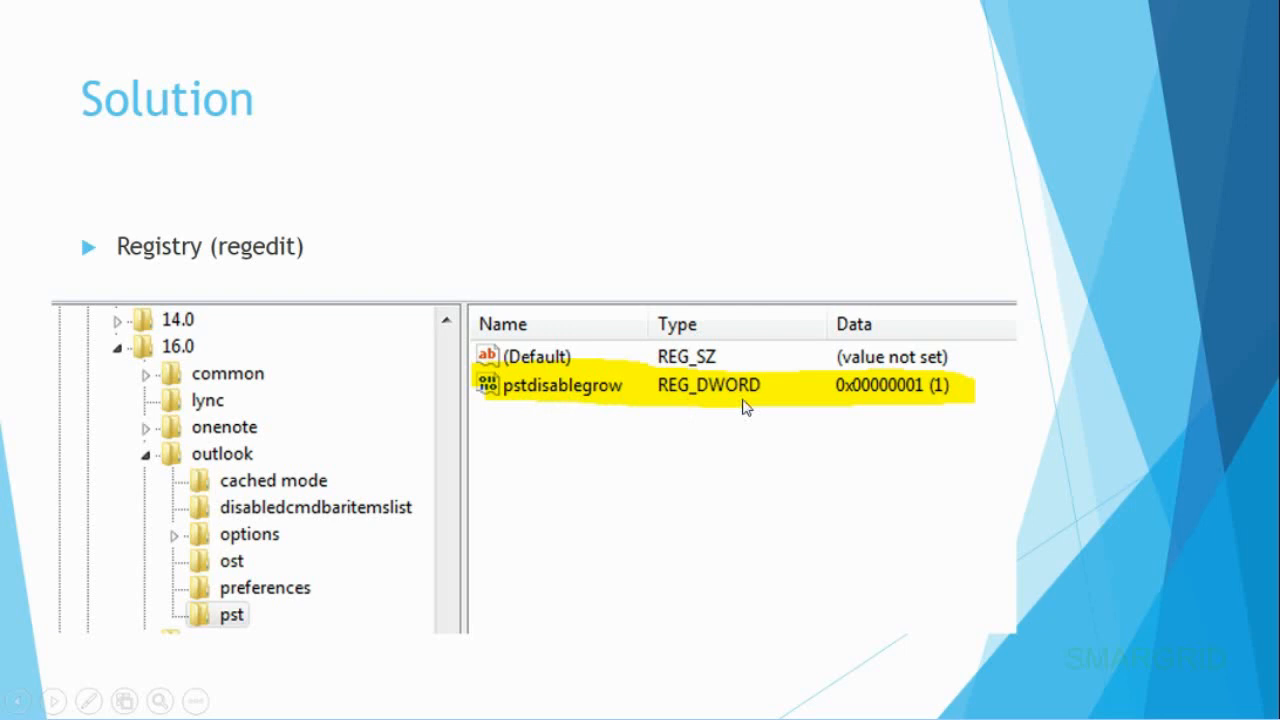
mouse_move(944, 404)
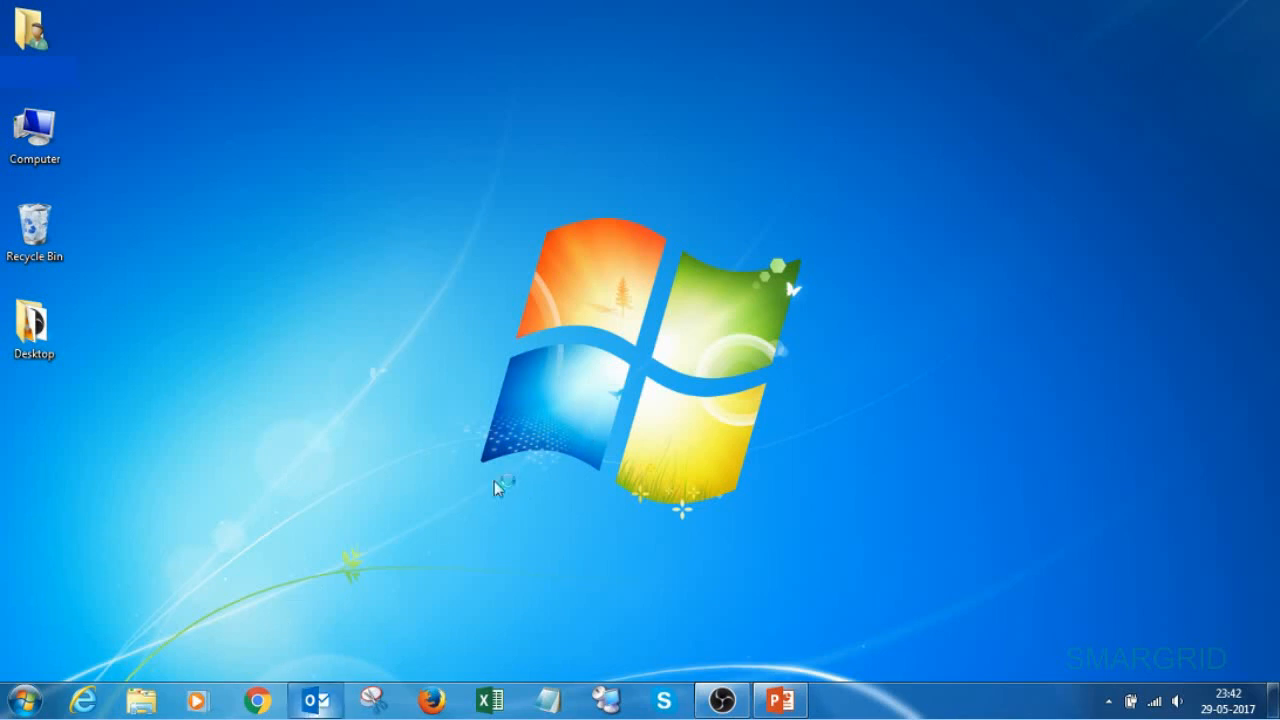
- Bring the Outlook 2016 mail window up from the taskbar
click(316, 700)
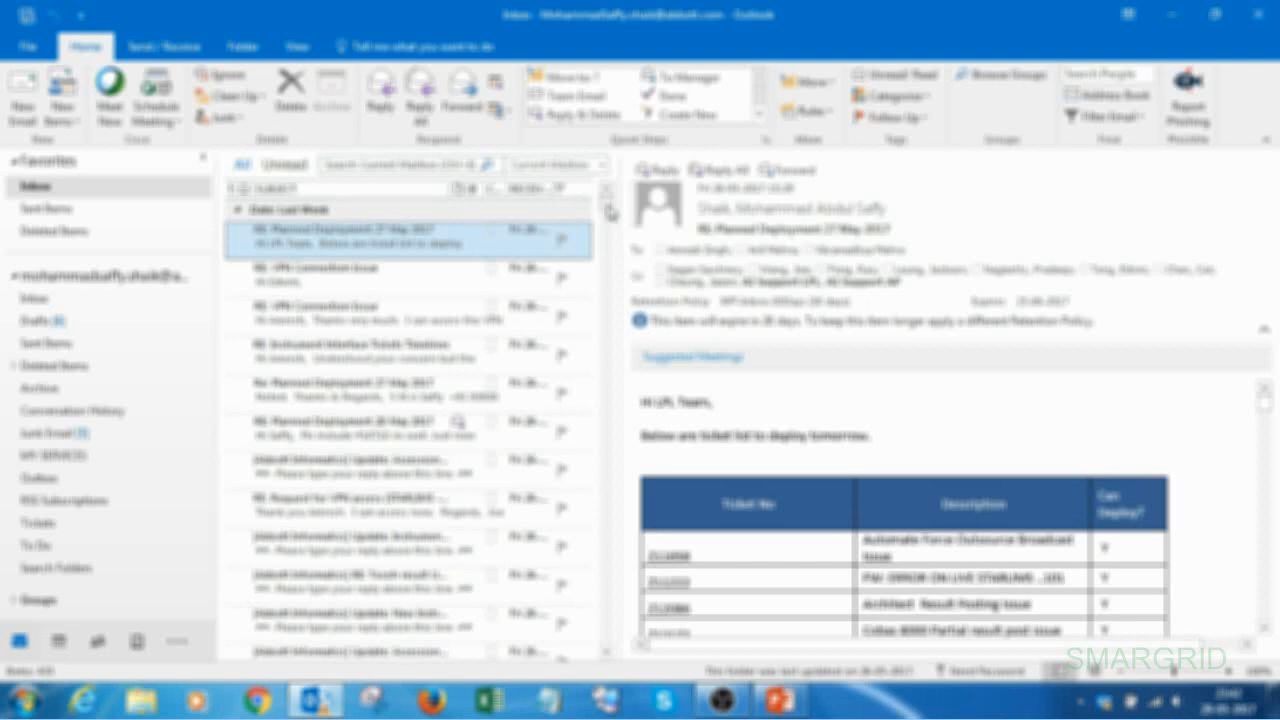
- Scroll the inbox, trigger the 'Cannot move the items' permission error, and dismiss it with OK
scroll(down, 3)
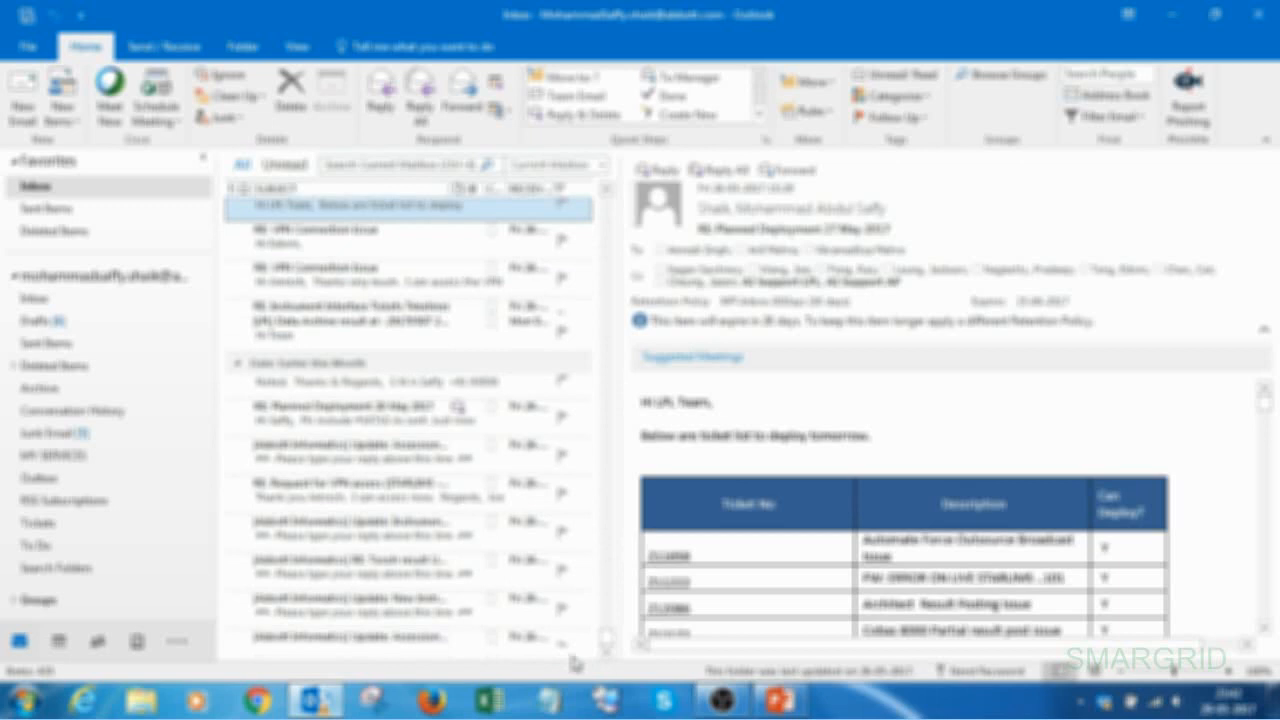
scroll(down, 3)
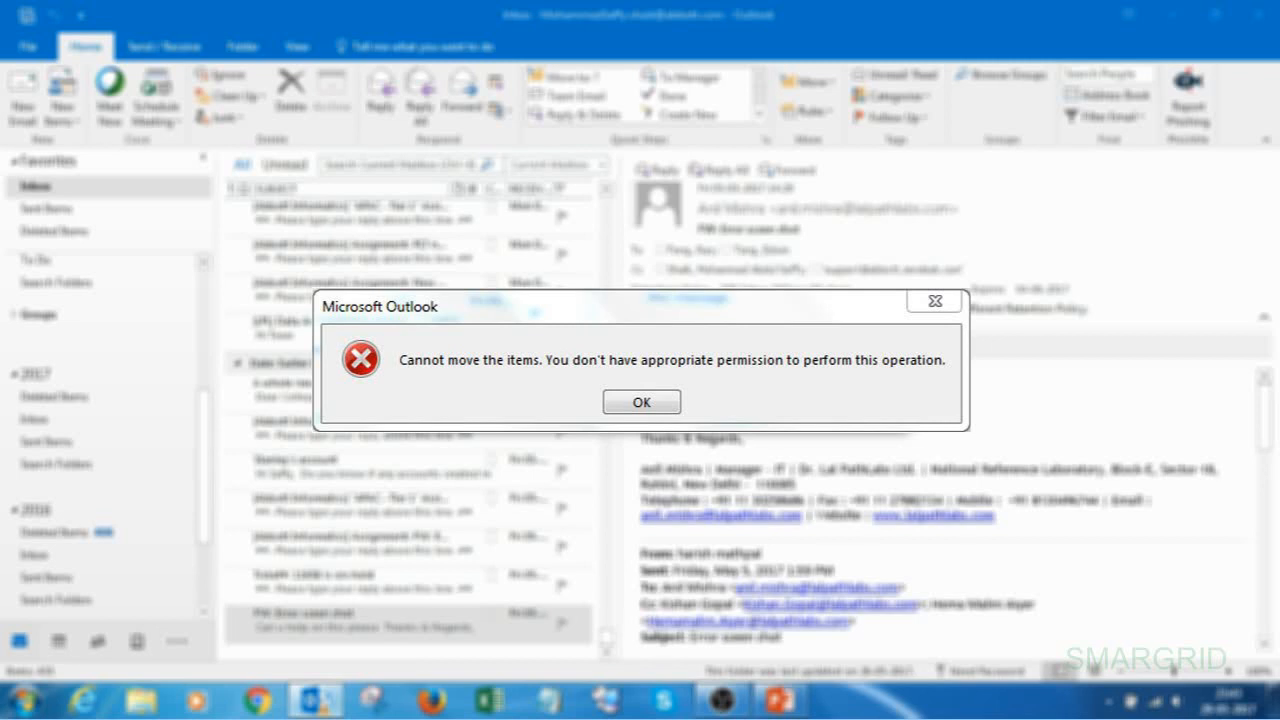
click(640, 400)
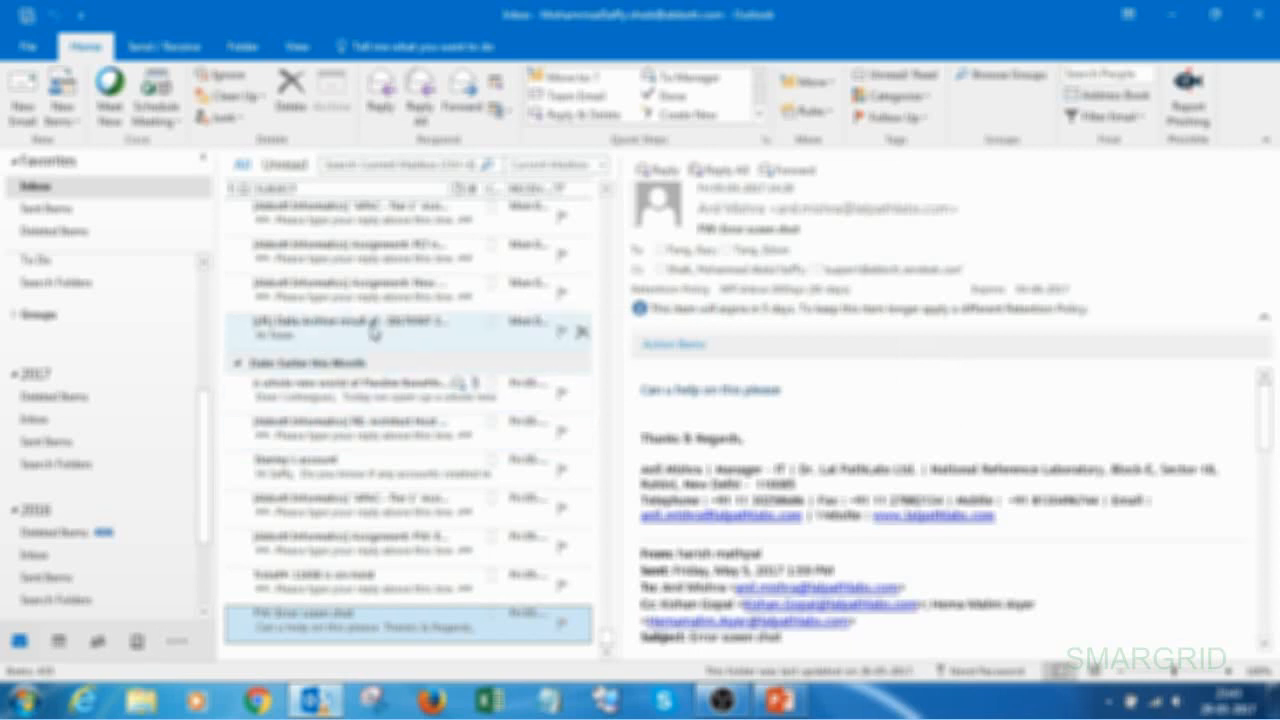
- View About Outlook under File > Office Account showing version 16.0 (32-bit), then close it
click(28, 46)
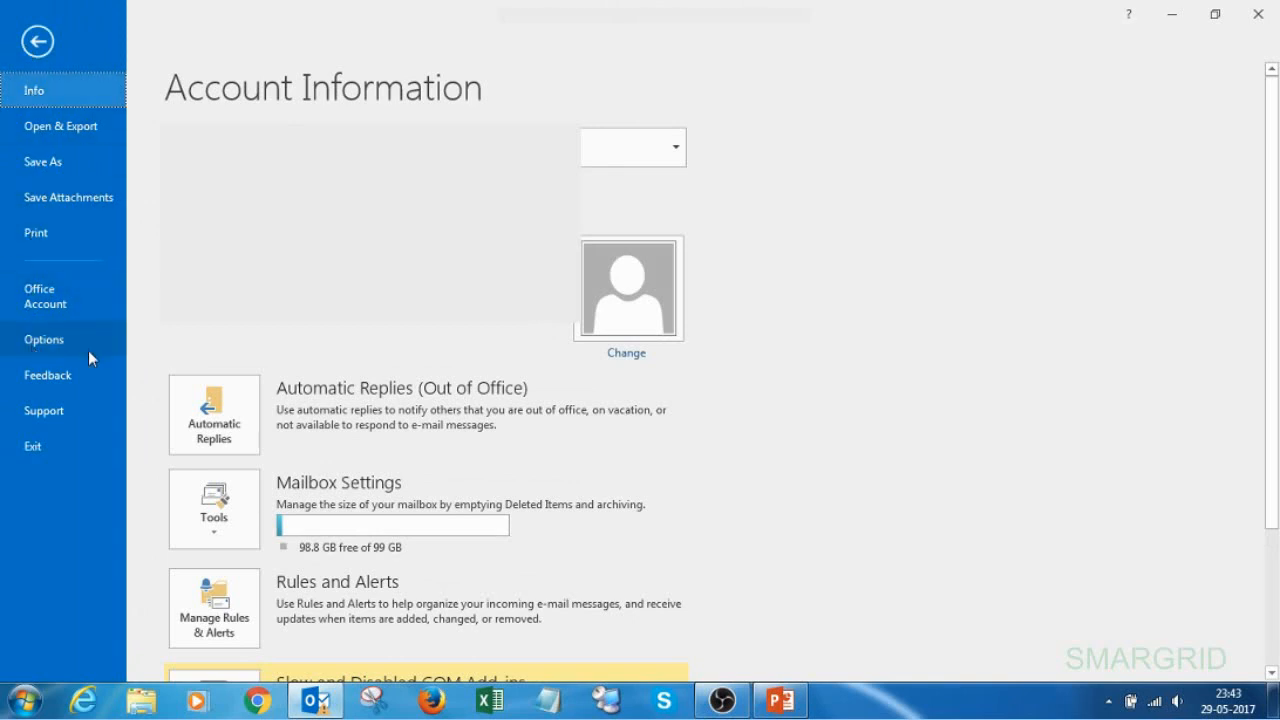
click(44, 296)
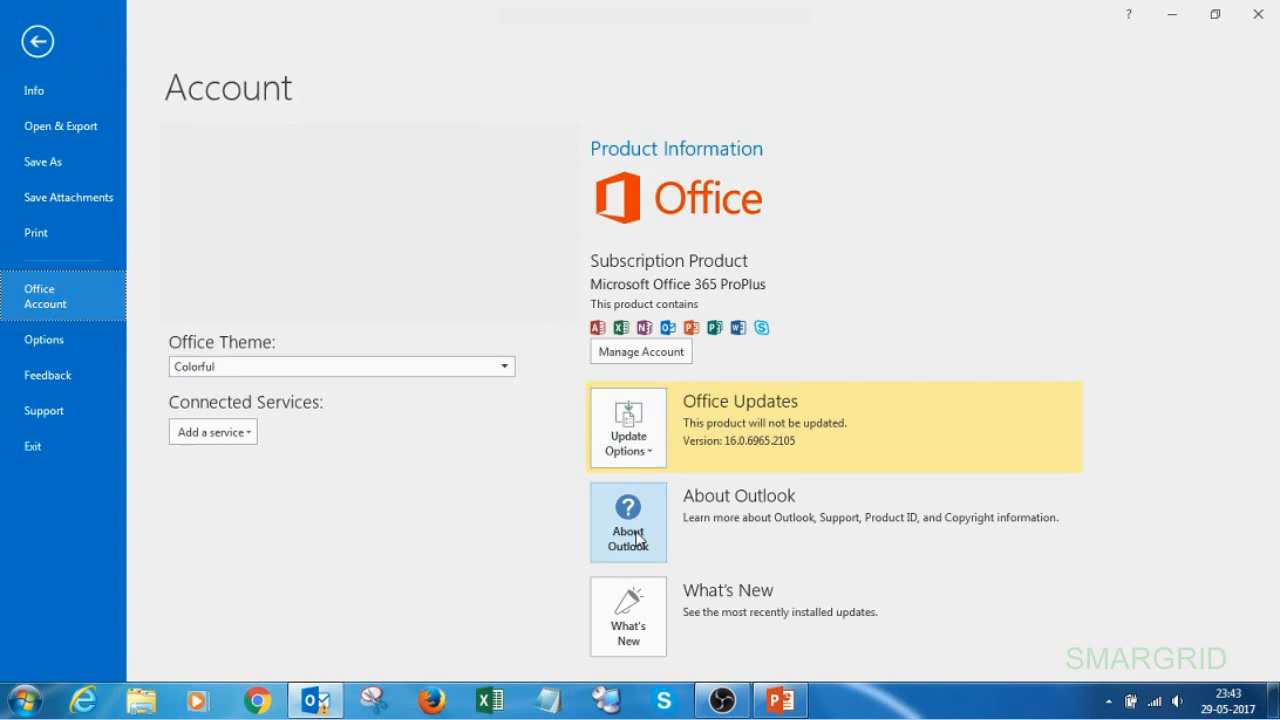
mouse_move(570, 428)
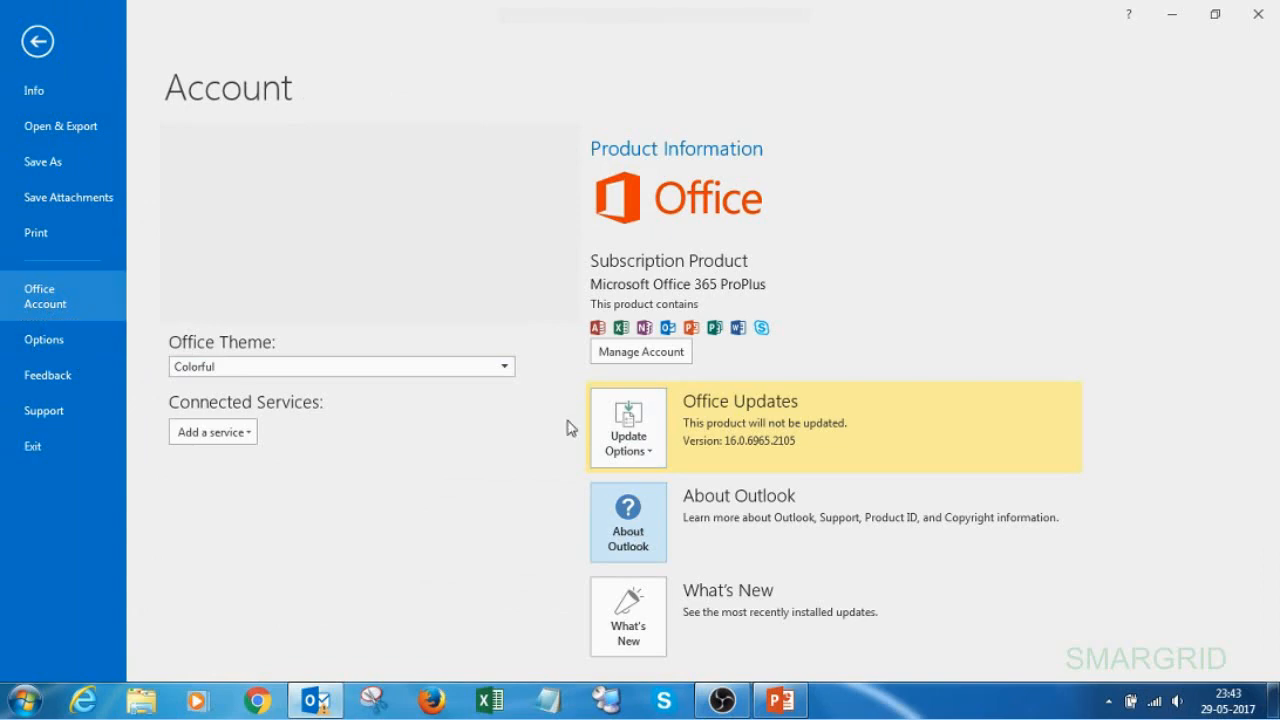
click(628, 522)
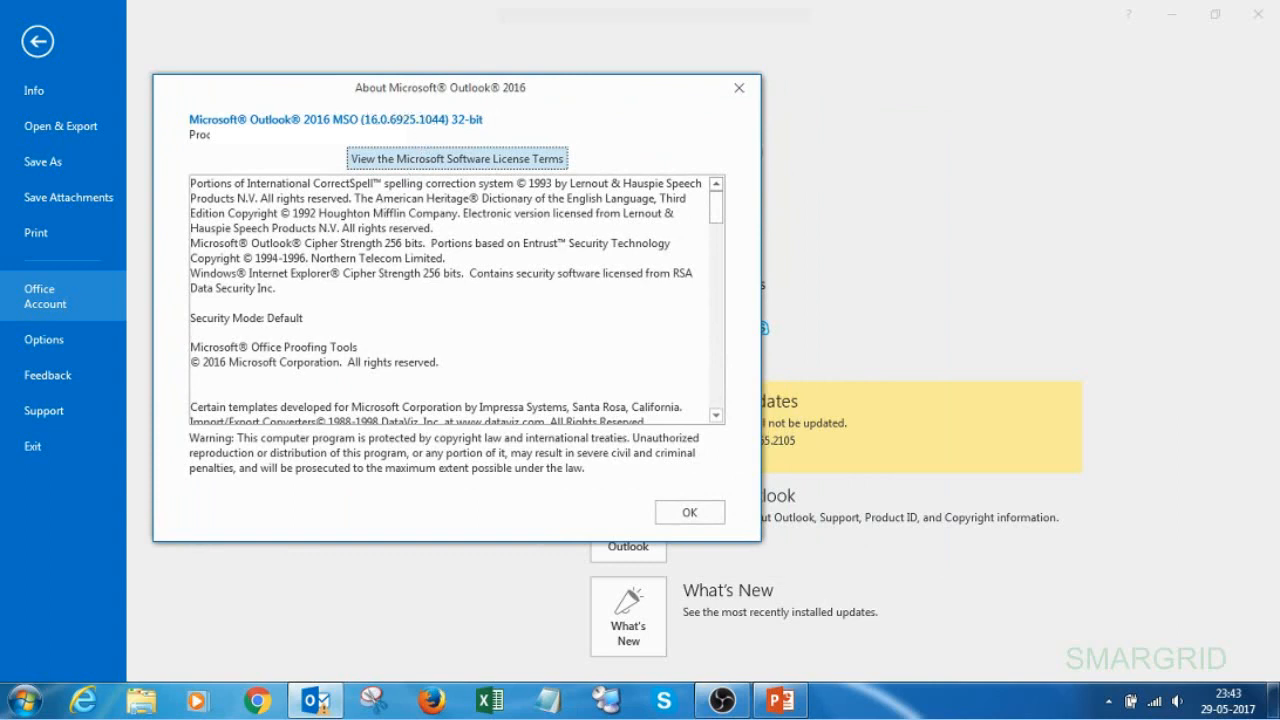
mouse_move(416, 138)
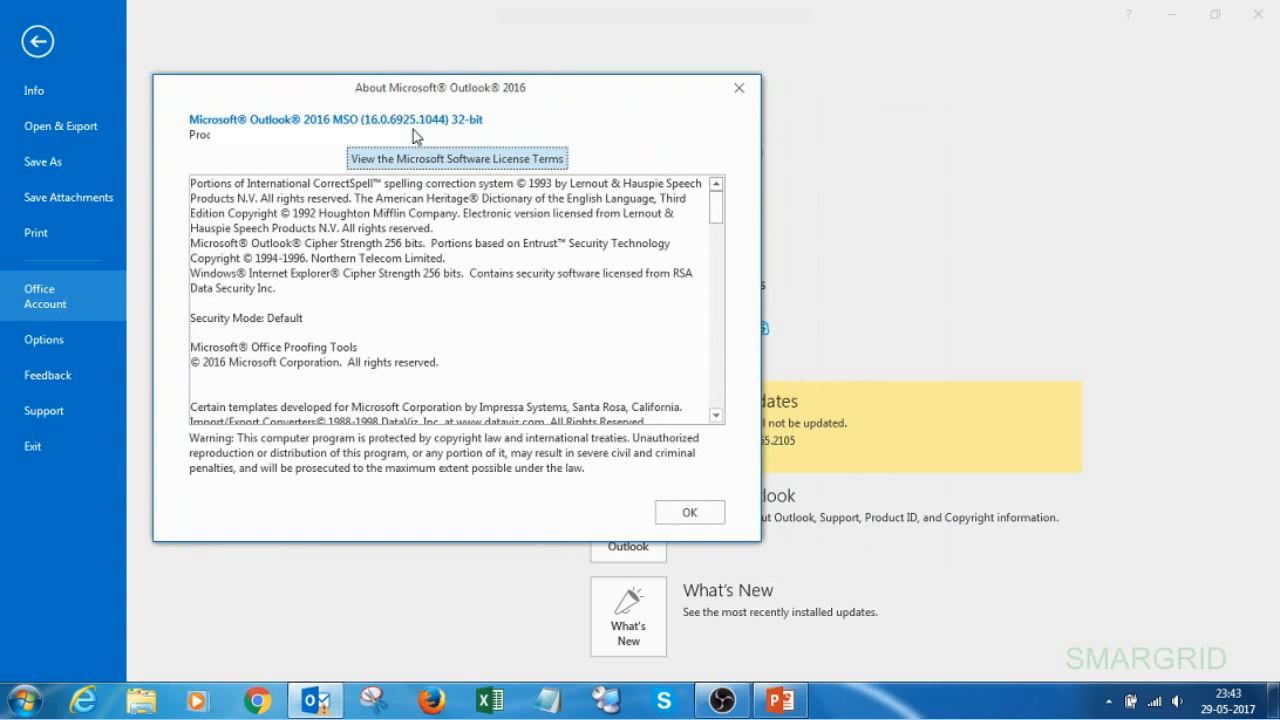
mouse_move(432, 136)
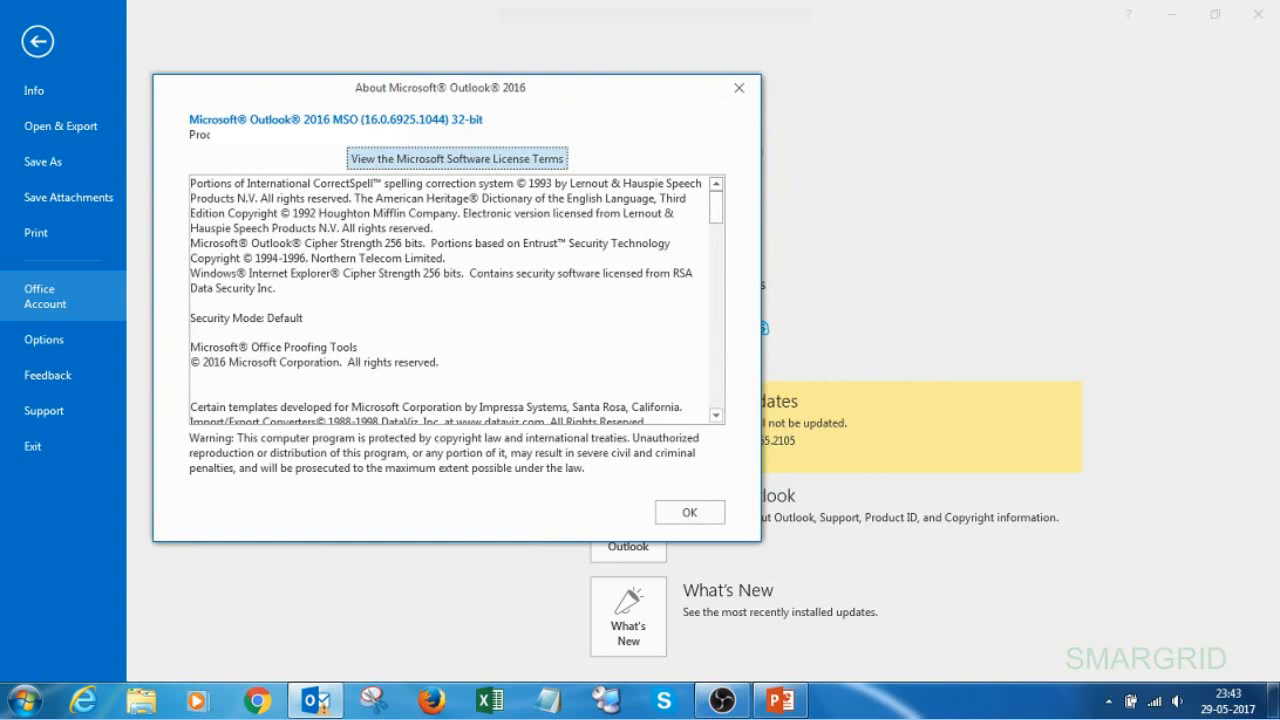
mouse_move(660, 160)
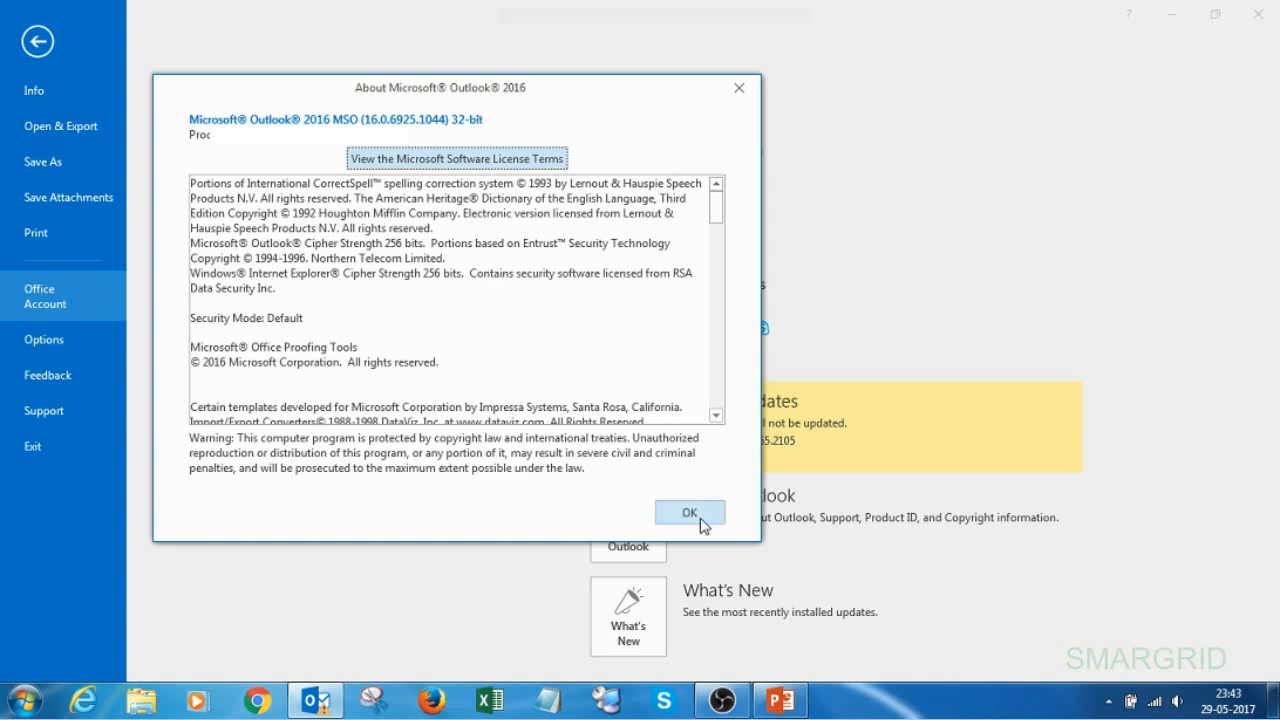
click(688, 512)
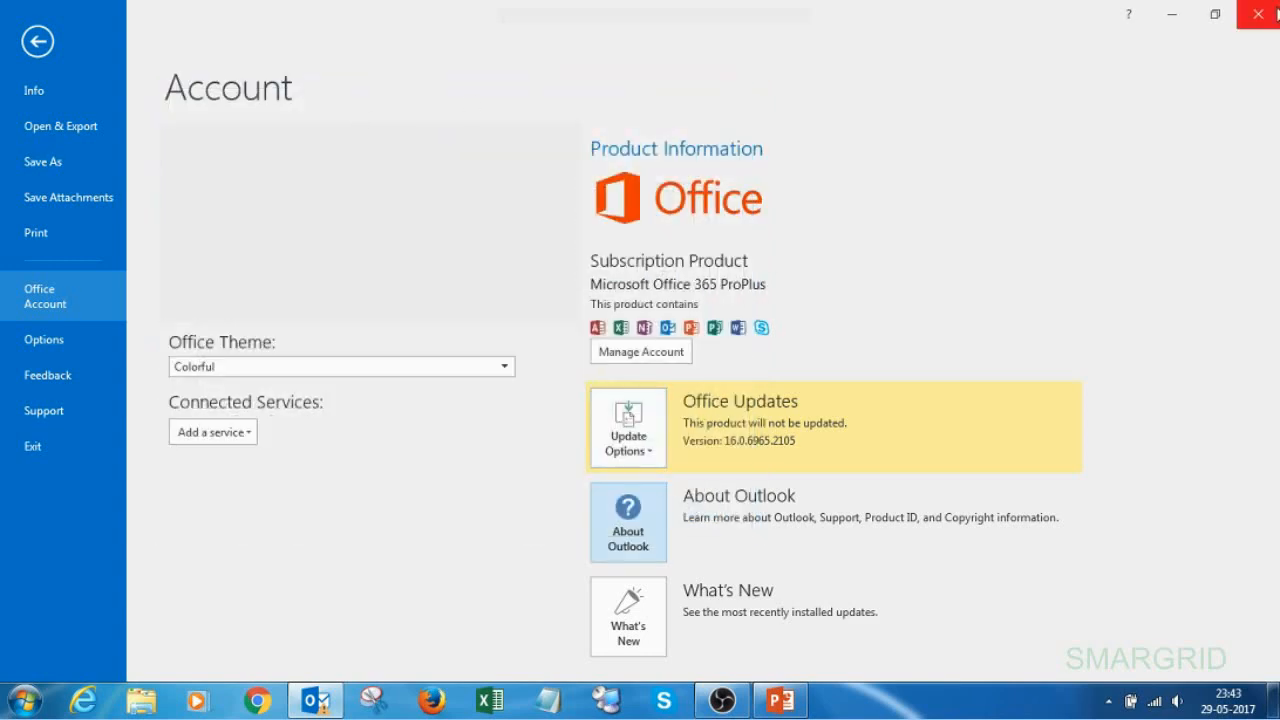
- Minimize Outlook and launch regedit by searching 'reg' from the Start menu
click(1258, 14)
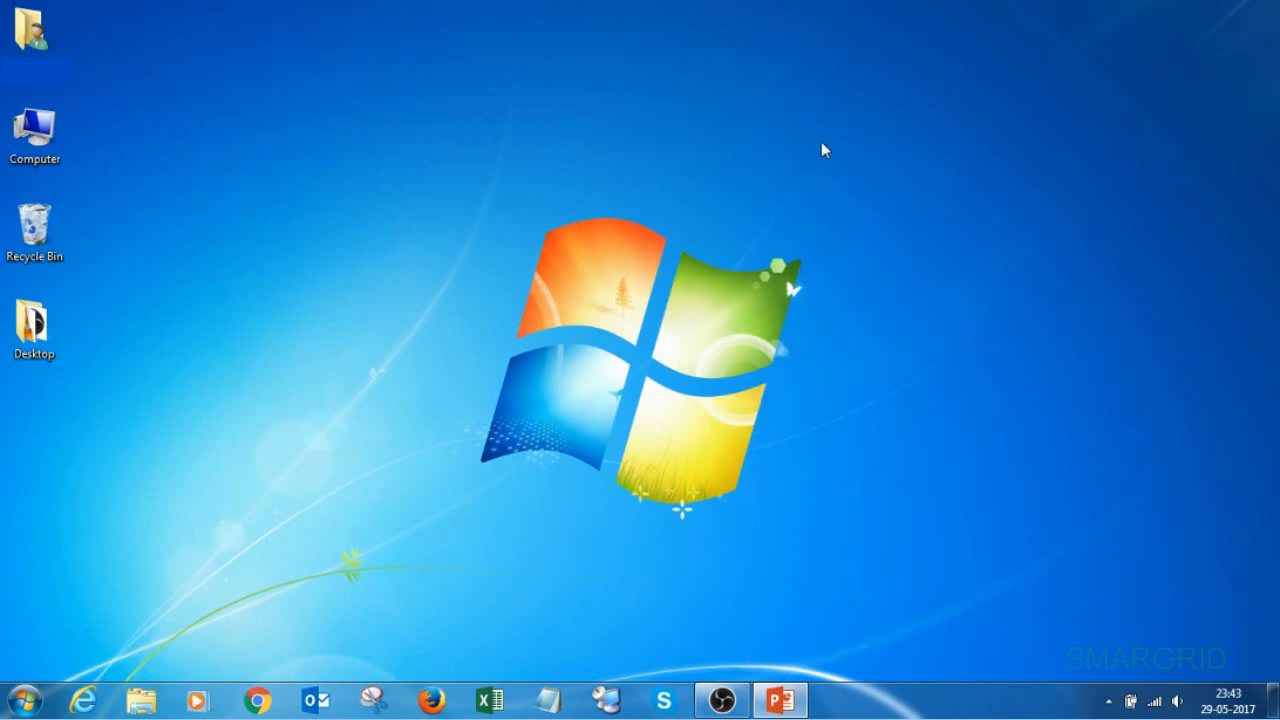
mouse_move(700, 276)
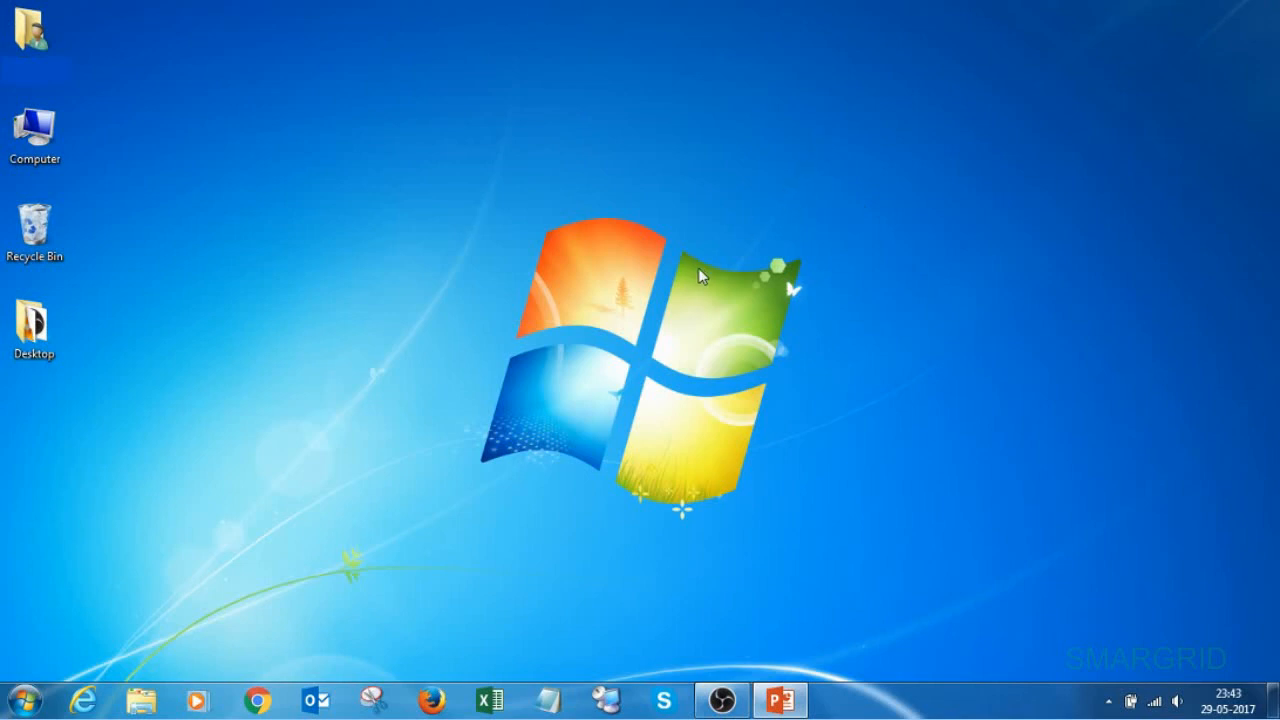
click(24, 700)
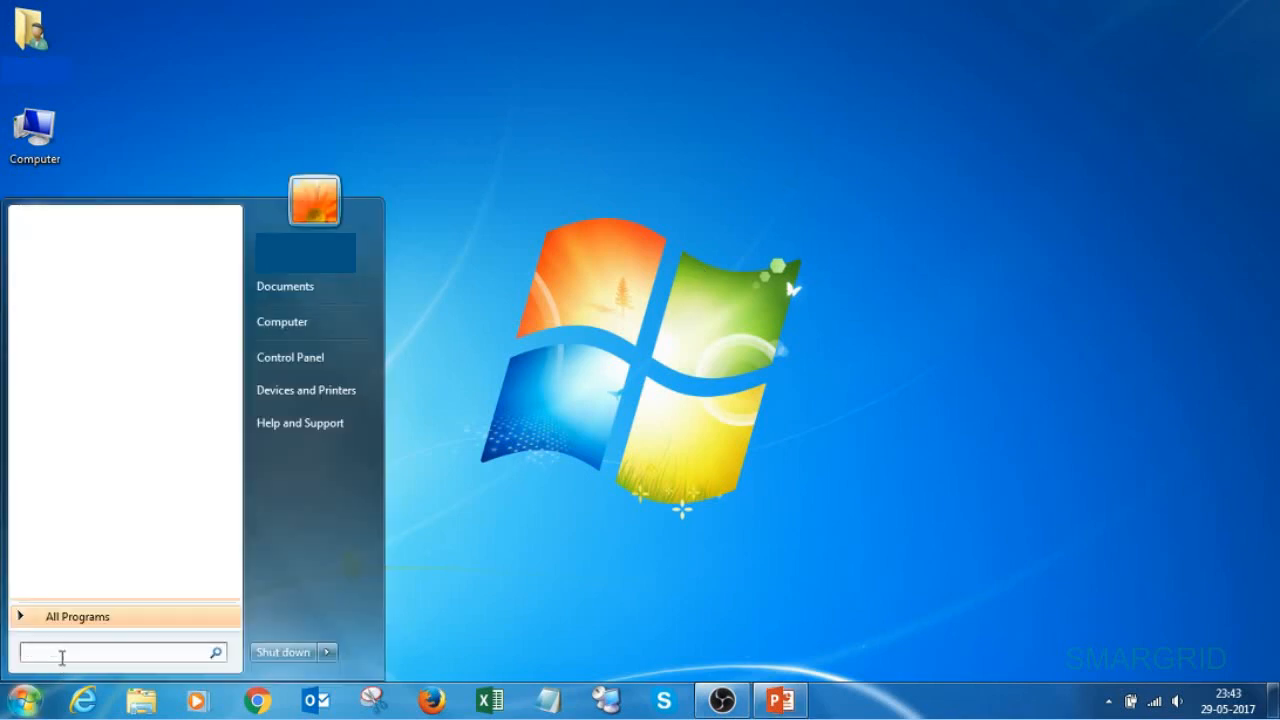
text(reg)
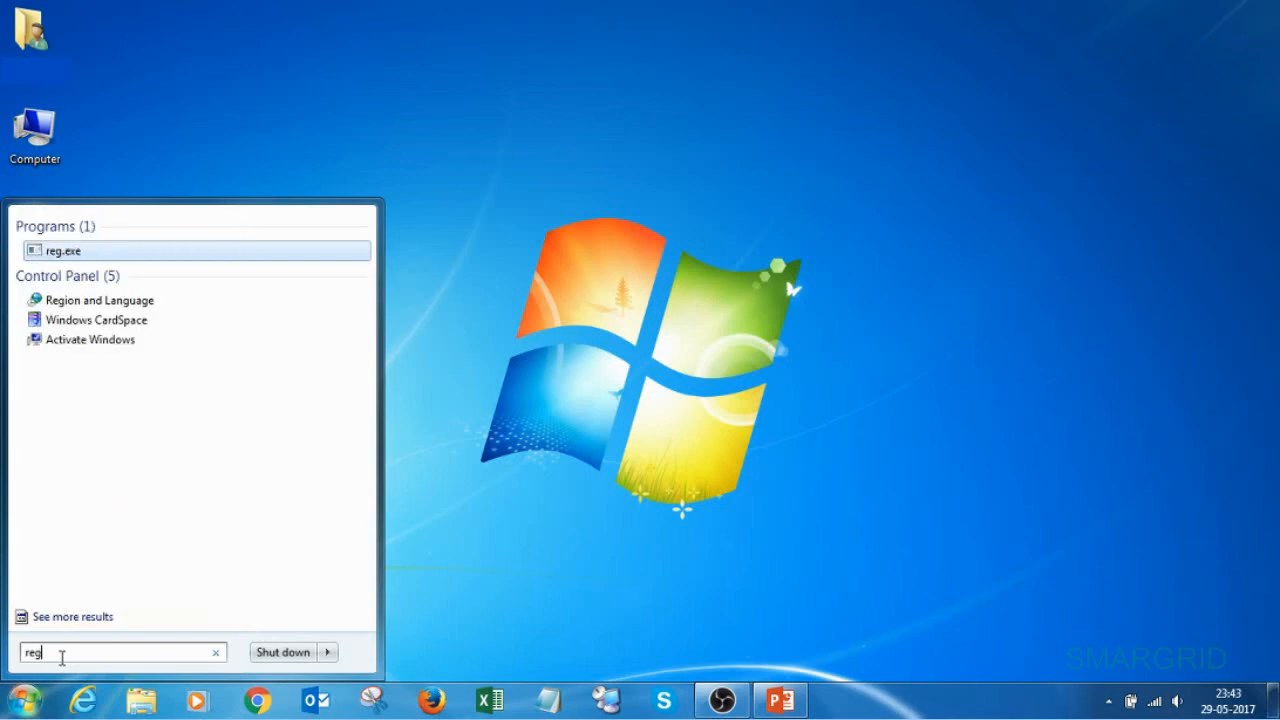
click(64, 250)
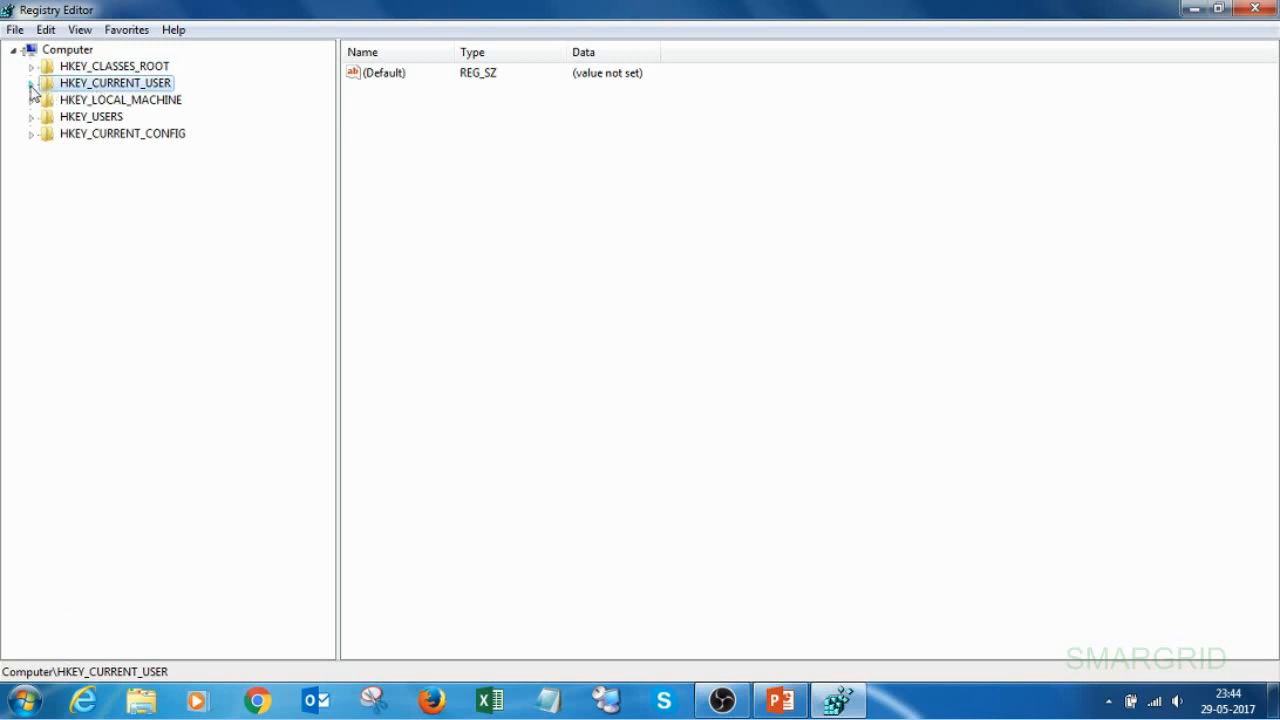
- Expand HKEY_CURRENT_USER\Software\Policies\Microsoft\office down to the 16.0\outlook key
click(32, 84)
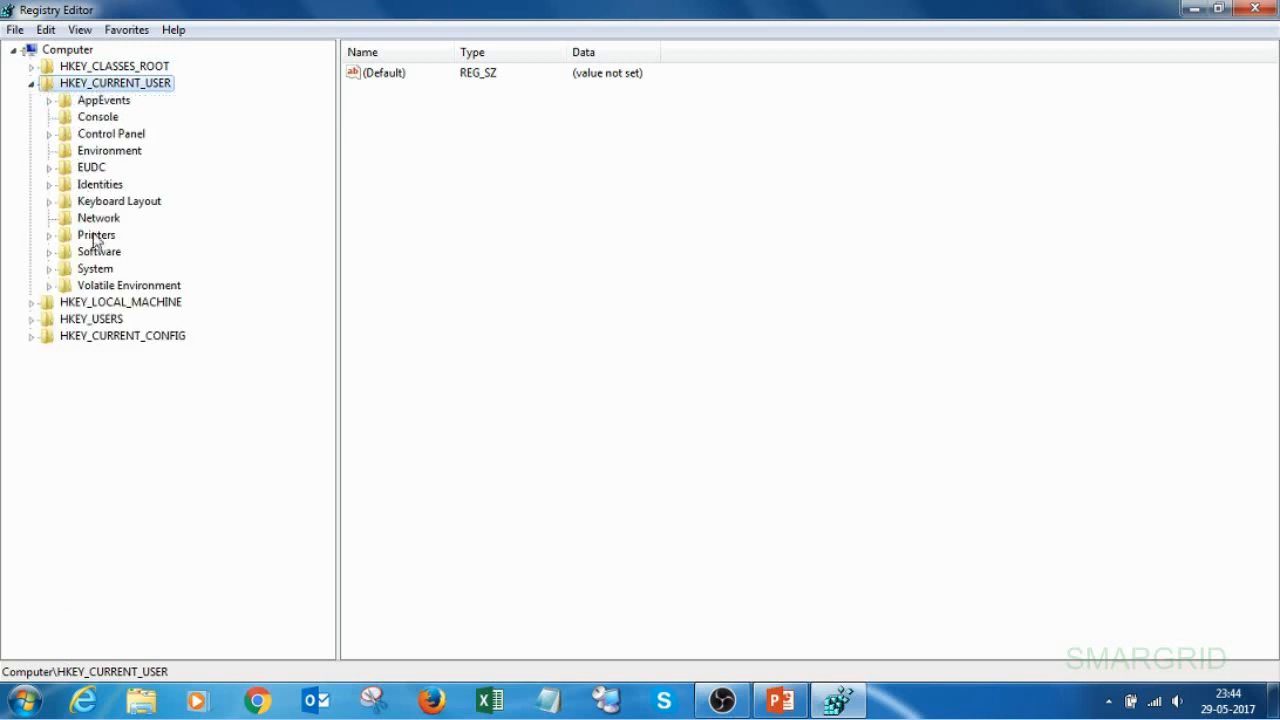
click(98, 252)
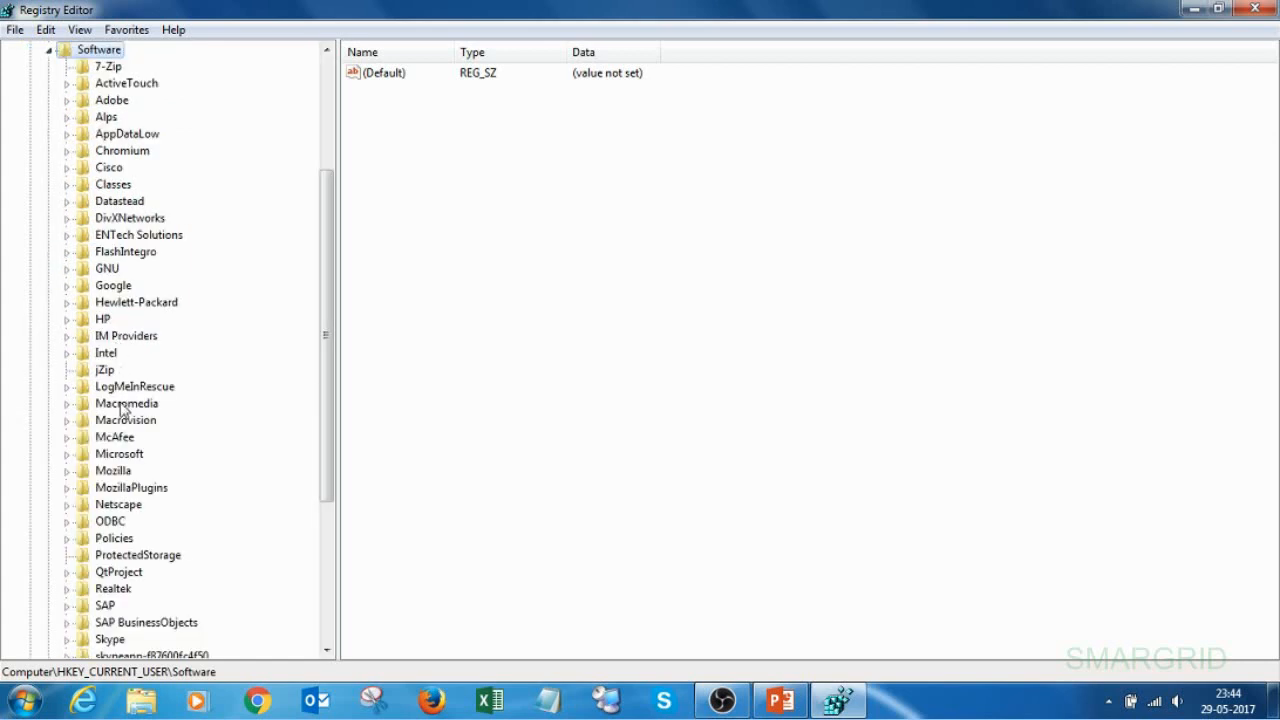
click(114, 538)
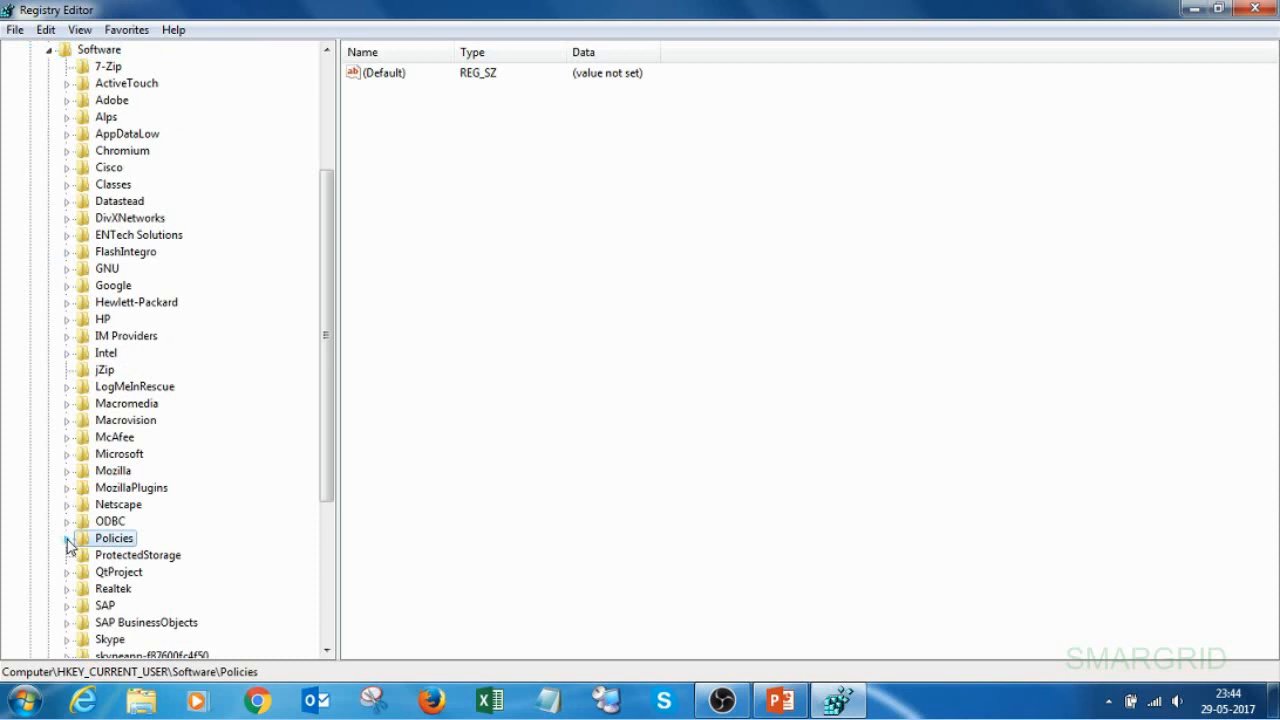
click(66, 538)
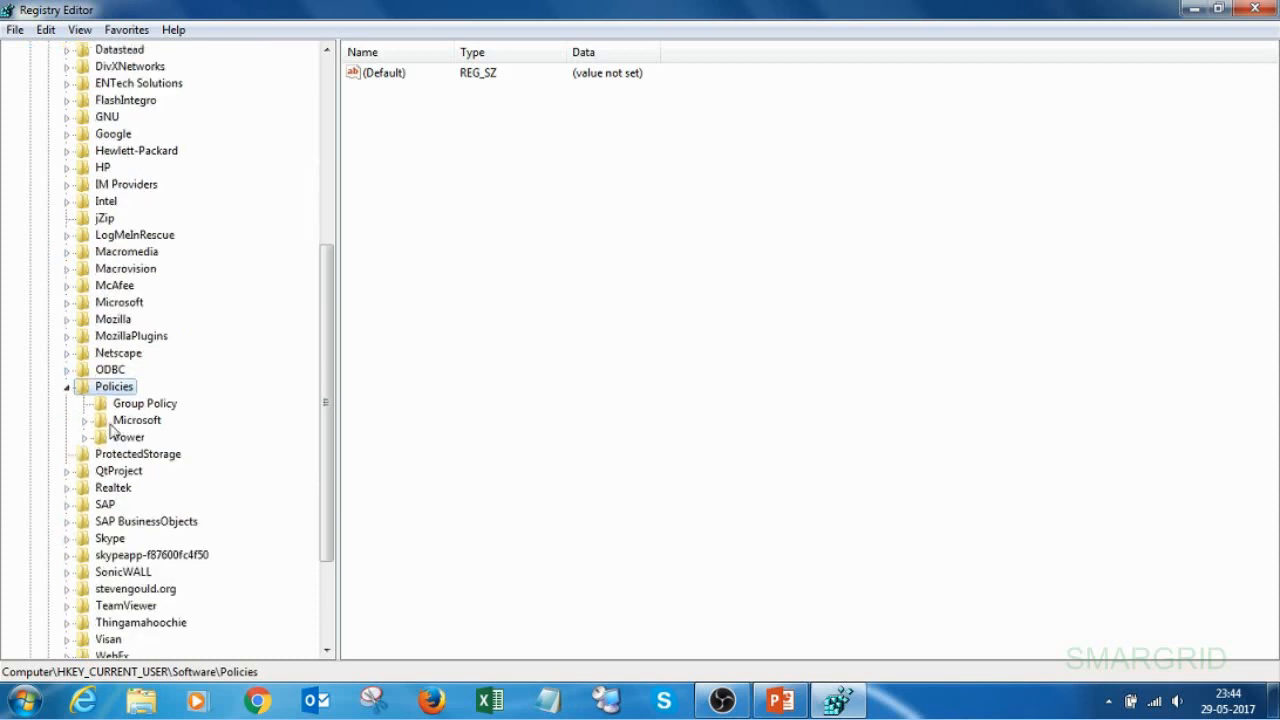
click(136, 420)
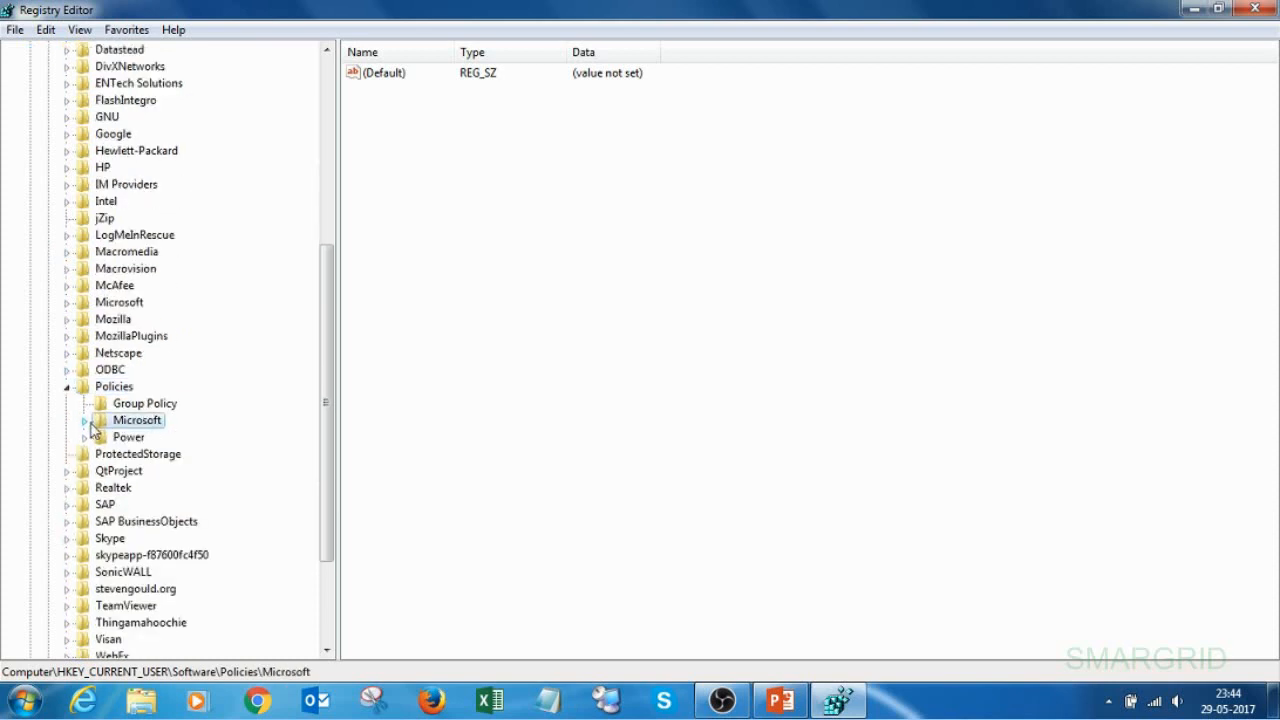
click(84, 420)
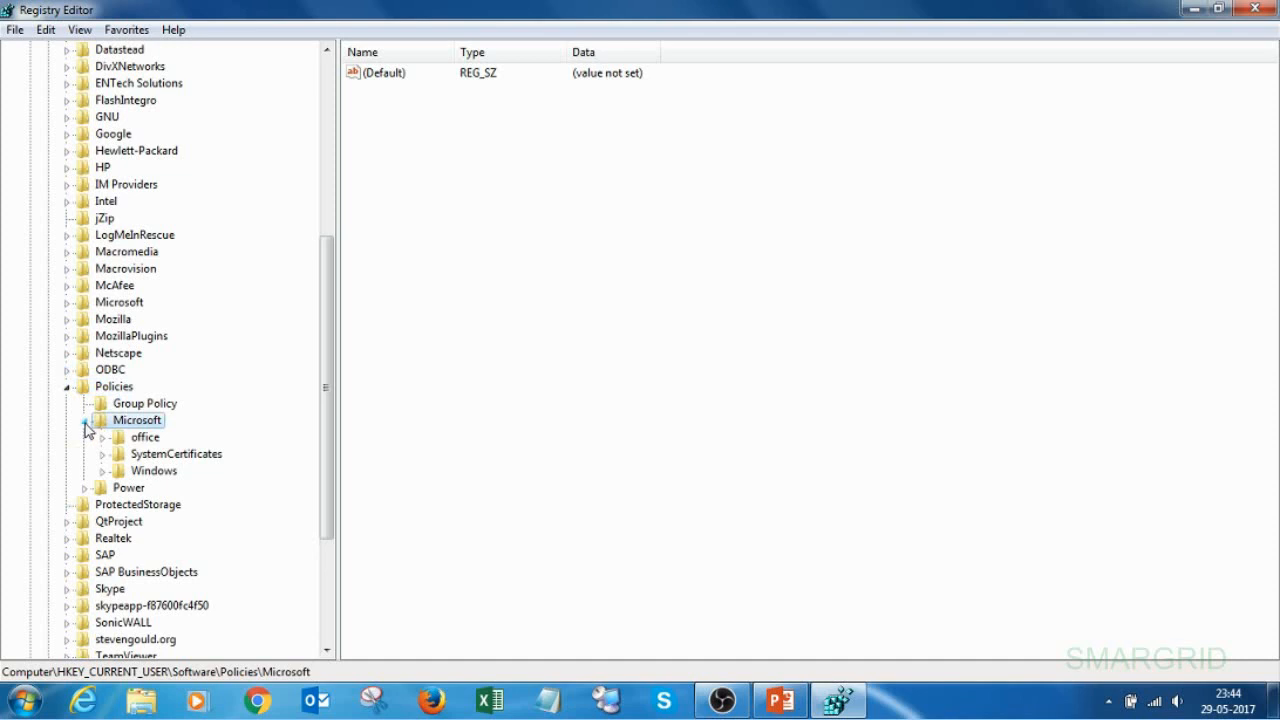
click(104, 436)
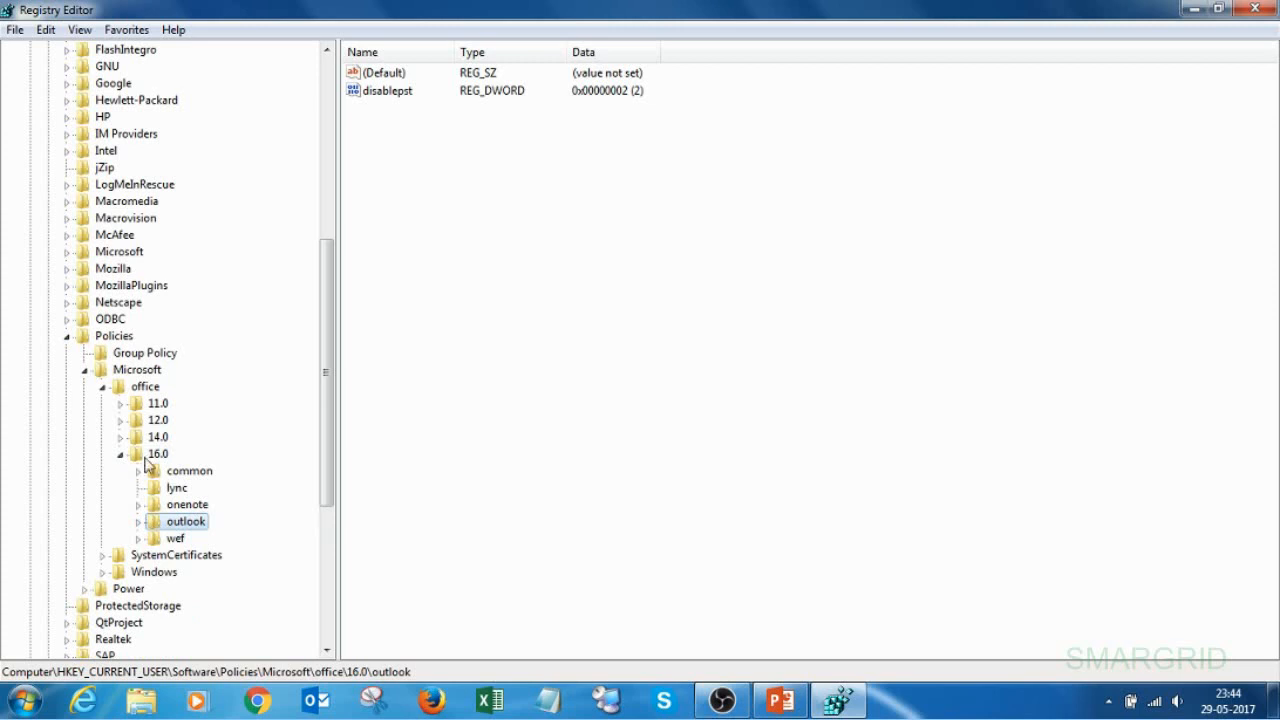
mouse_move(138, 528)
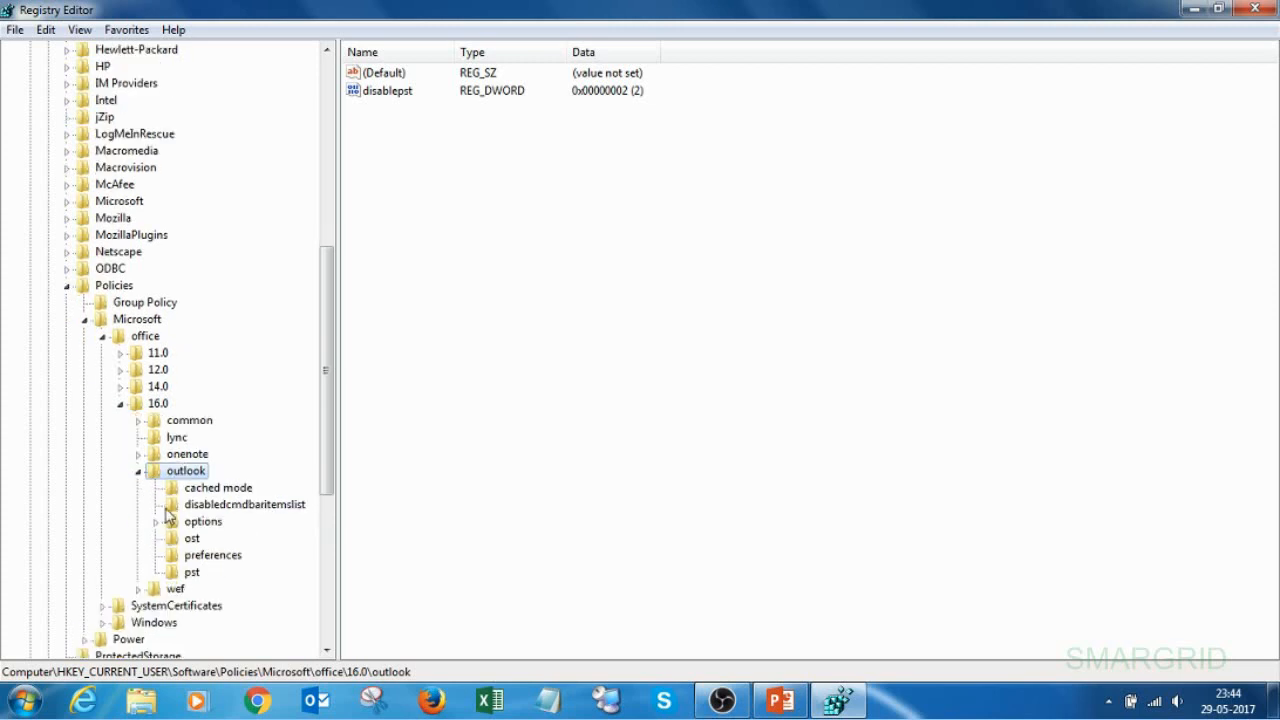
- In the pst policy key, change the pstdisablegrow DWORD from 1 to 0 and save it
click(192, 572)
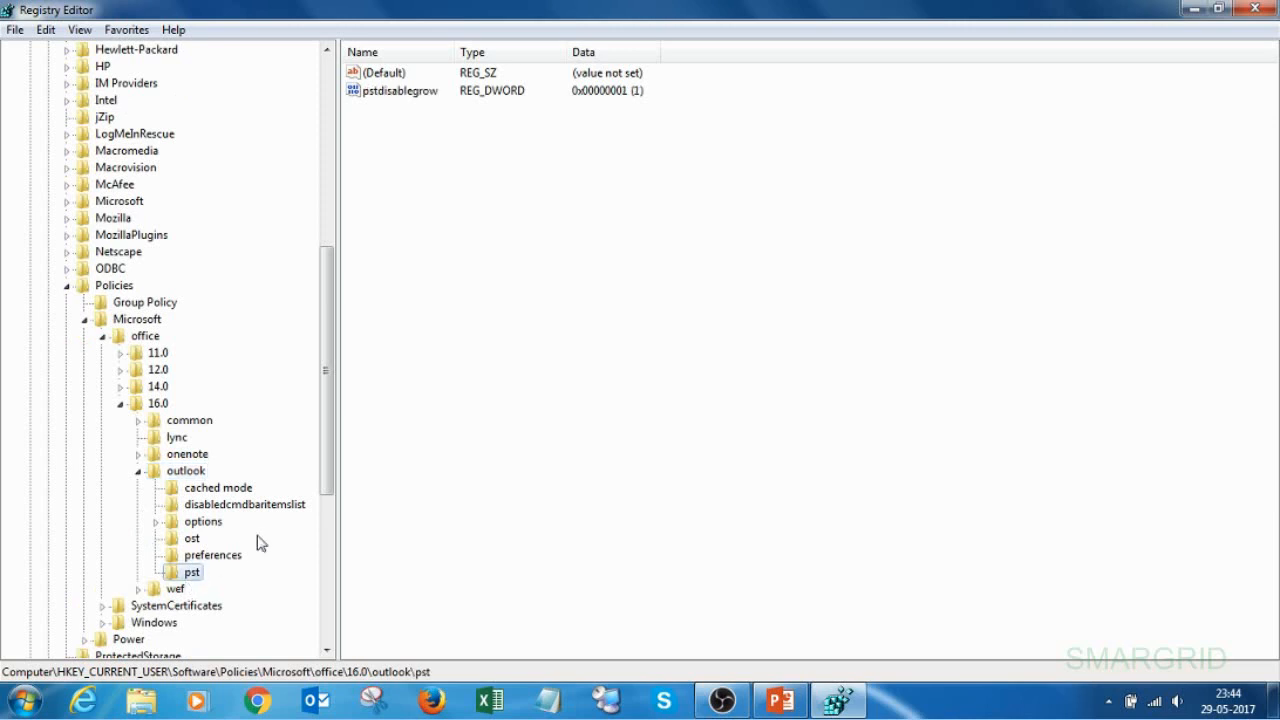
mouse_move(392, 234)
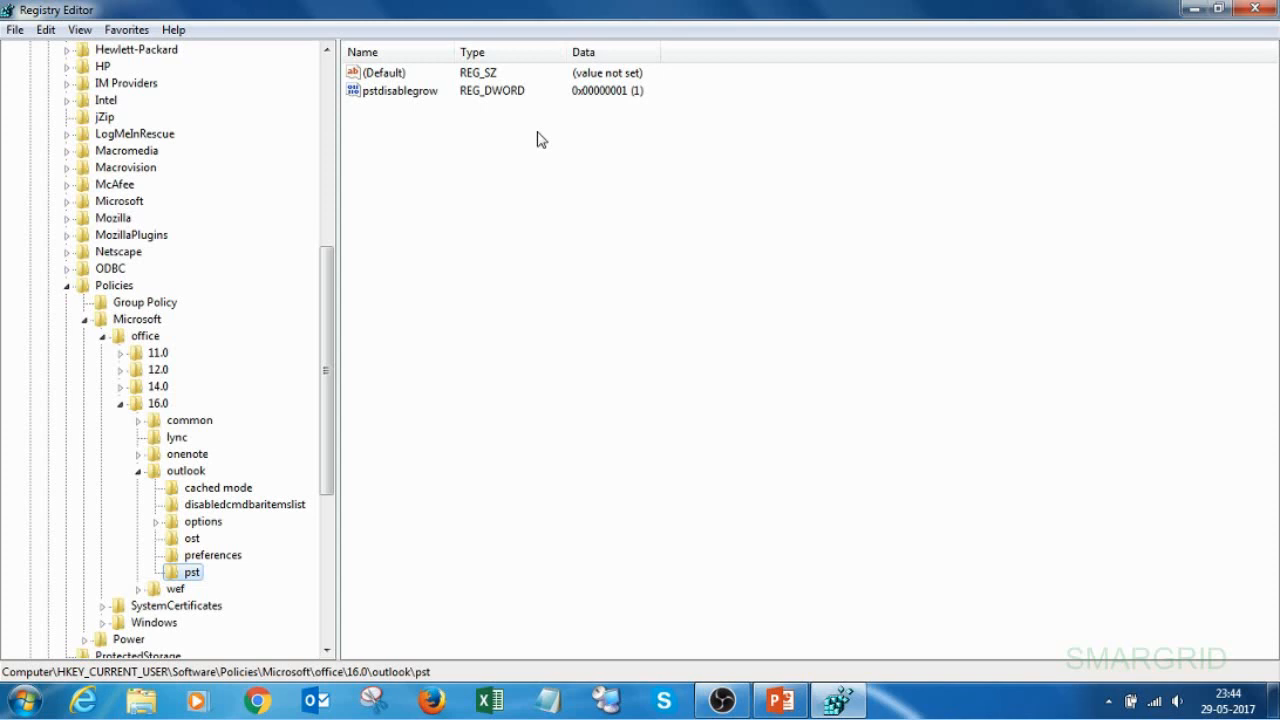
mouse_move(398, 96)
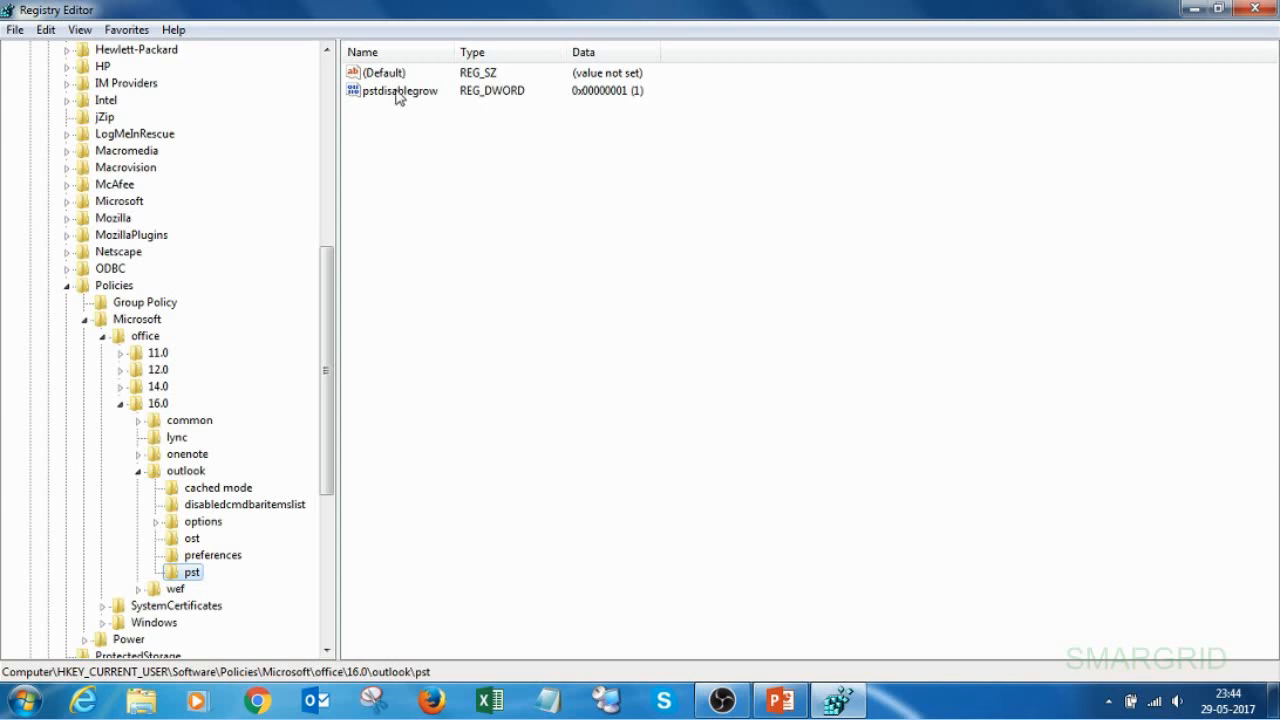
click(400, 90)
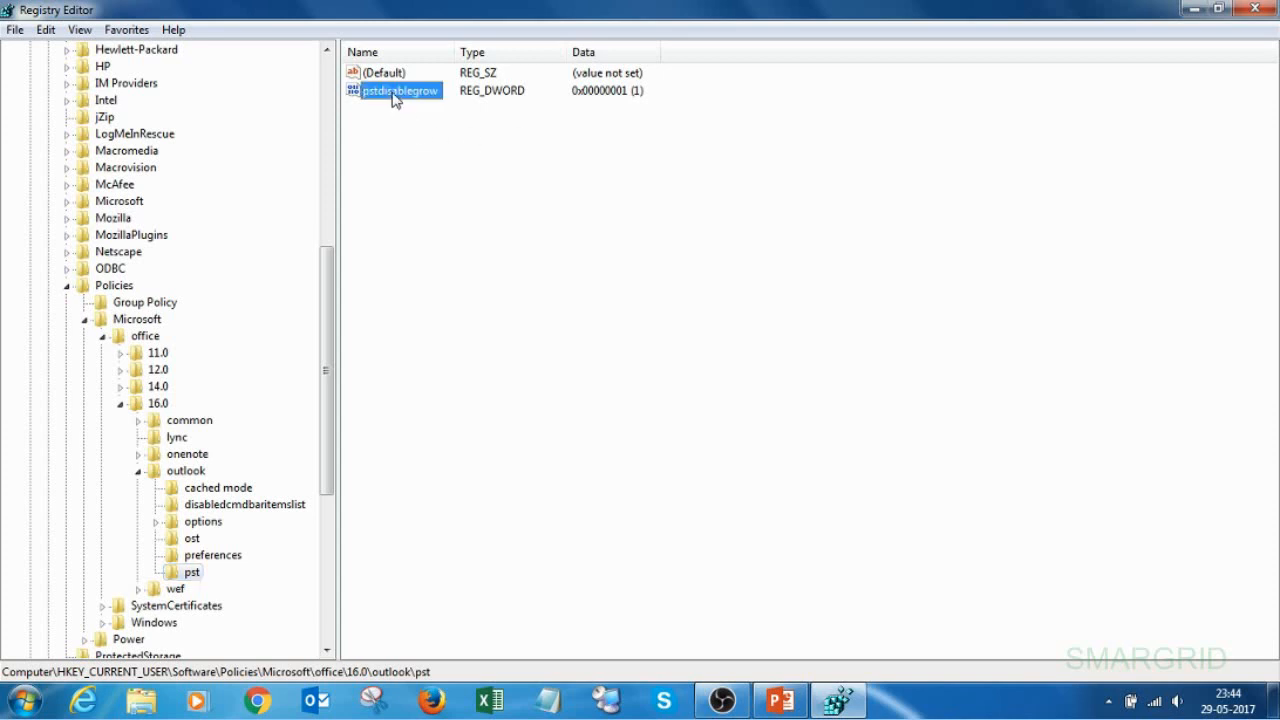
mouse_move(640, 104)
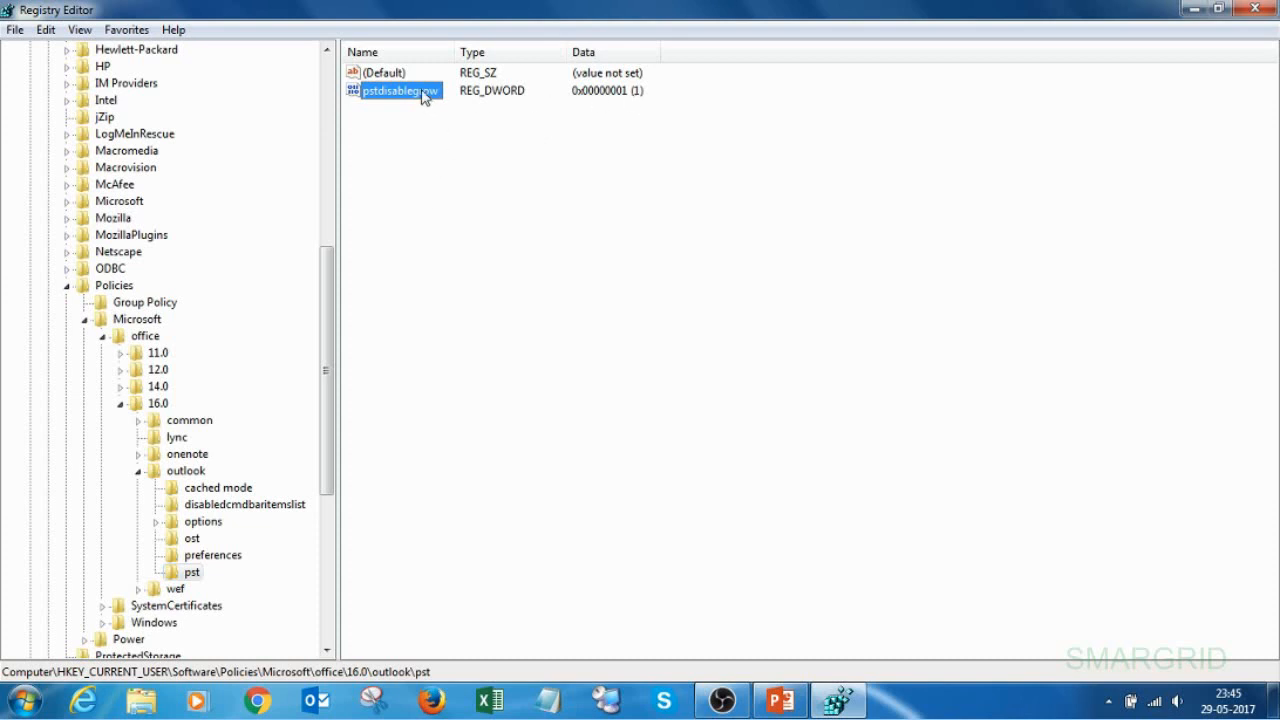
double_click(400, 90)
text(0)
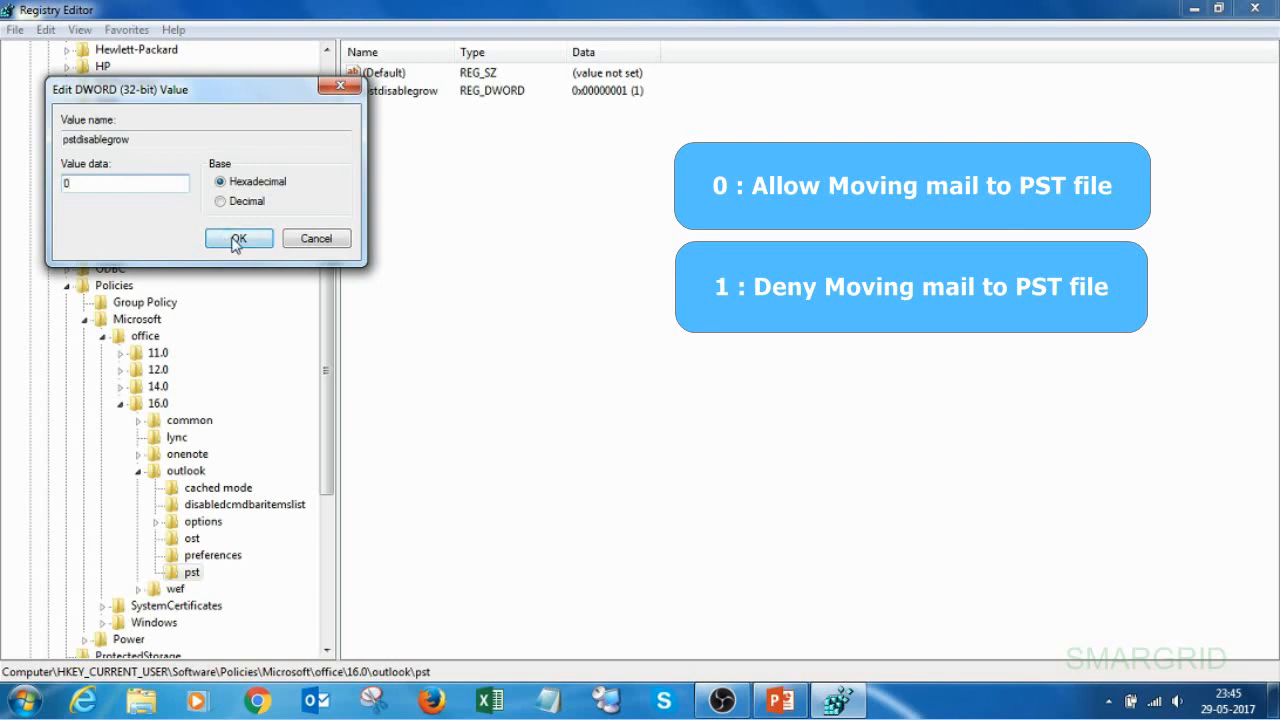
click(238, 238)
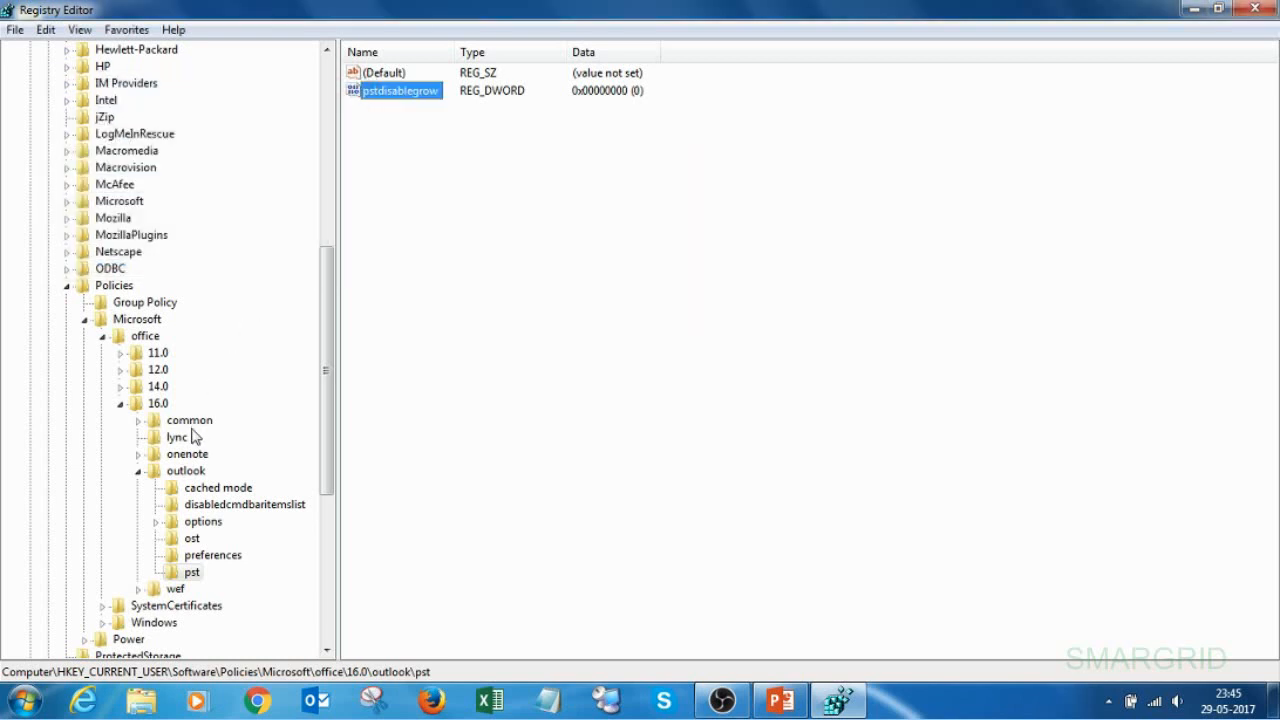
mouse_move(200, 564)
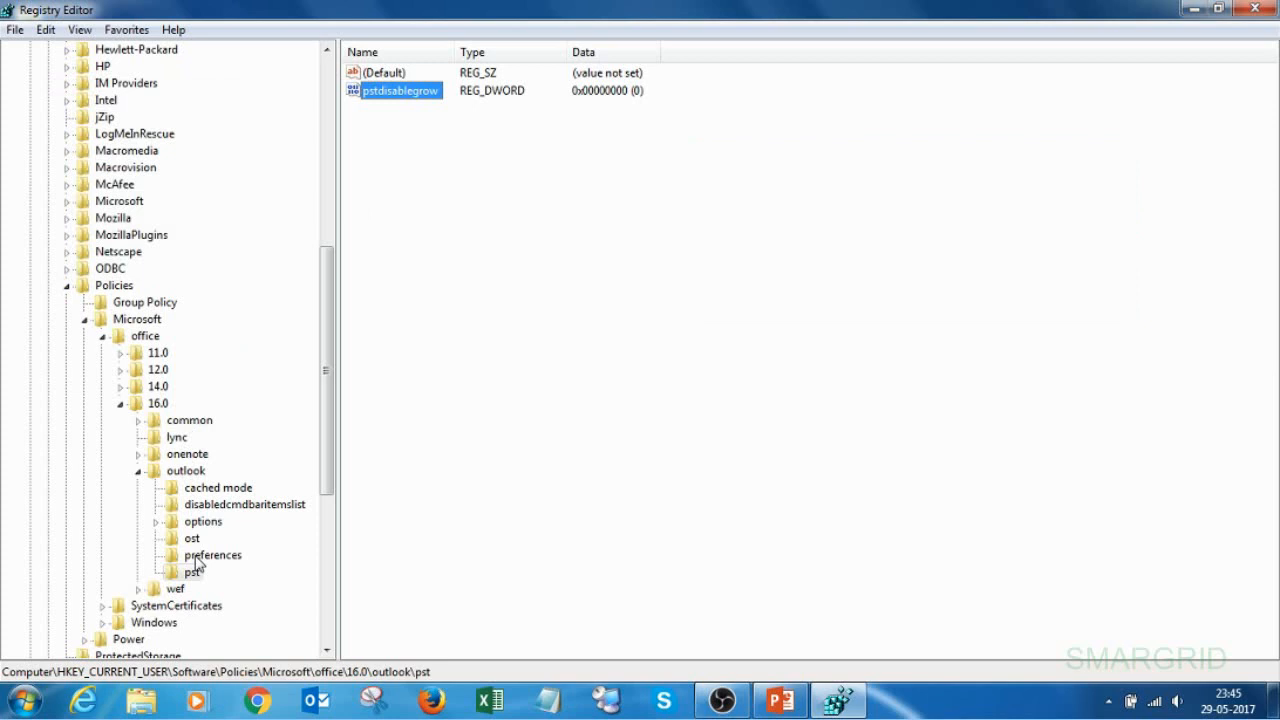
mouse_move(198, 576)
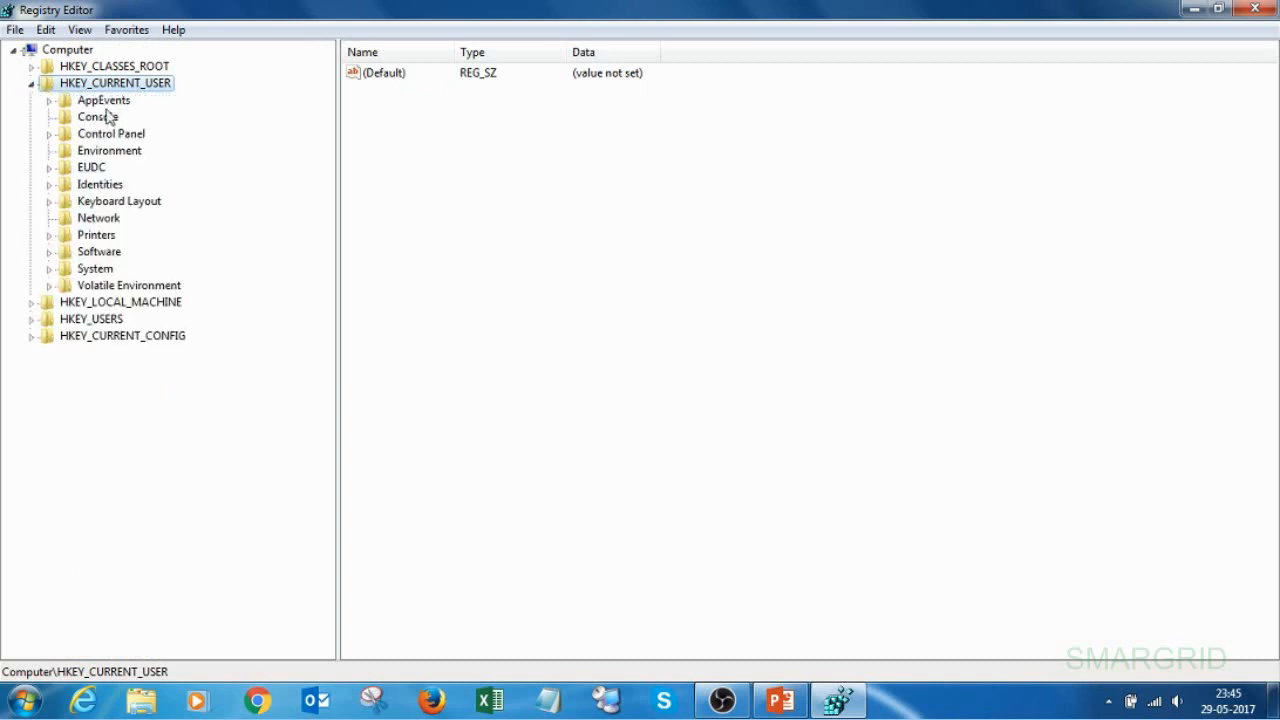
- Expand Software\Microsoft\office\16.0\Outlook and select the PST key holding LastCorruptStore
click(98, 252)
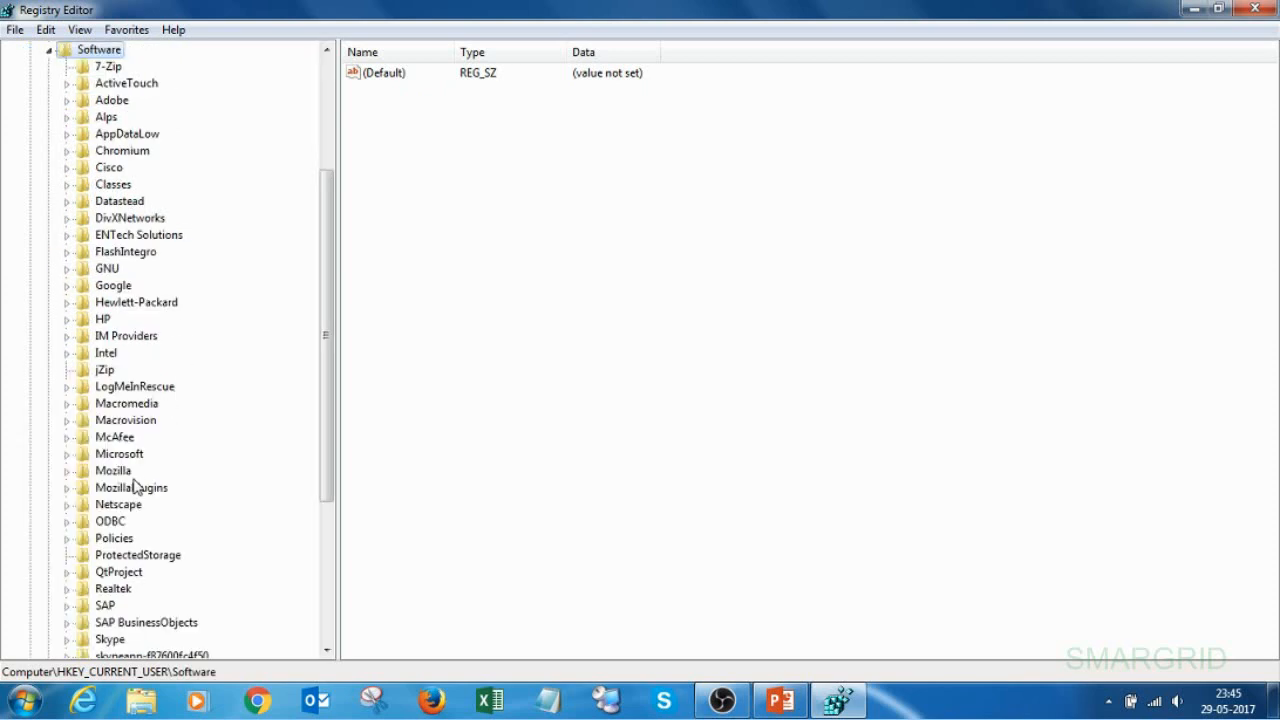
scroll(down, 3)
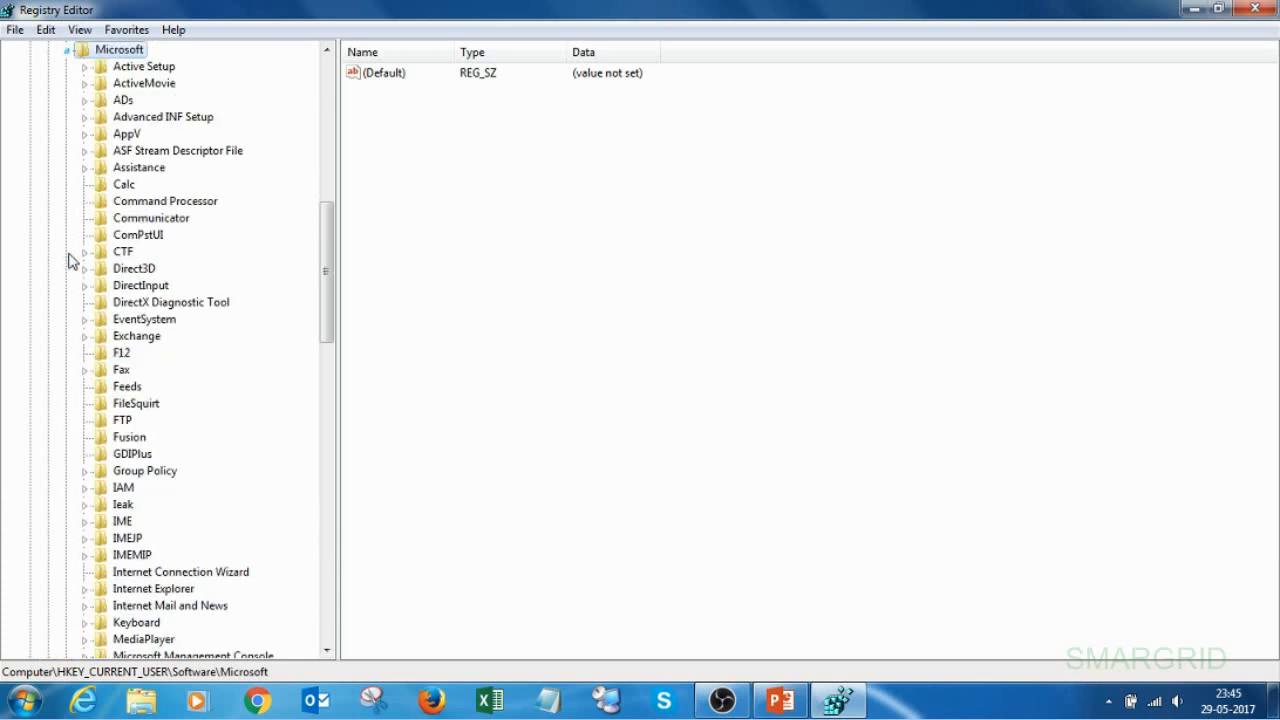
mouse_move(164, 418)
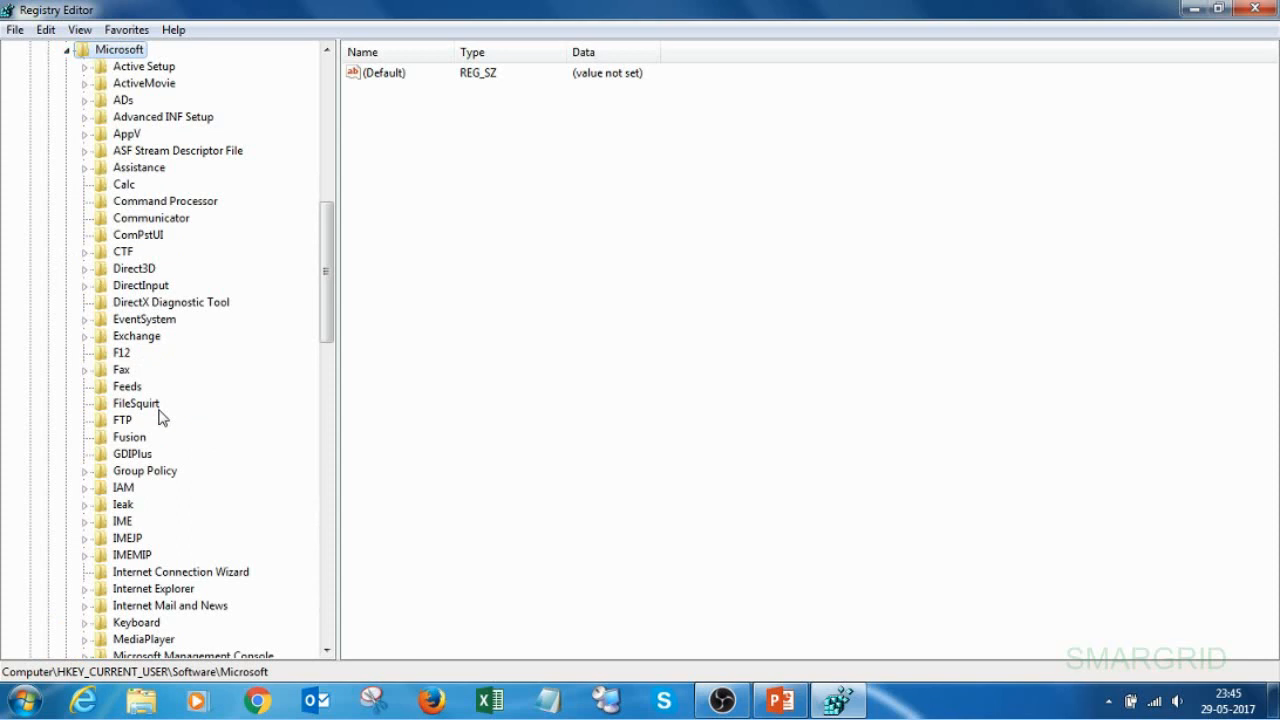
scroll(down, 3)
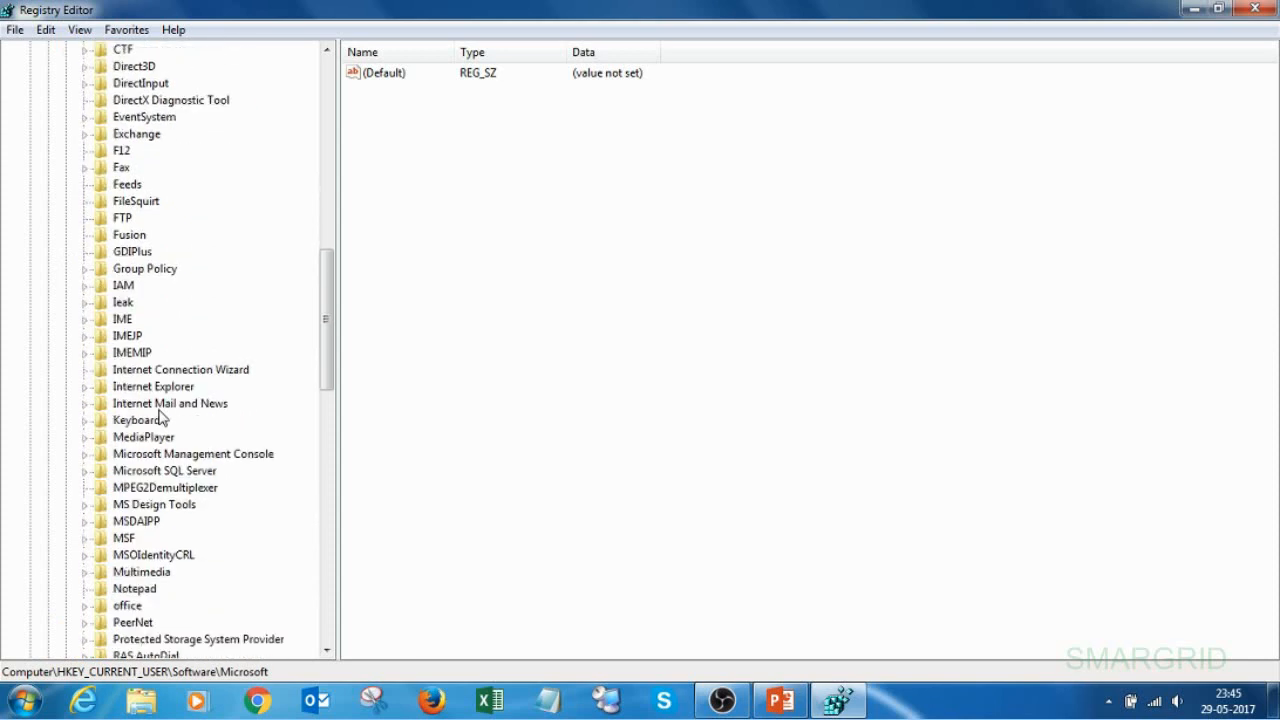
scroll(down, 3)
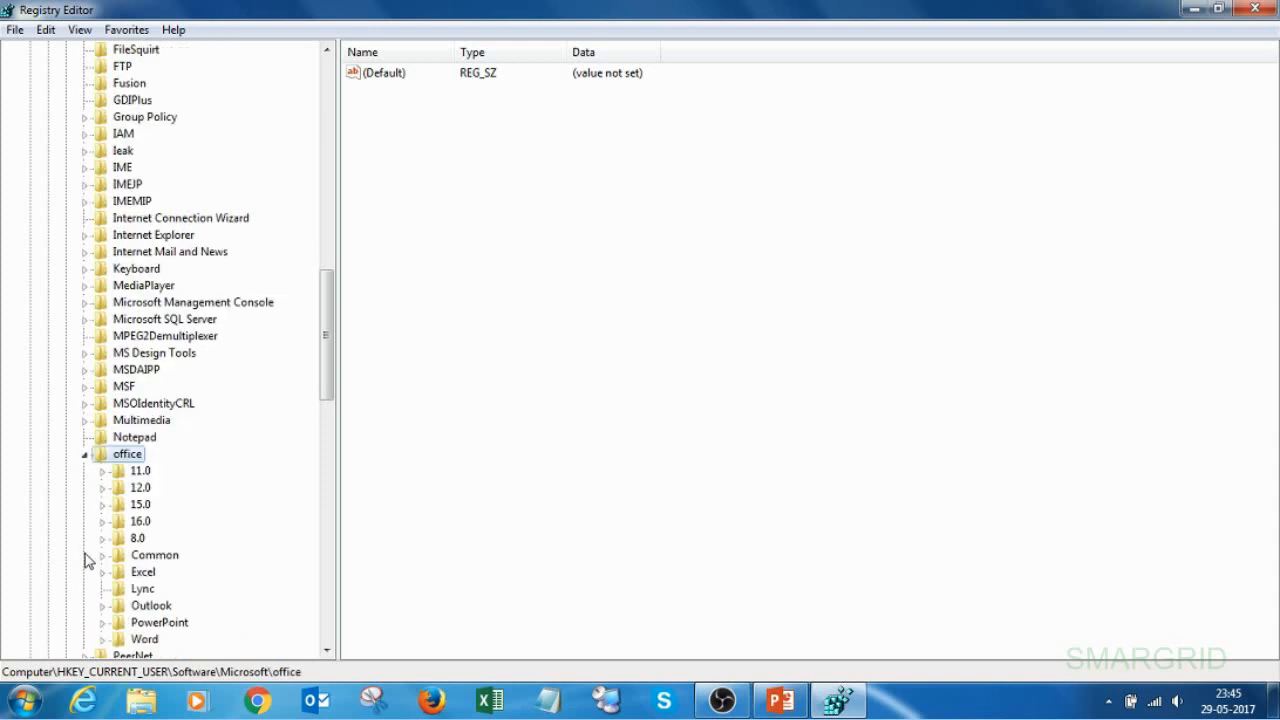
click(140, 520)
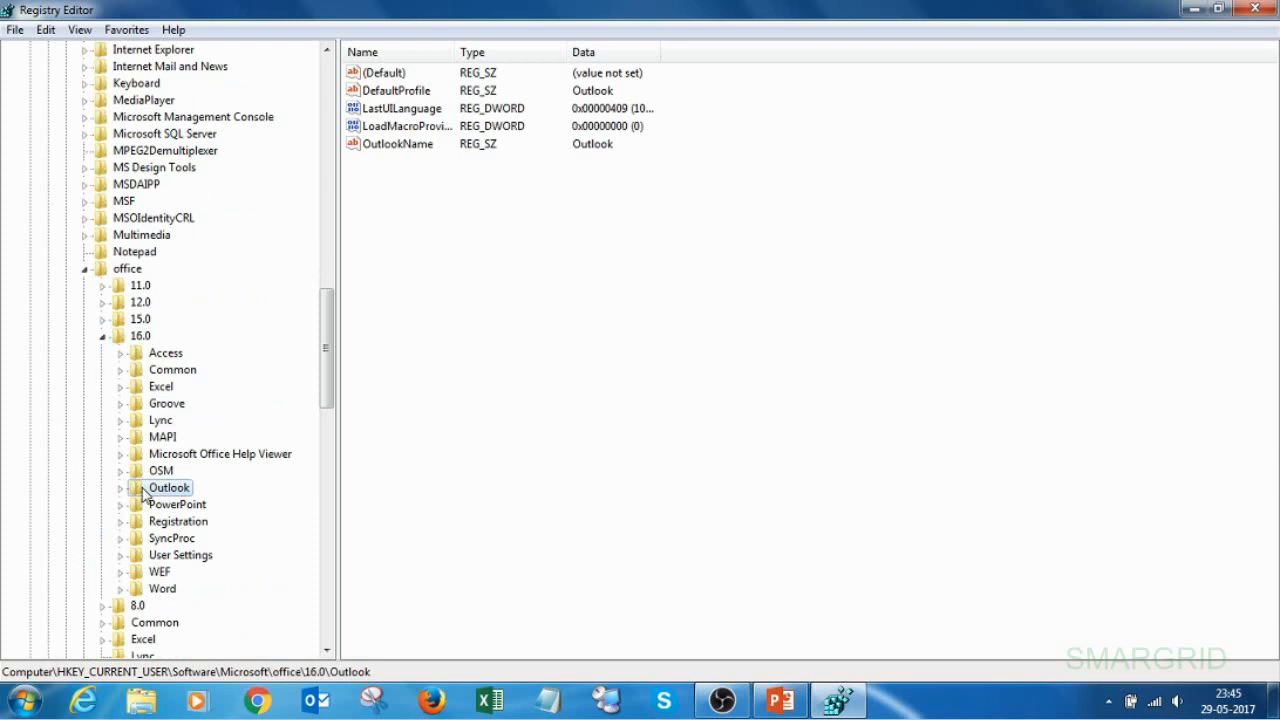
click(120, 488)
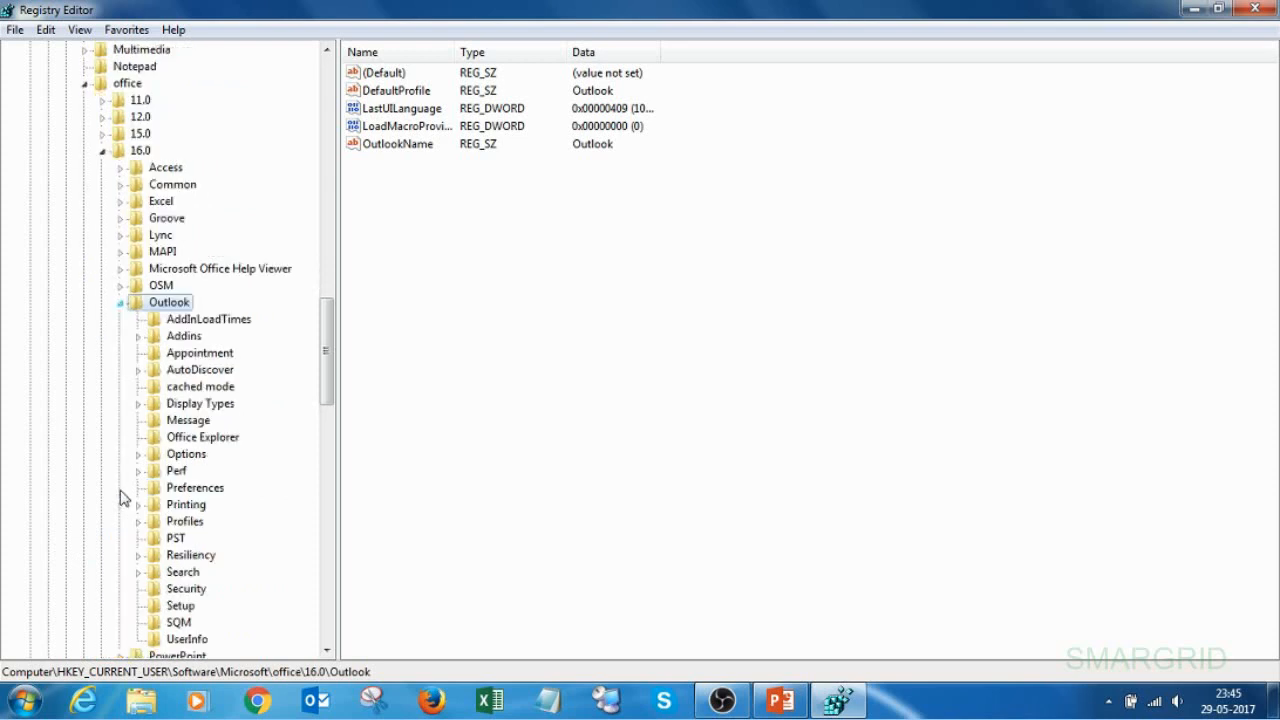
mouse_move(182, 556)
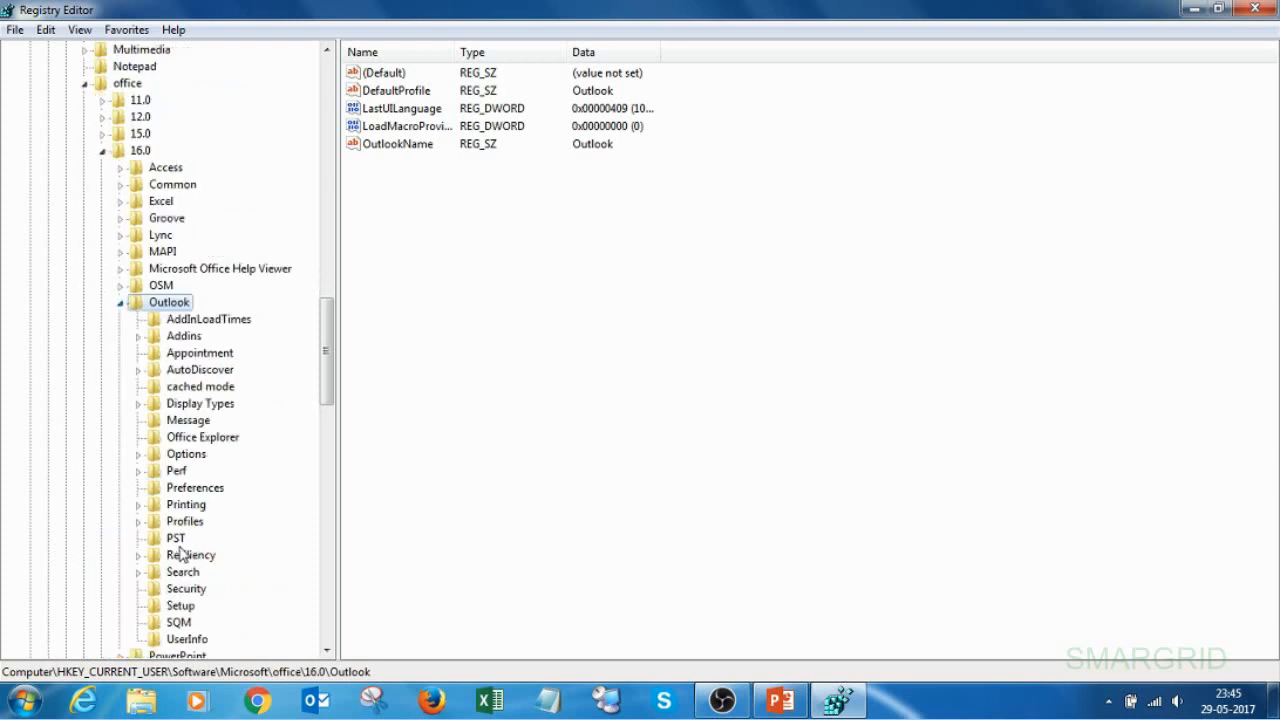
click(176, 538)
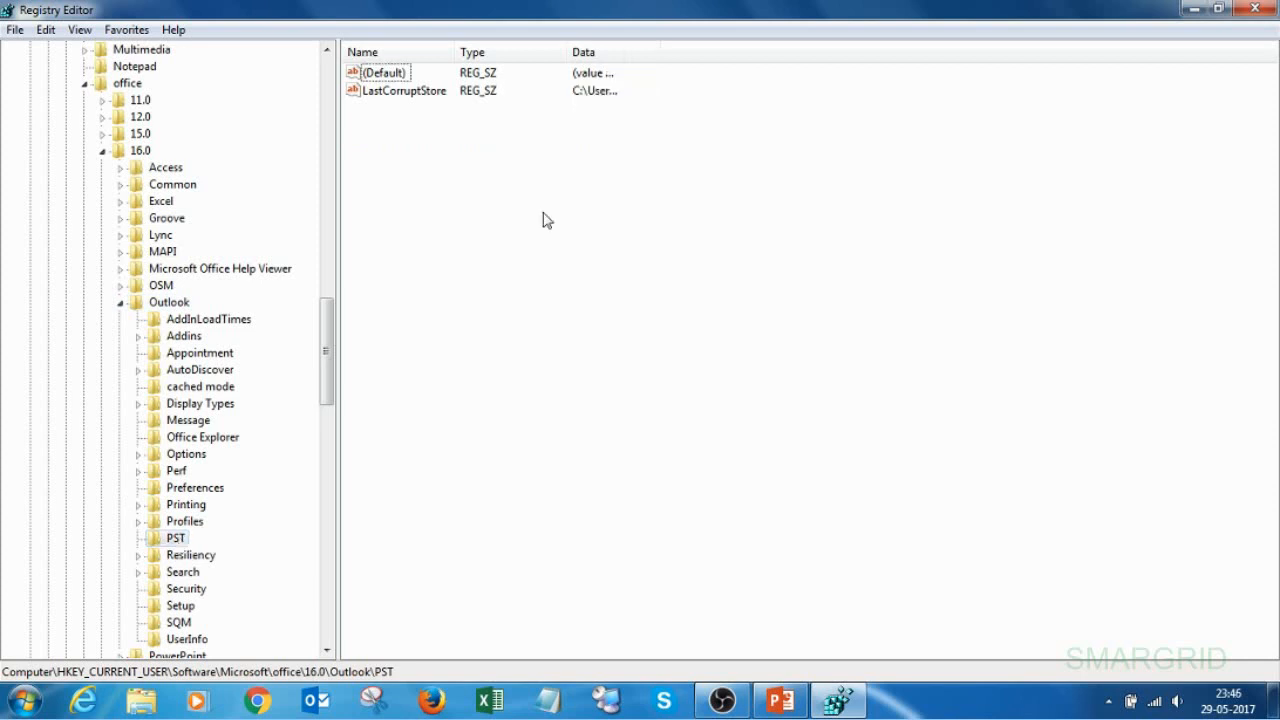
mouse_move(428, 202)
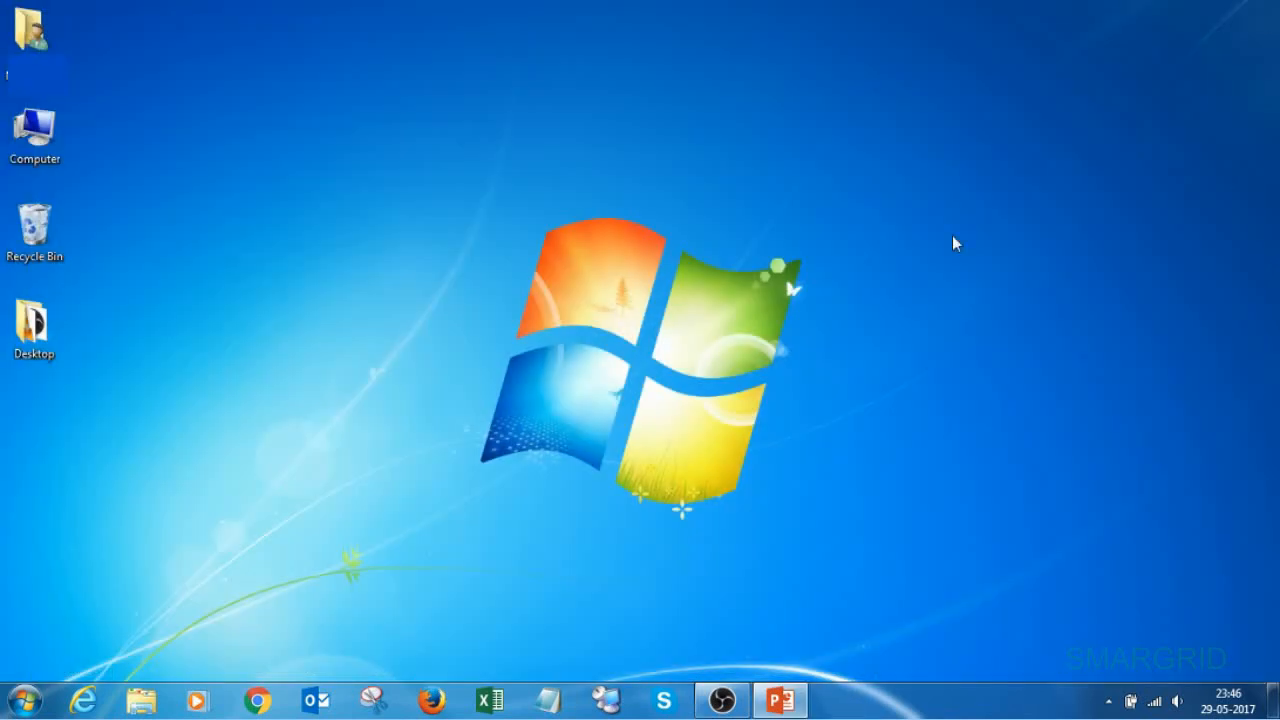
mouse_move(370, 700)
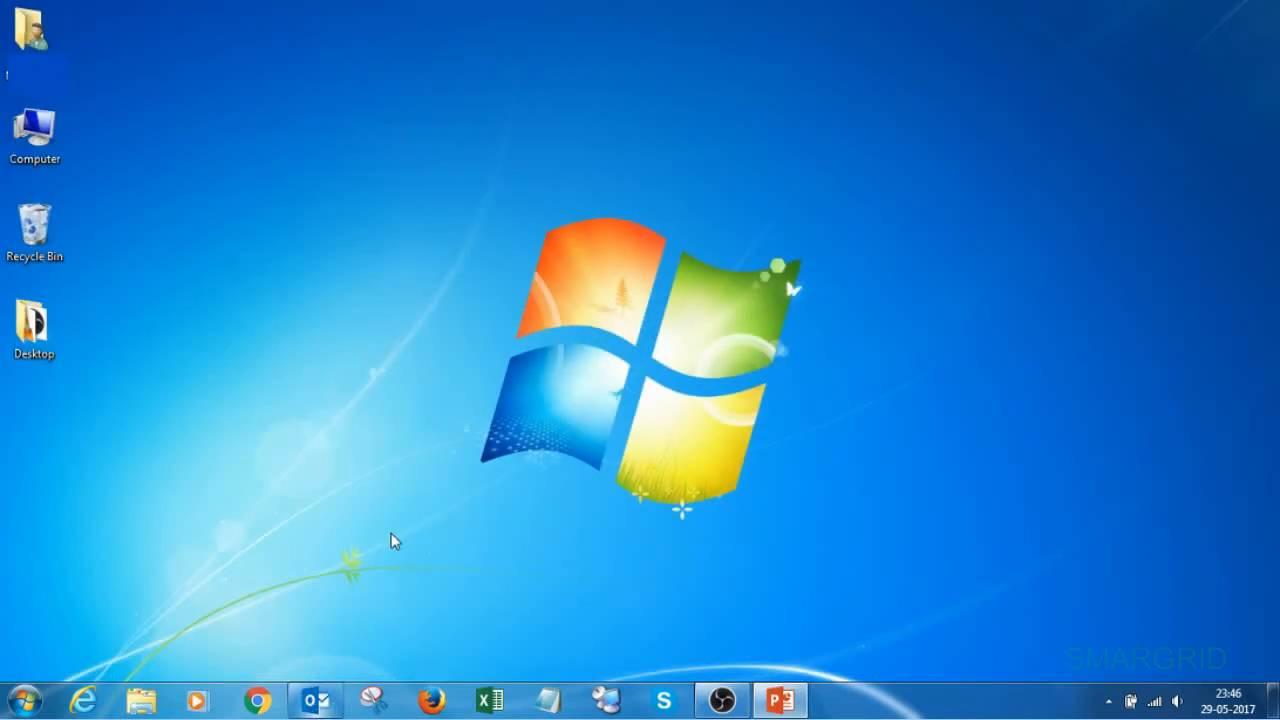
- Start Outlook again from the taskbar after the registry change
click(316, 700)
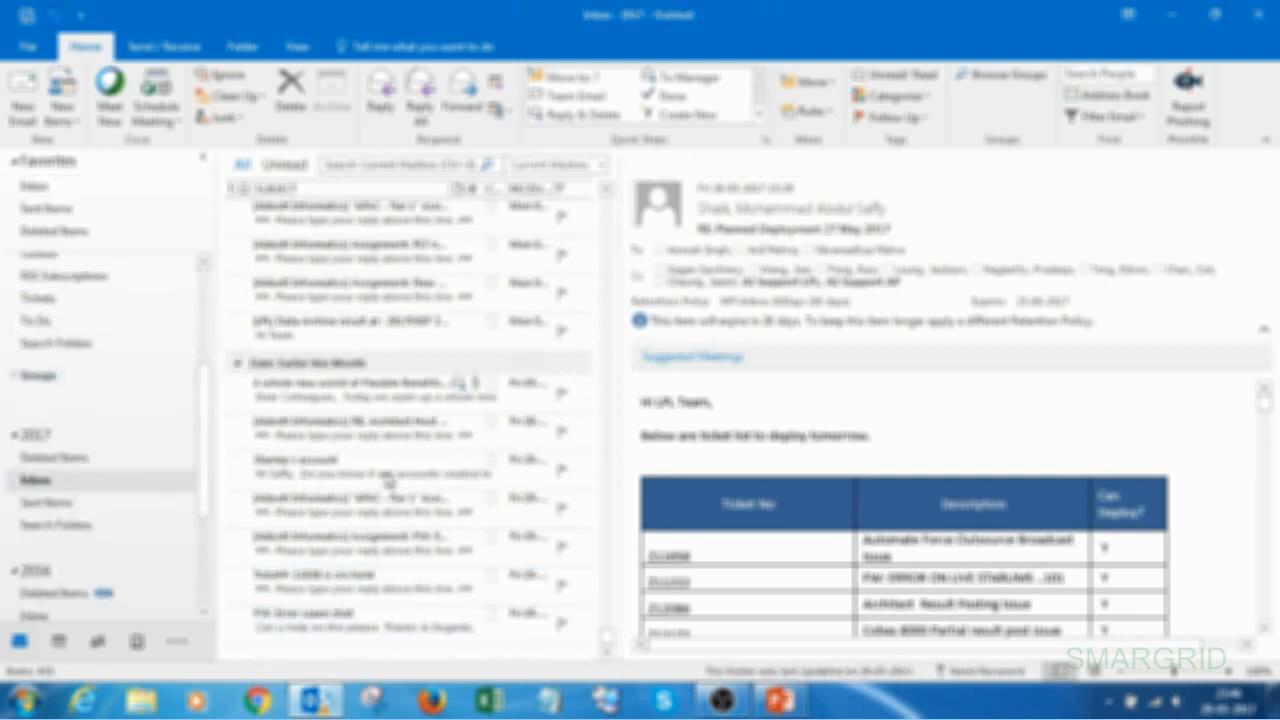
- Select the main mailbox's Inbox and preview the Planned Deployment message
click(360, 256)
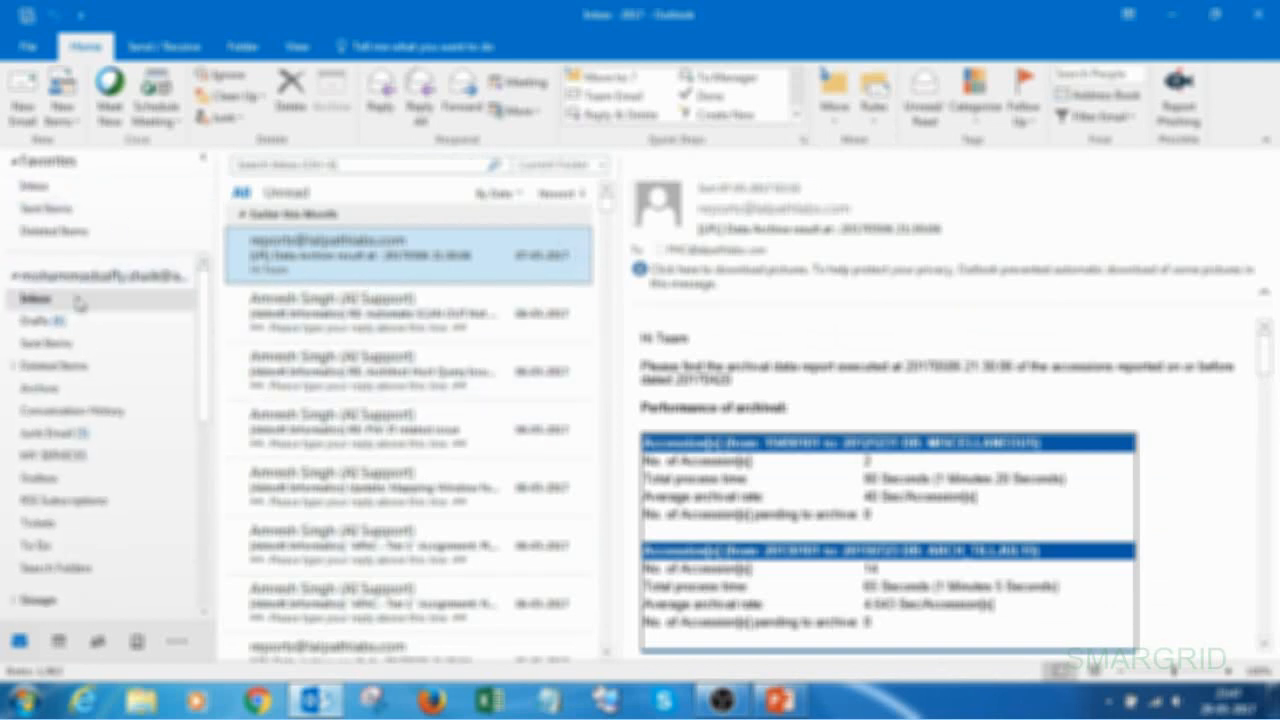
click(400, 240)
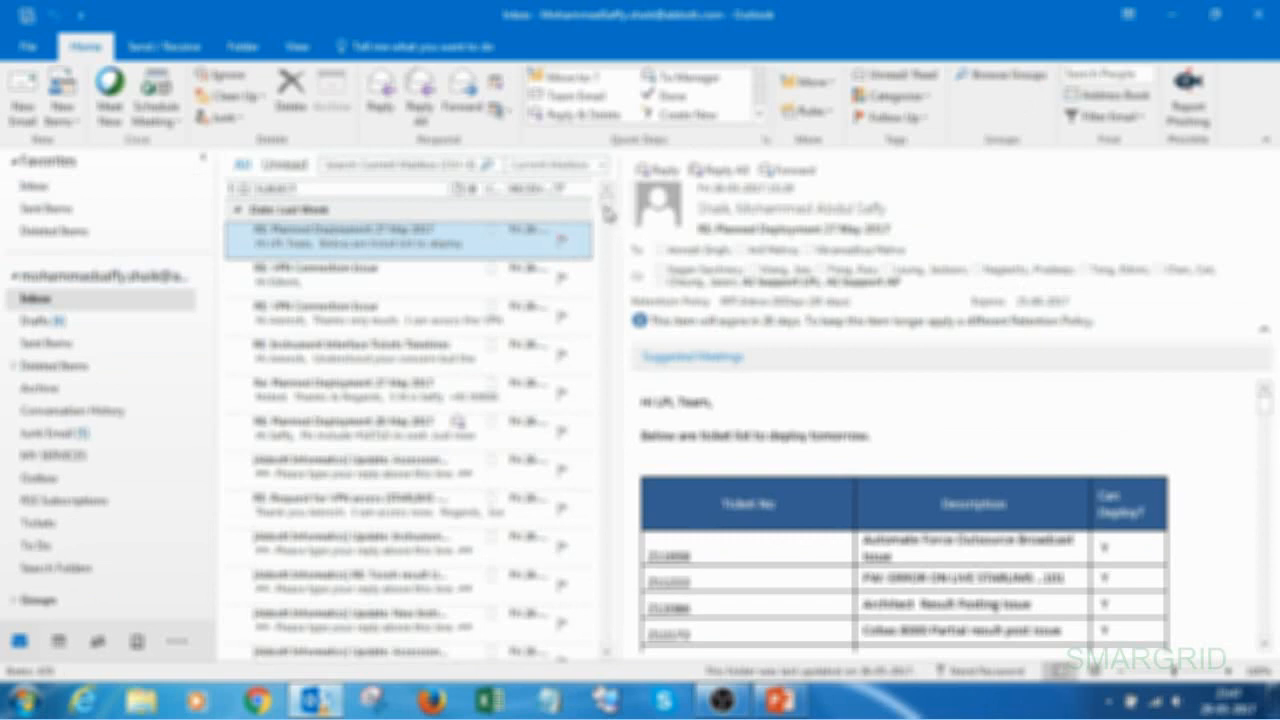